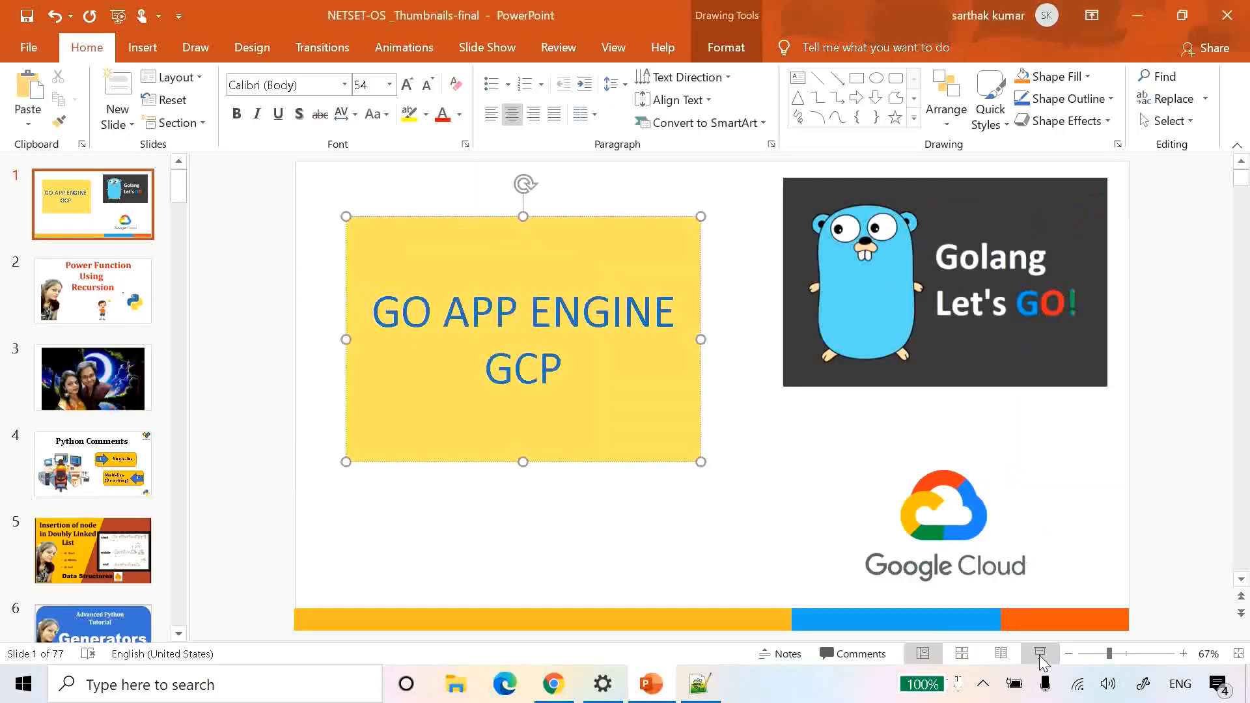
# - Switch from the PowerPoint title slide to the Chrome window showing Google Cloud Console
pyautogui.click(554, 685)
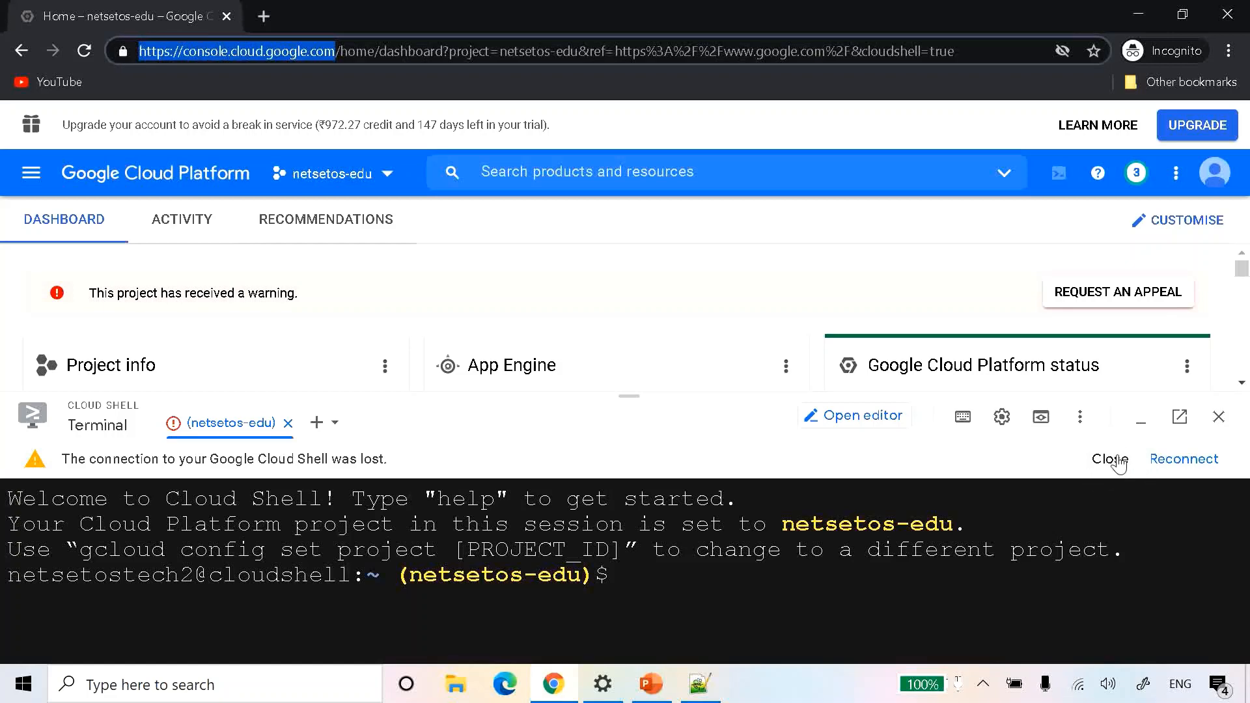
# - Close the disconnected Cloud Shell session and scroll through the netsetos-edu dashboard cards
pyautogui.click(1107, 458)
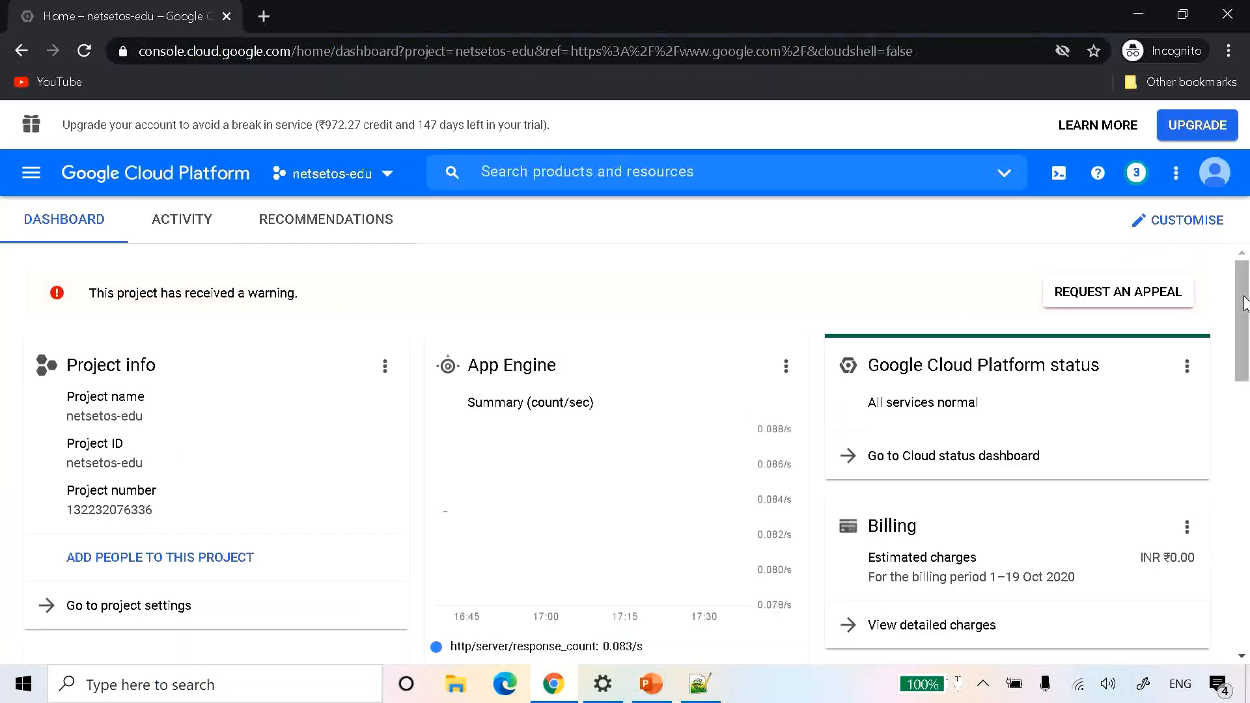
pyautogui.scroll(-3)
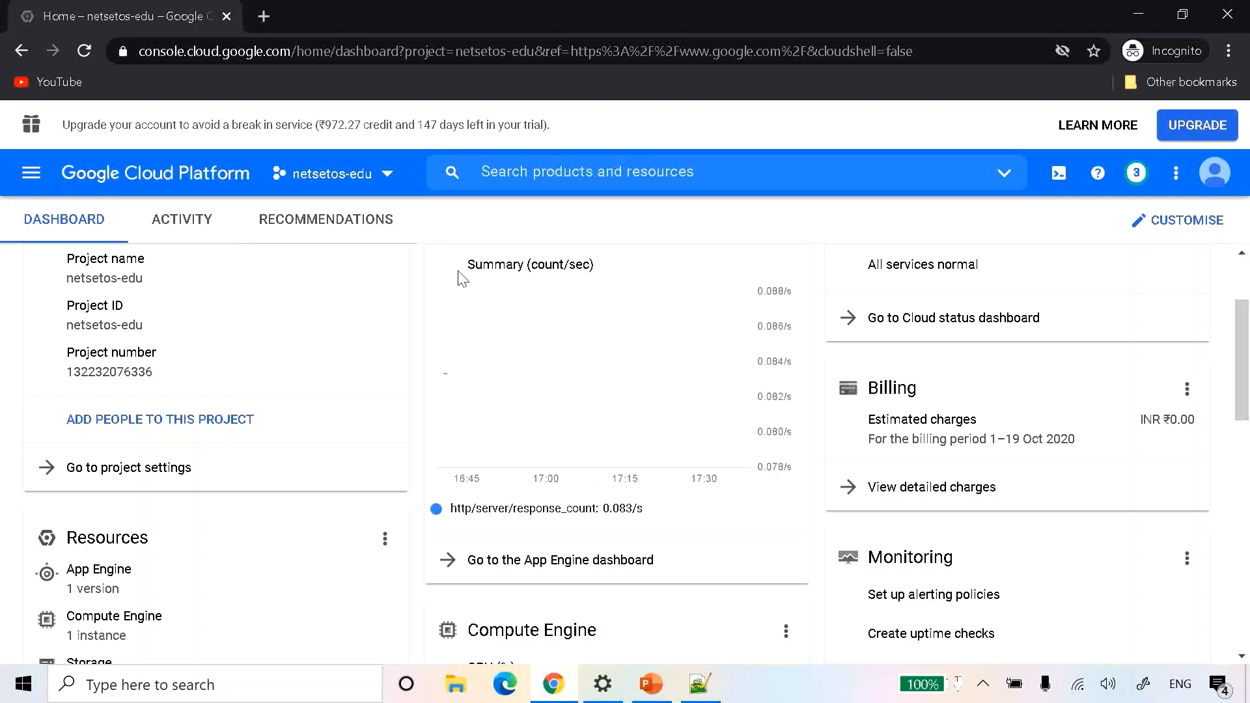
pyautogui.click(478, 50)
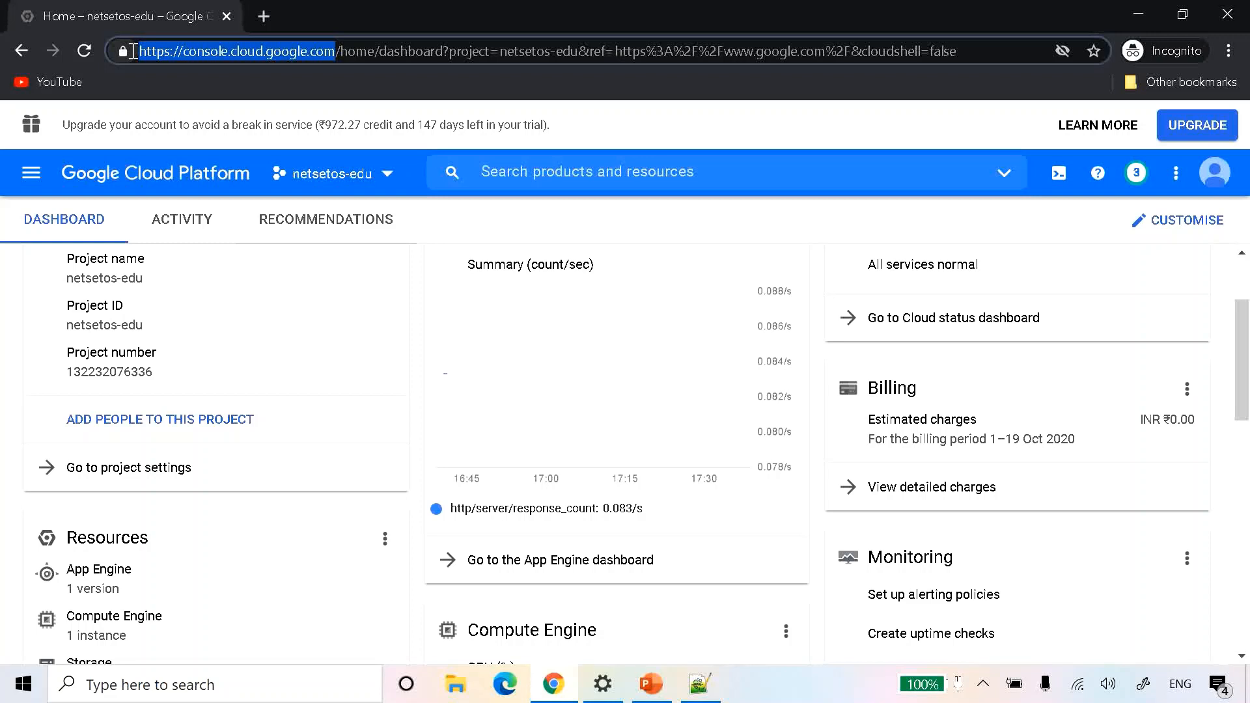
pyautogui.moveTo(390, 77)
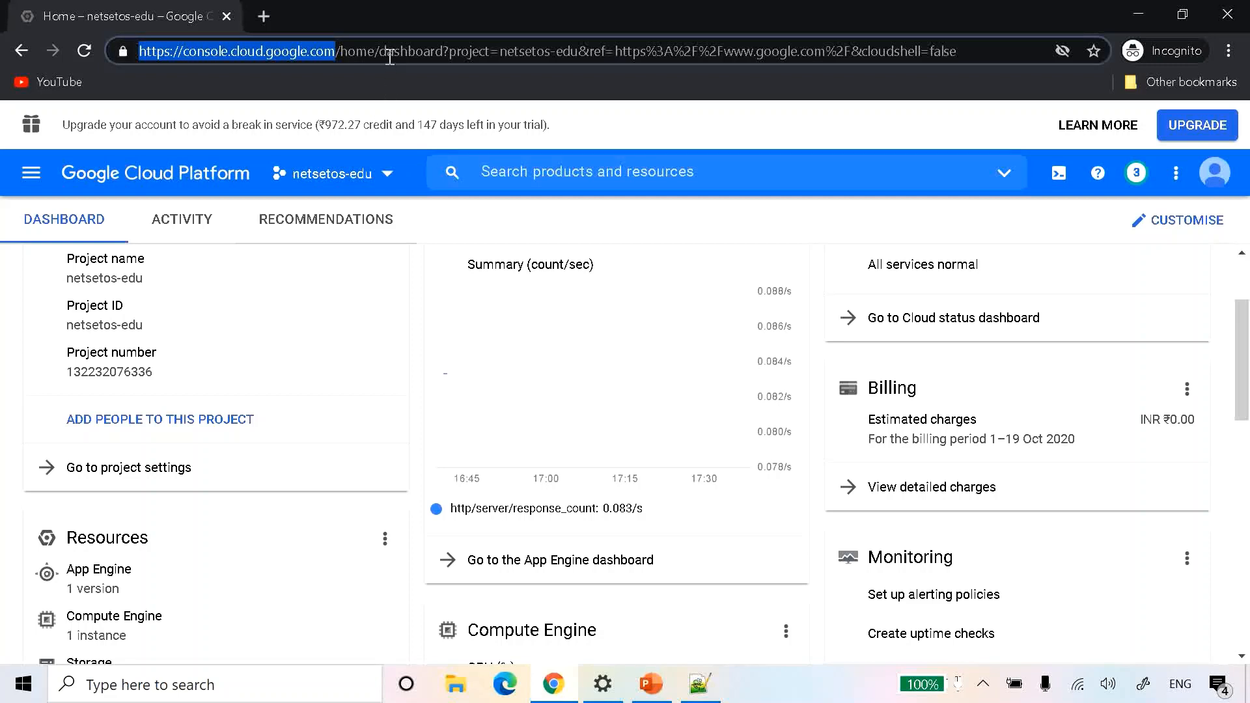
pyautogui.moveTo(234, 321)
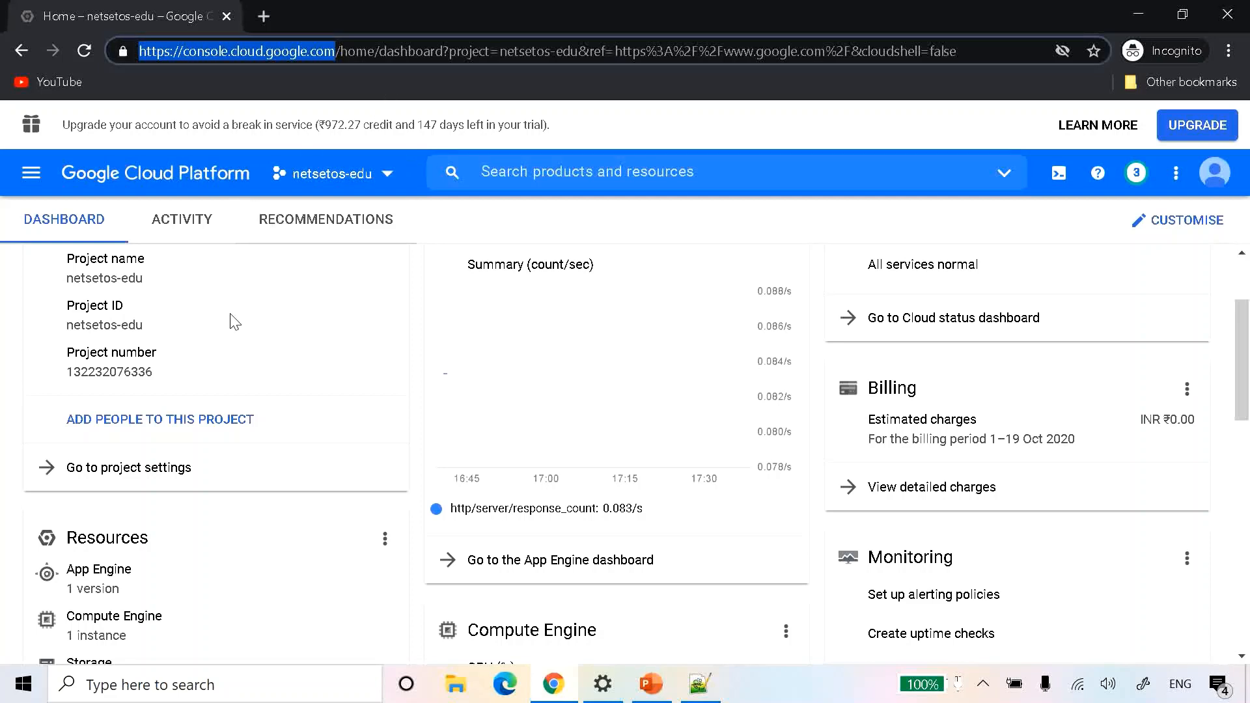
pyautogui.moveTo(1148, 356)
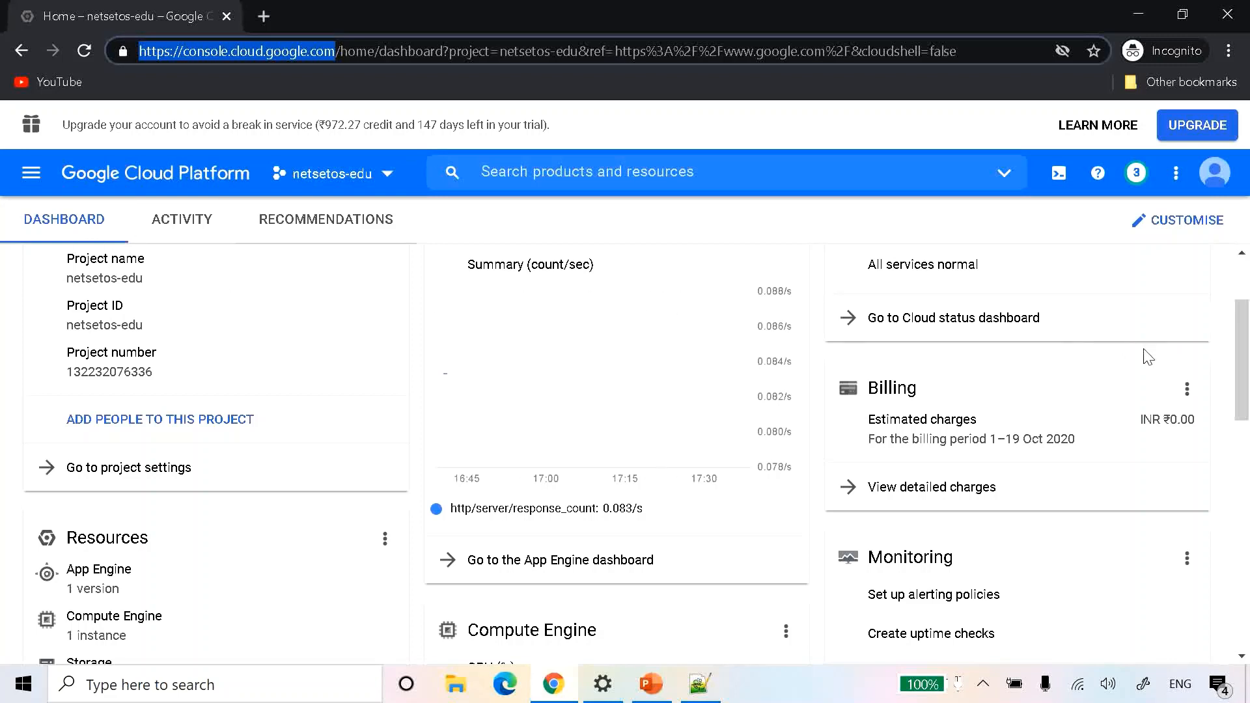
pyautogui.scroll(-3)
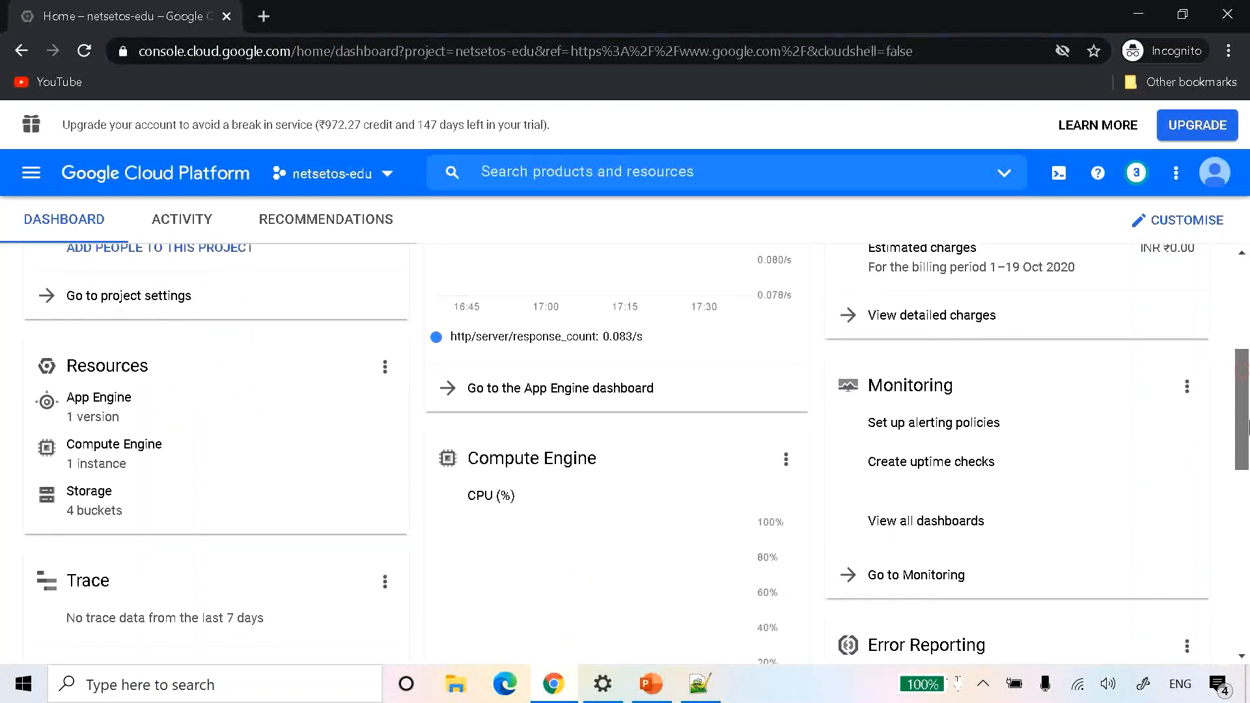
pyautogui.scroll(-3)
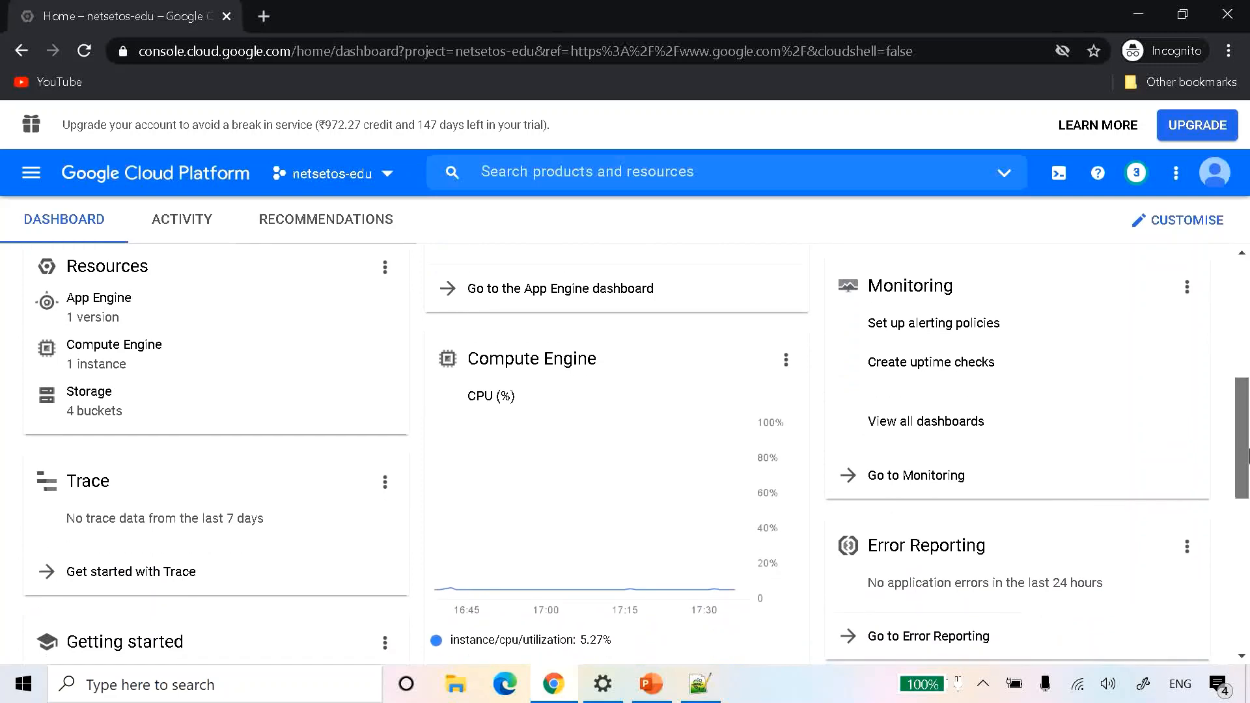
pyautogui.scroll(3)
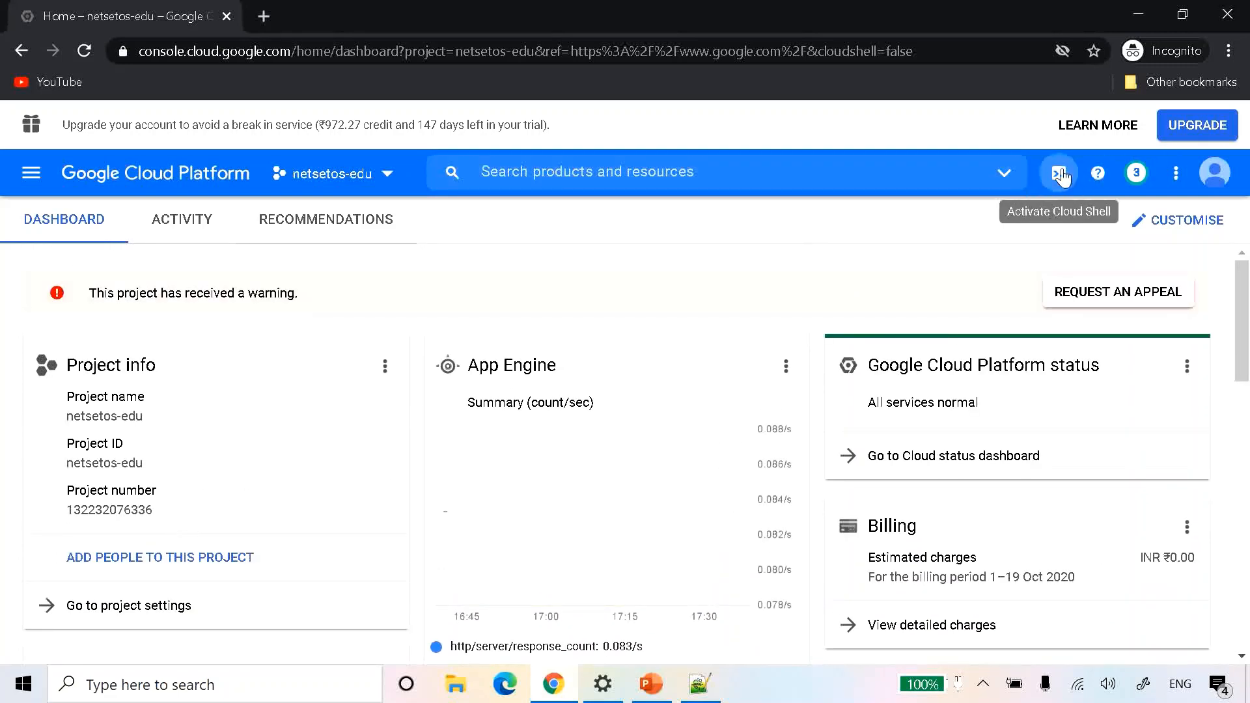
# - Move Cloud Shell into its own browser tab and attempt to load the code editor
pyautogui.click(1059, 172)
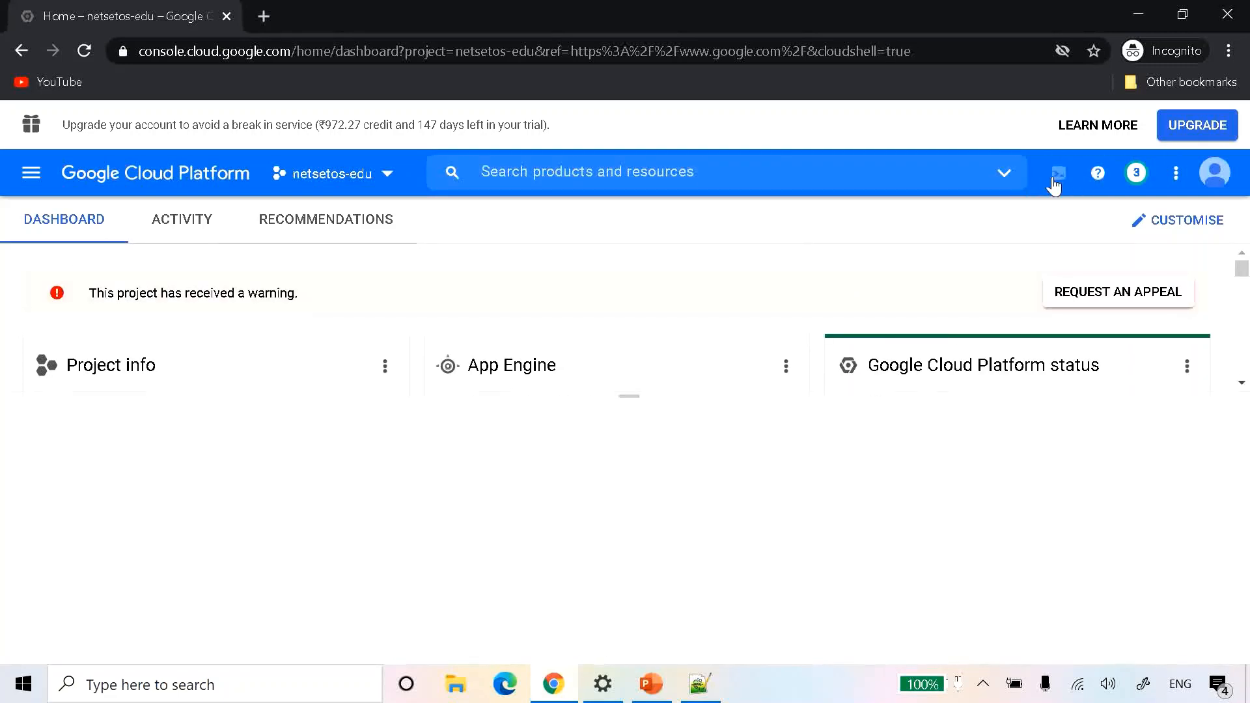
pyautogui.click(1054, 172)
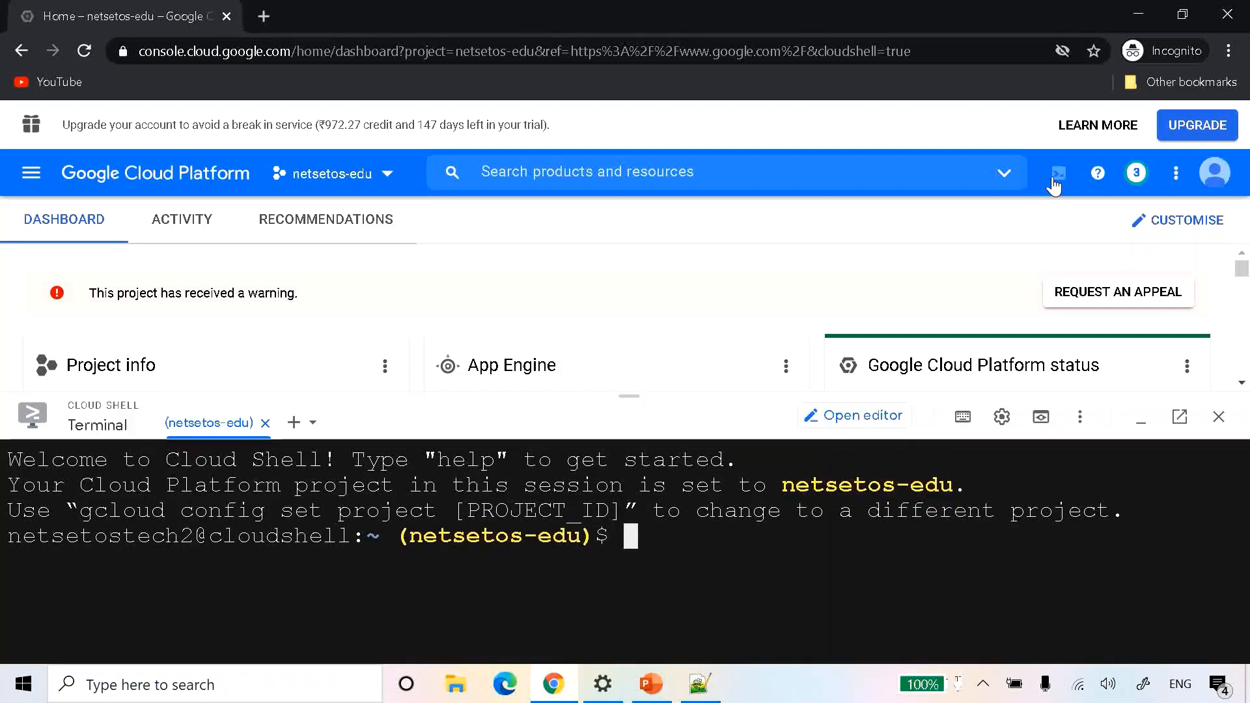
pyautogui.moveTo(1180, 416)
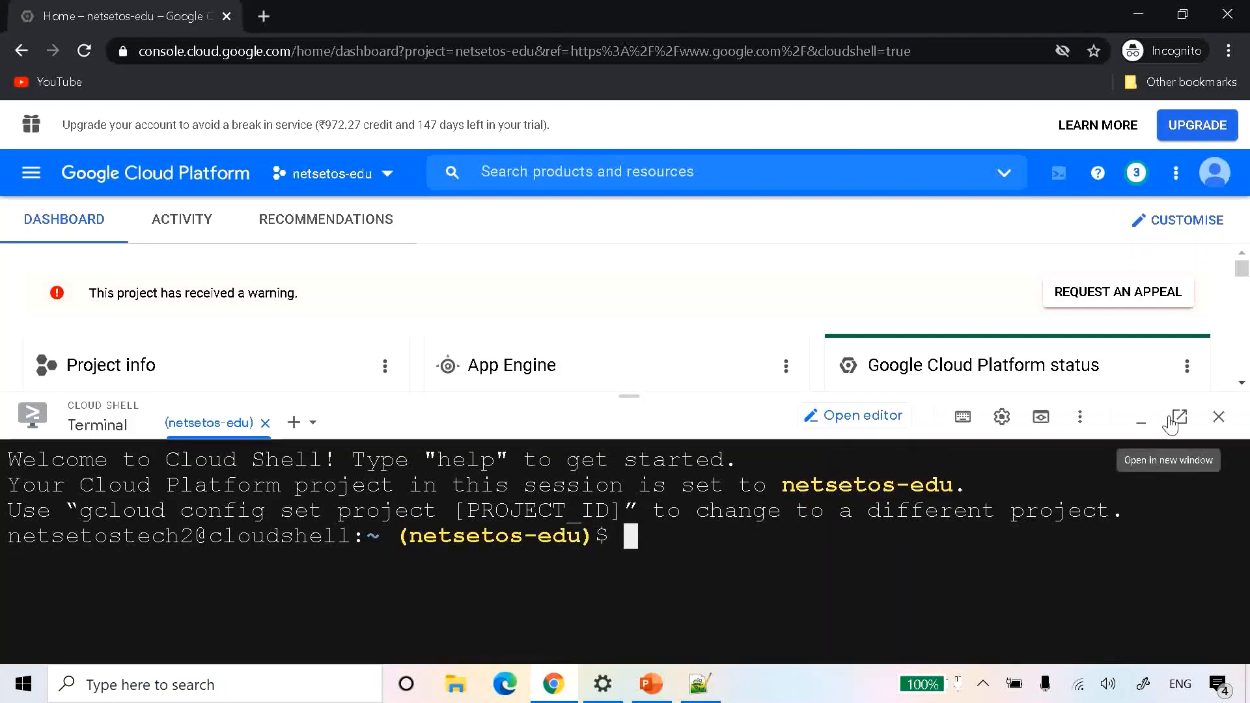
pyautogui.click(1172, 416)
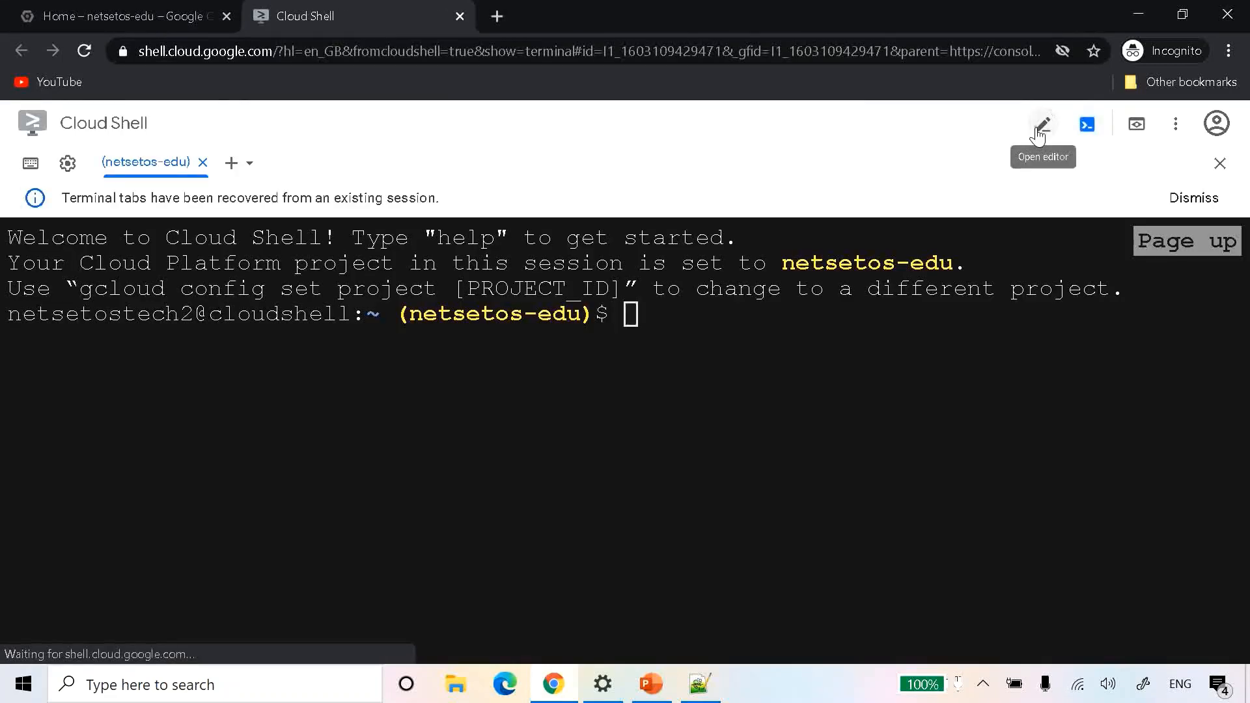
pyautogui.click(1041, 123)
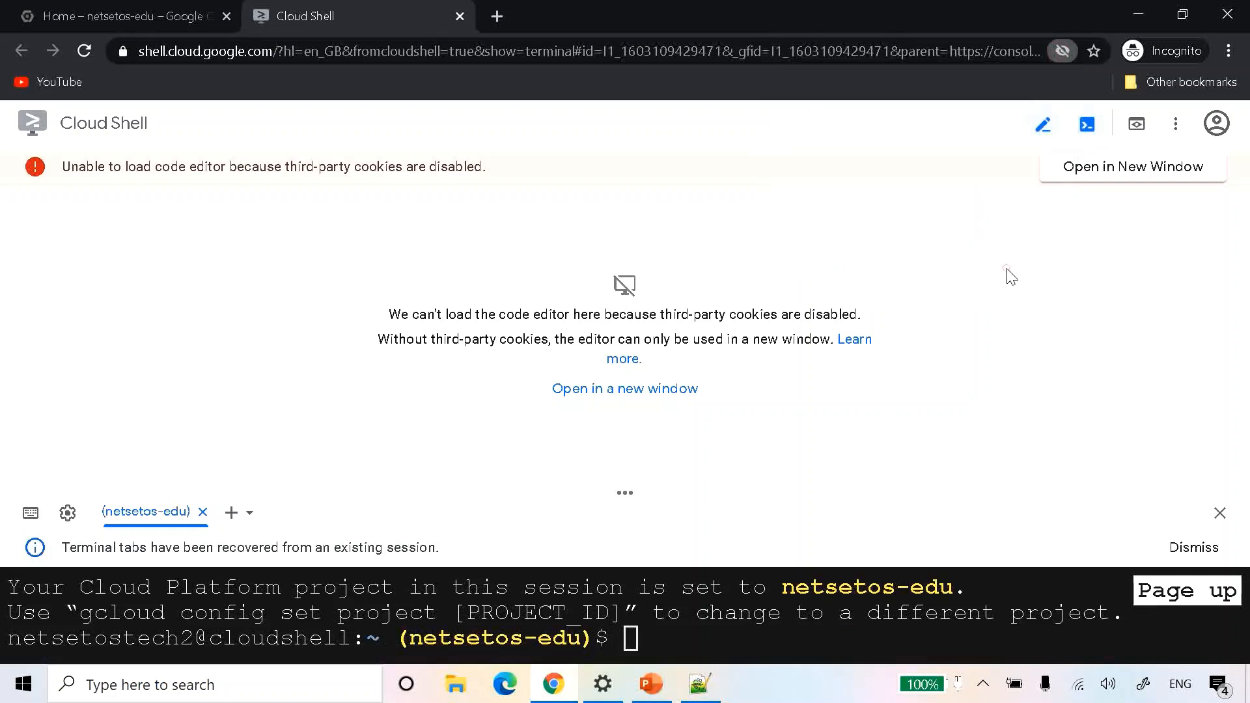
# - Reload the Cloud Shell tab and confirm, letting the editor load above the terminal
pyautogui.click(84, 50)
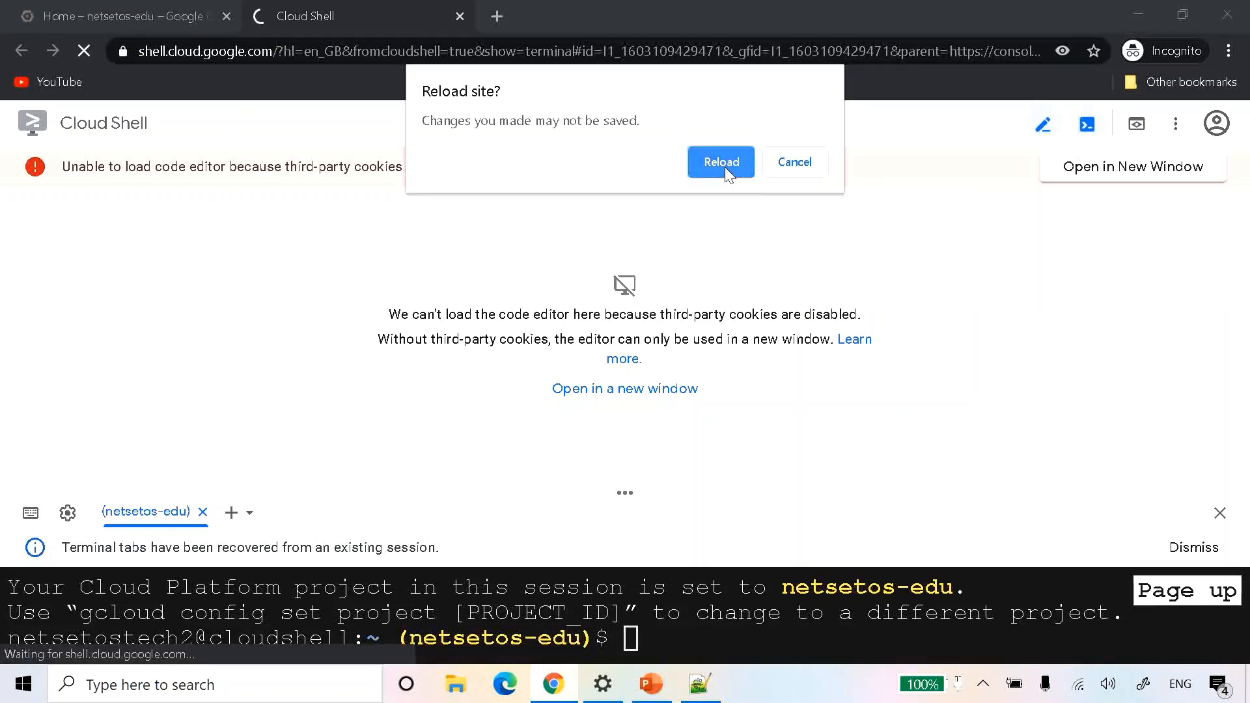
pyautogui.click(720, 162)
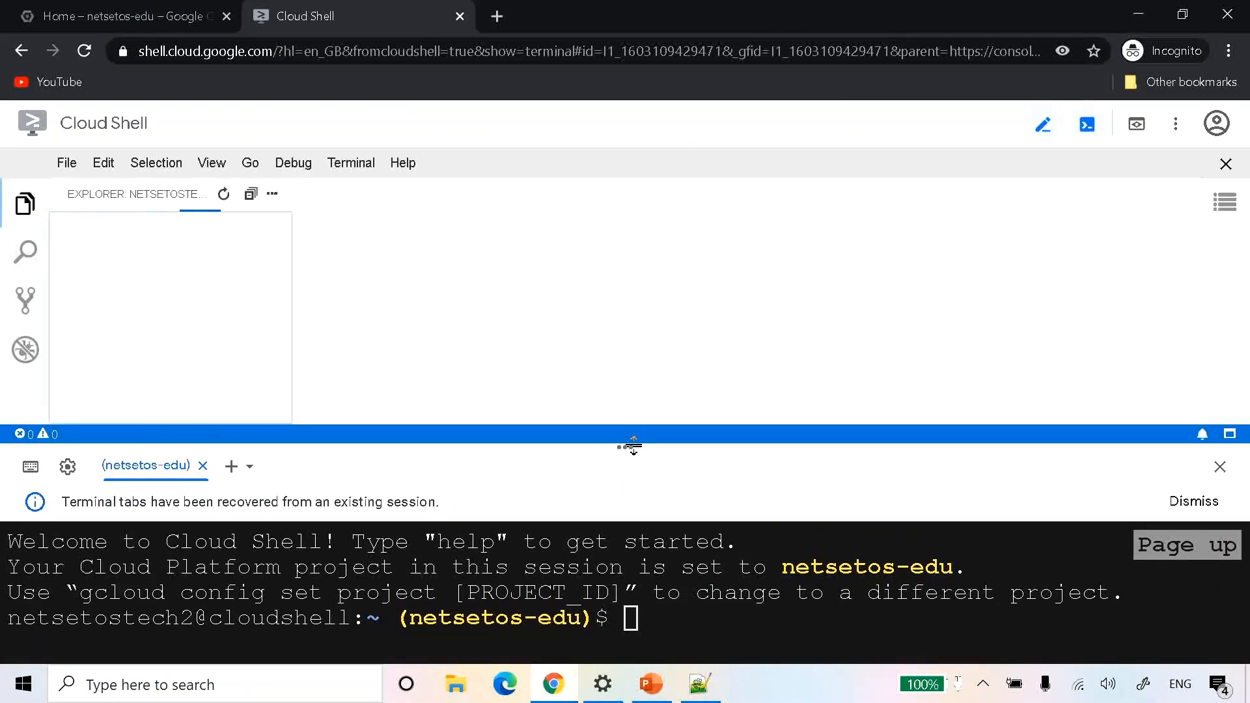
pyautogui.click(700, 685)
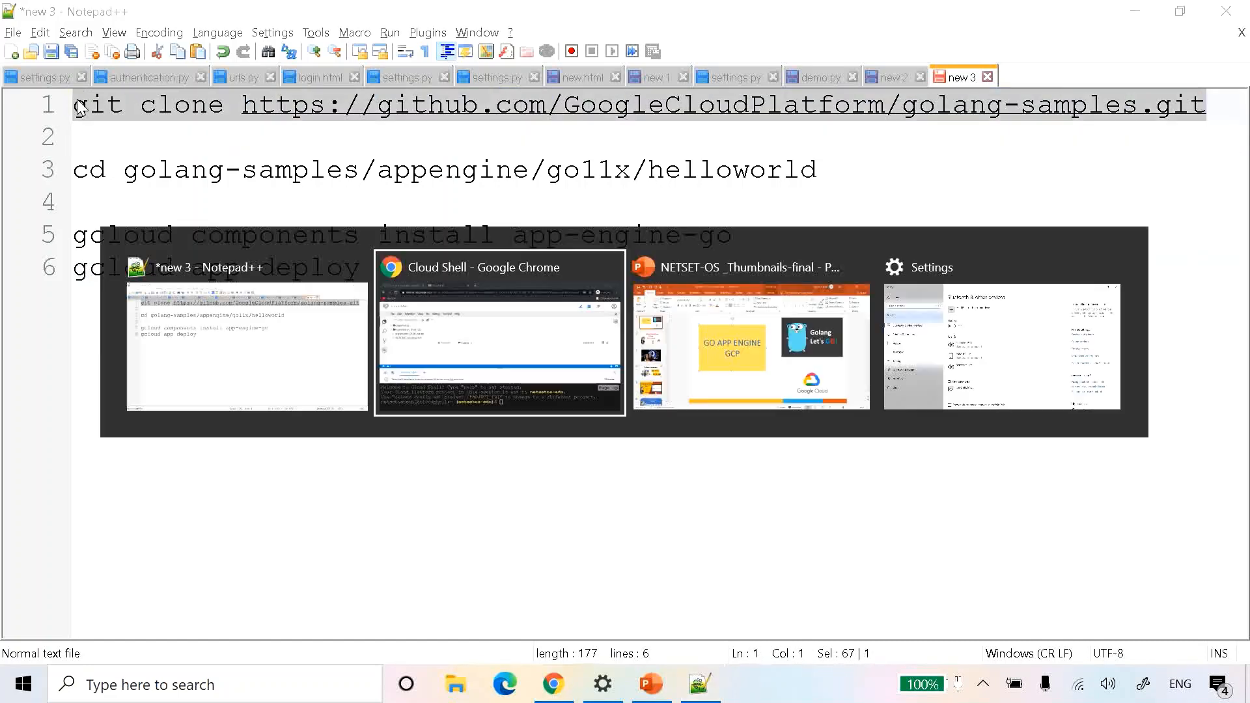
# - Run 'gcloud config set project netsetos-edu' in the Cloud Shell terminal
pyautogui.click(501, 334)
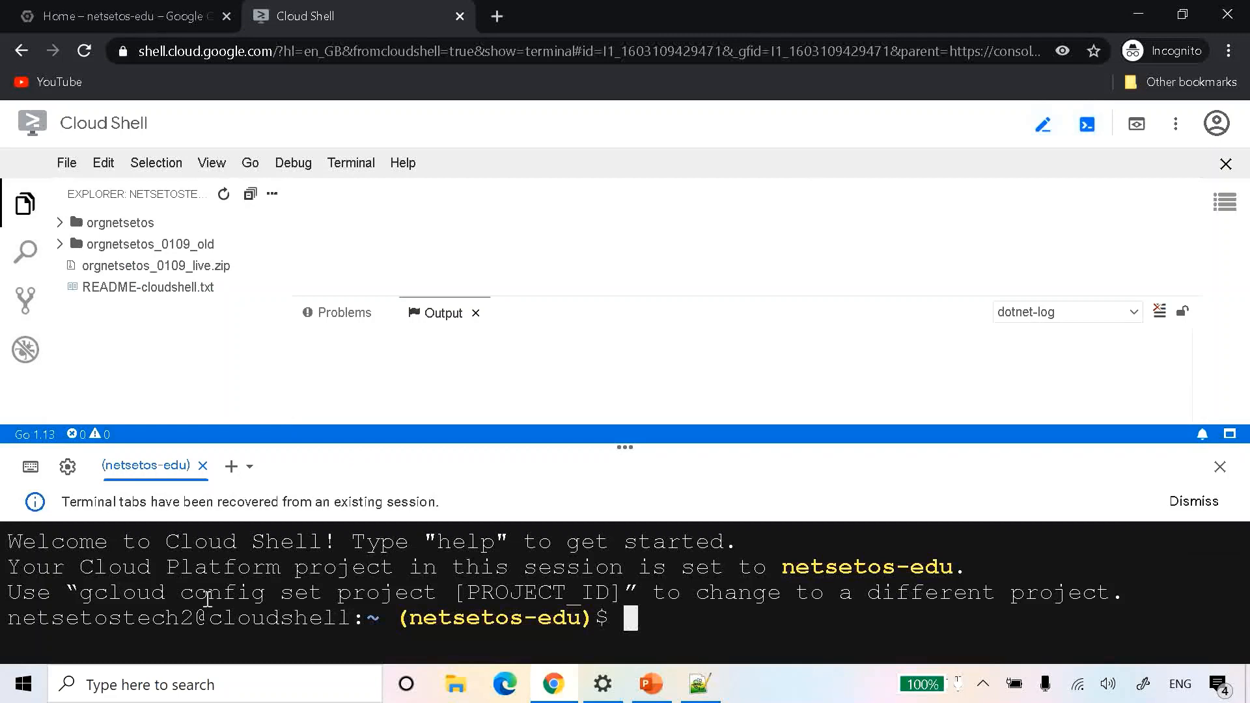
pyautogui.click(1195, 501)
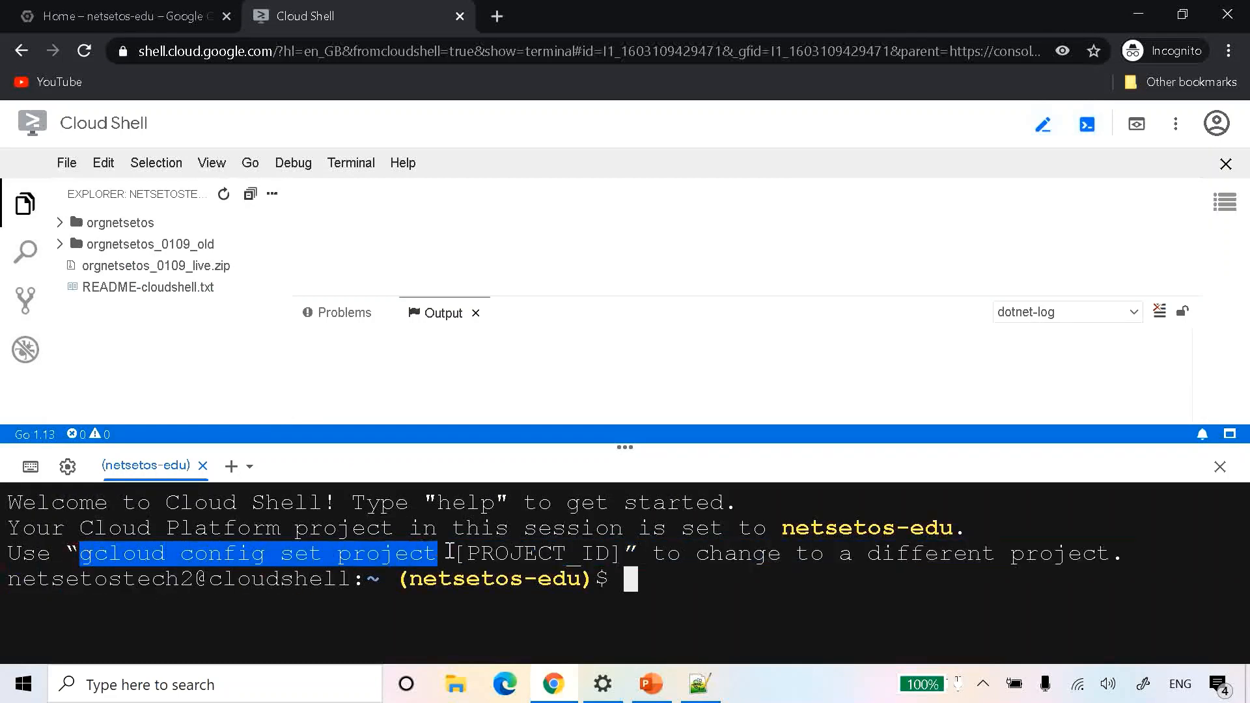
pyautogui.write('gcloud config set project')
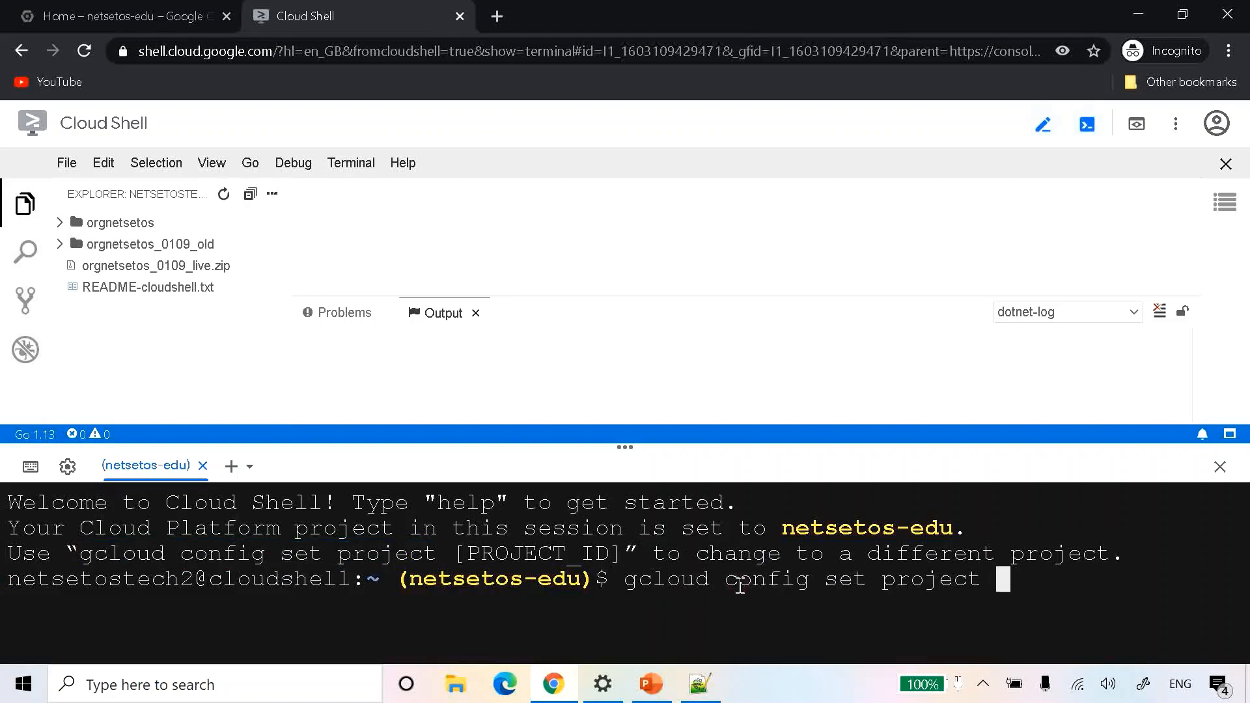
pyautogui.write('nets')
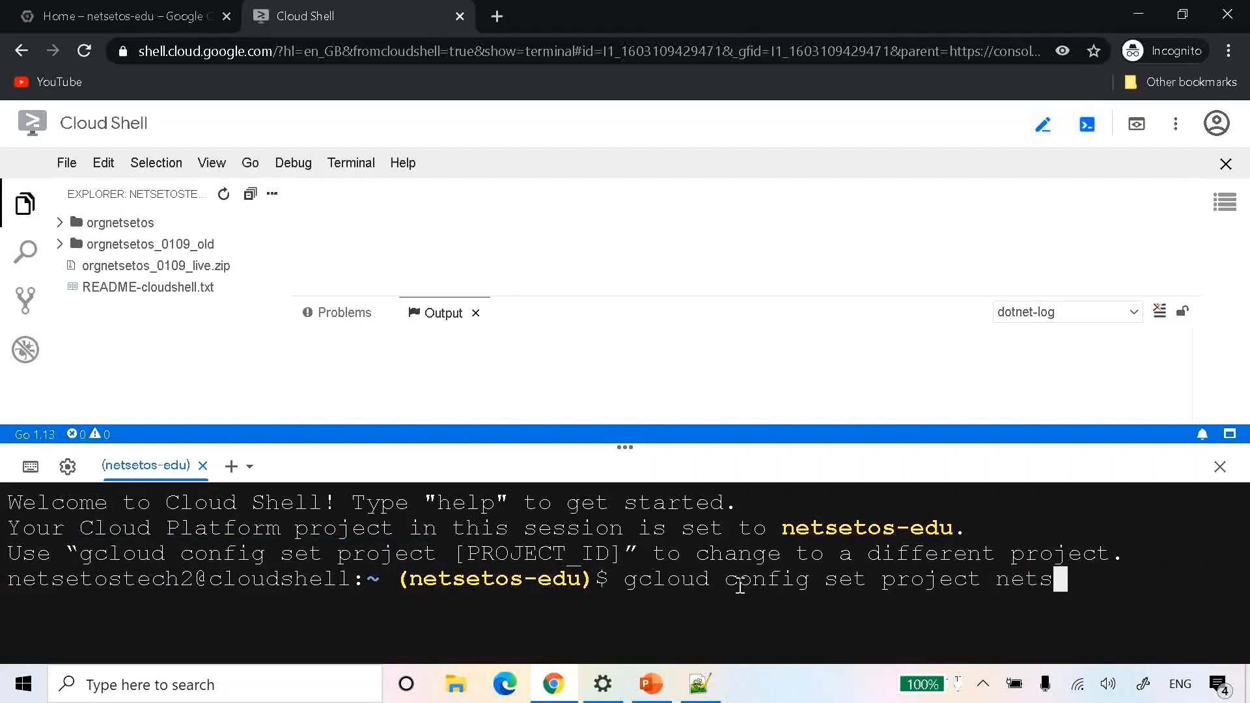
pyautogui.write('etos-')
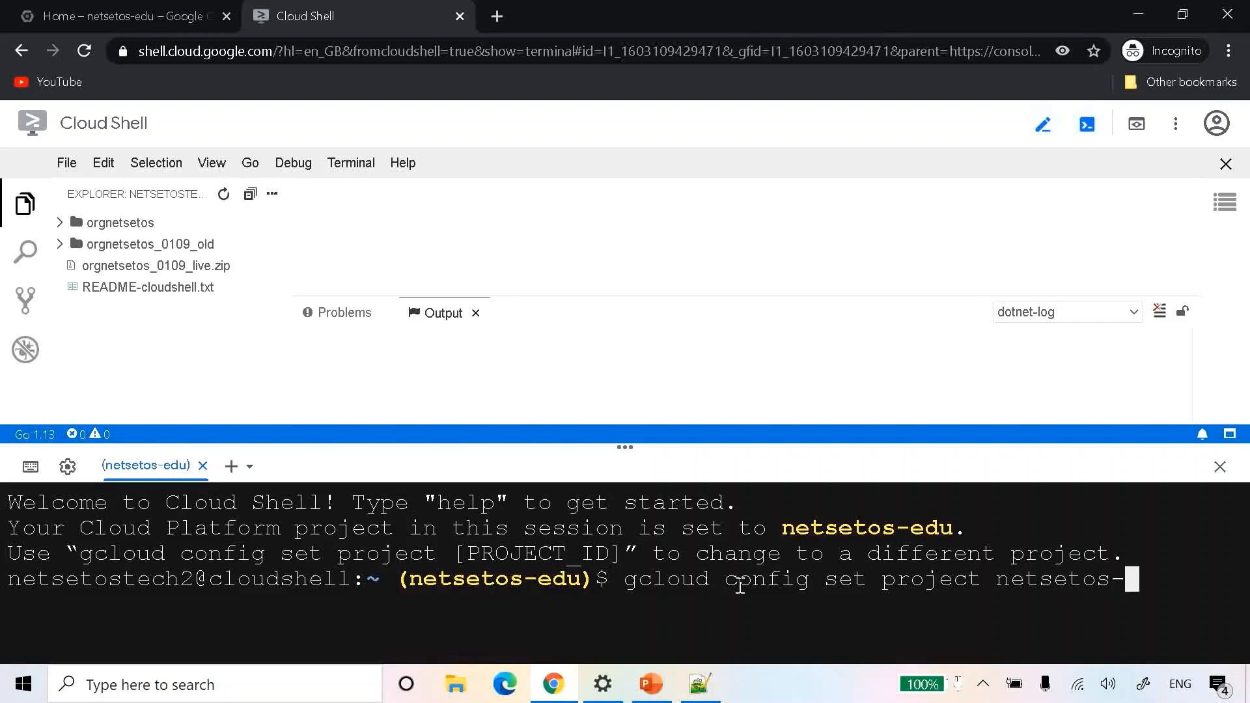
pyautogui.write('edu')
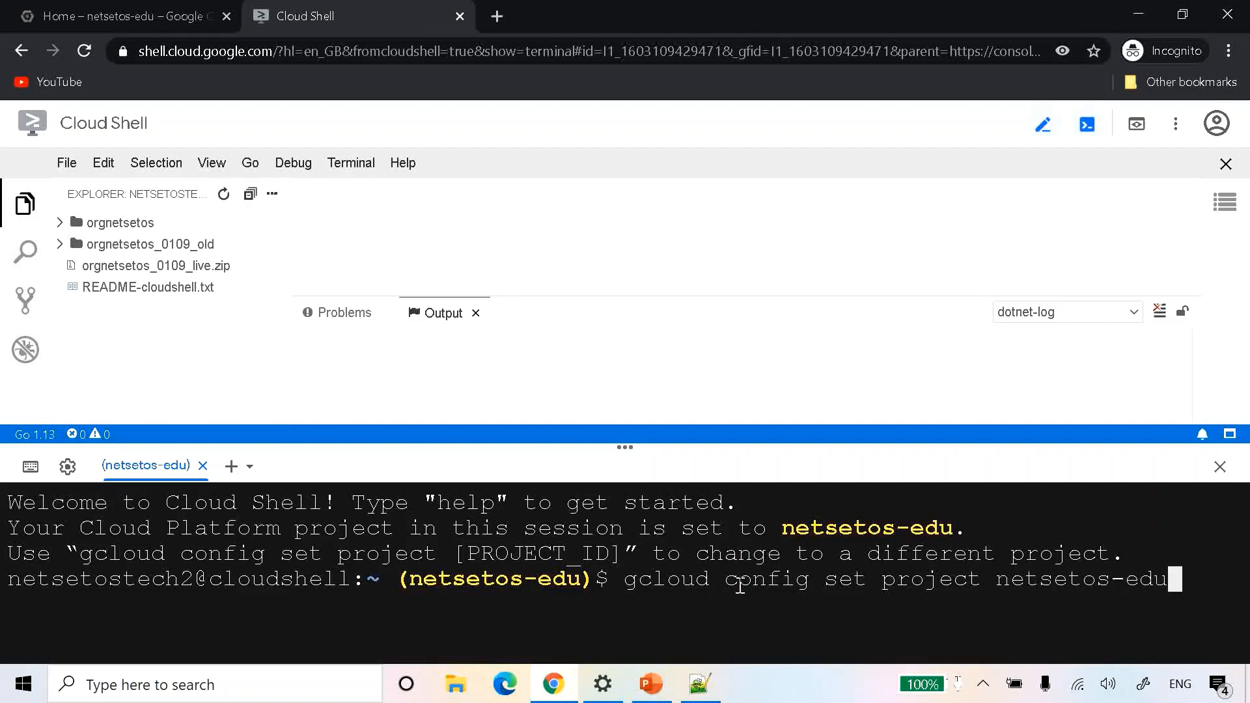
pyautogui.click(1066, 312)
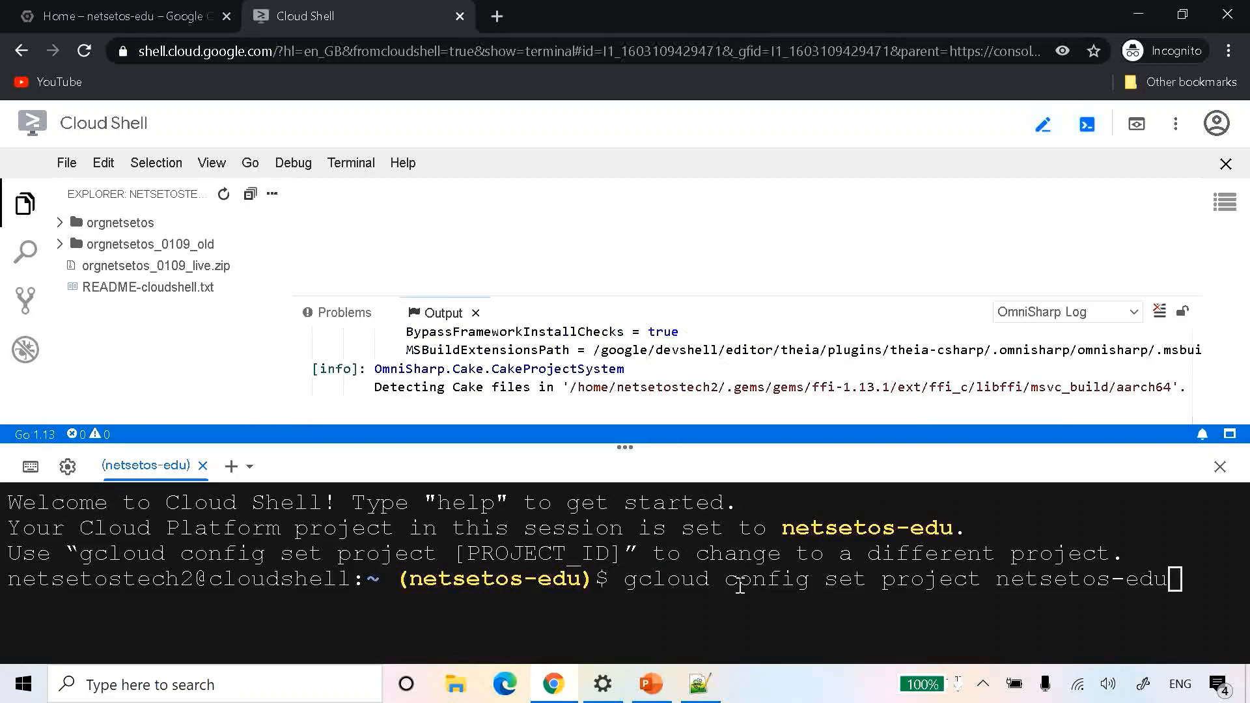
pyautogui.press('Return')
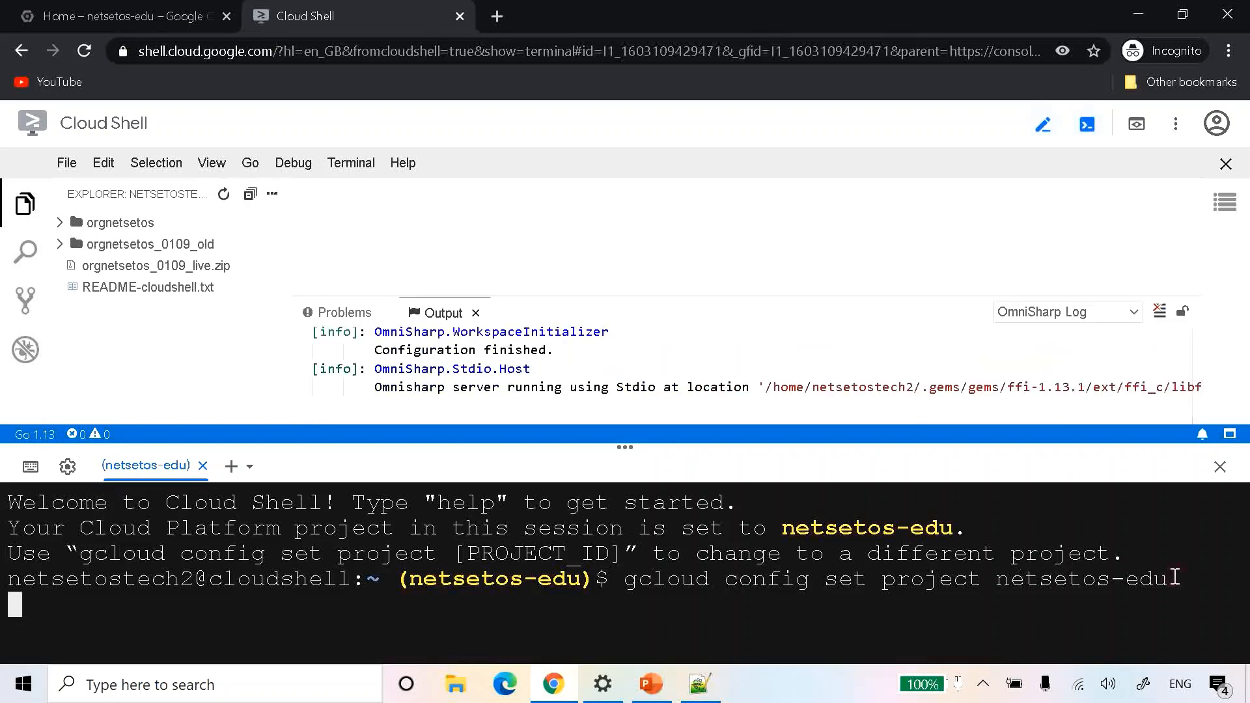
pyautogui.press('Return')
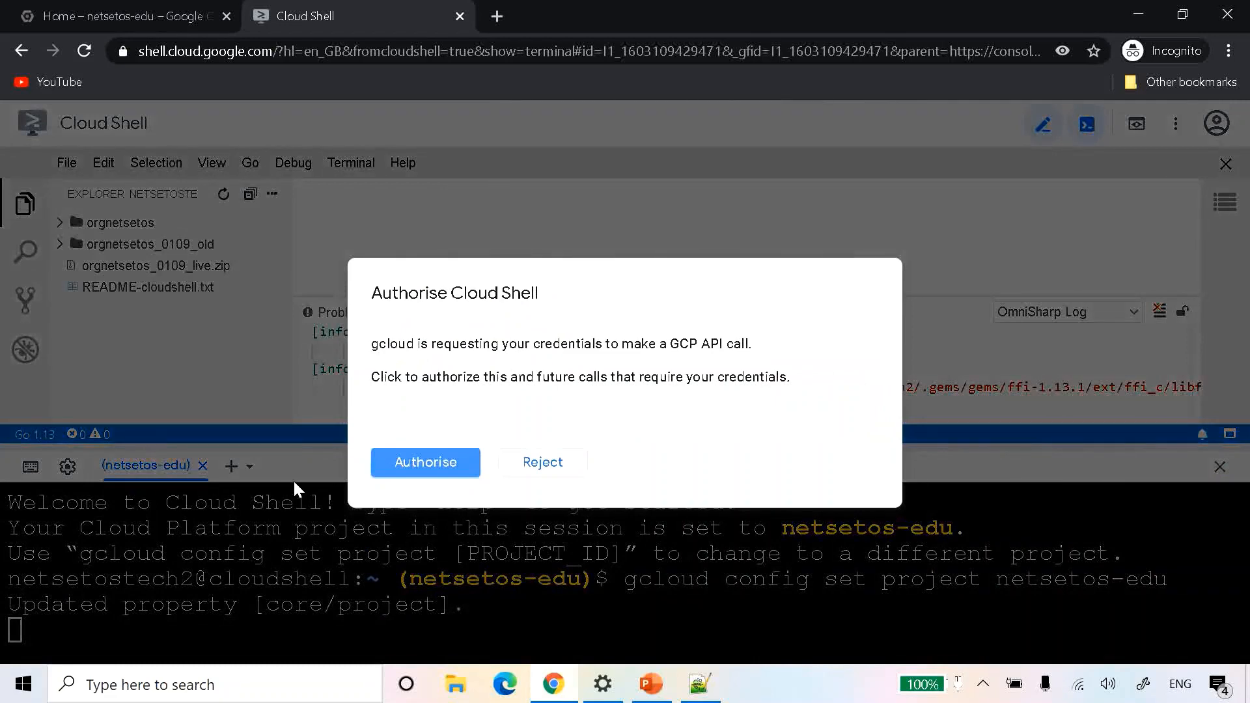
# - Authorise gcloud credentials, then bring up the command notes and golang-samples repository page
pyautogui.click(425, 462)
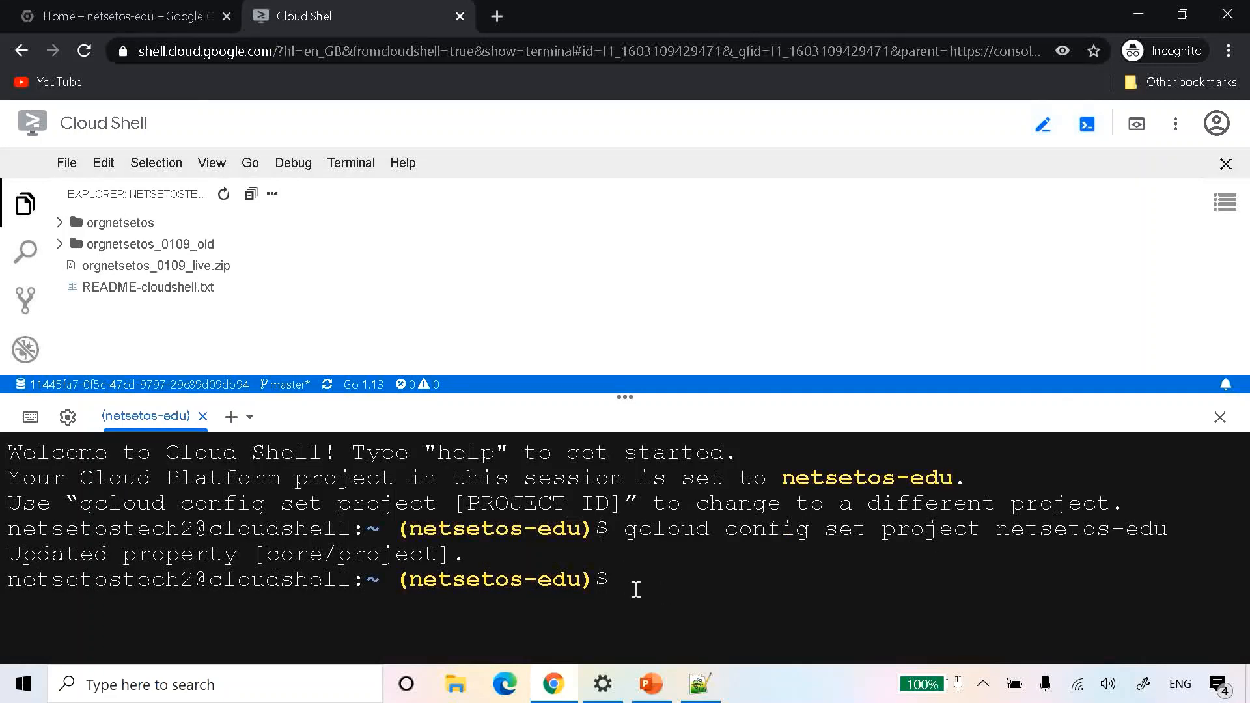
pyautogui.click(630, 580)
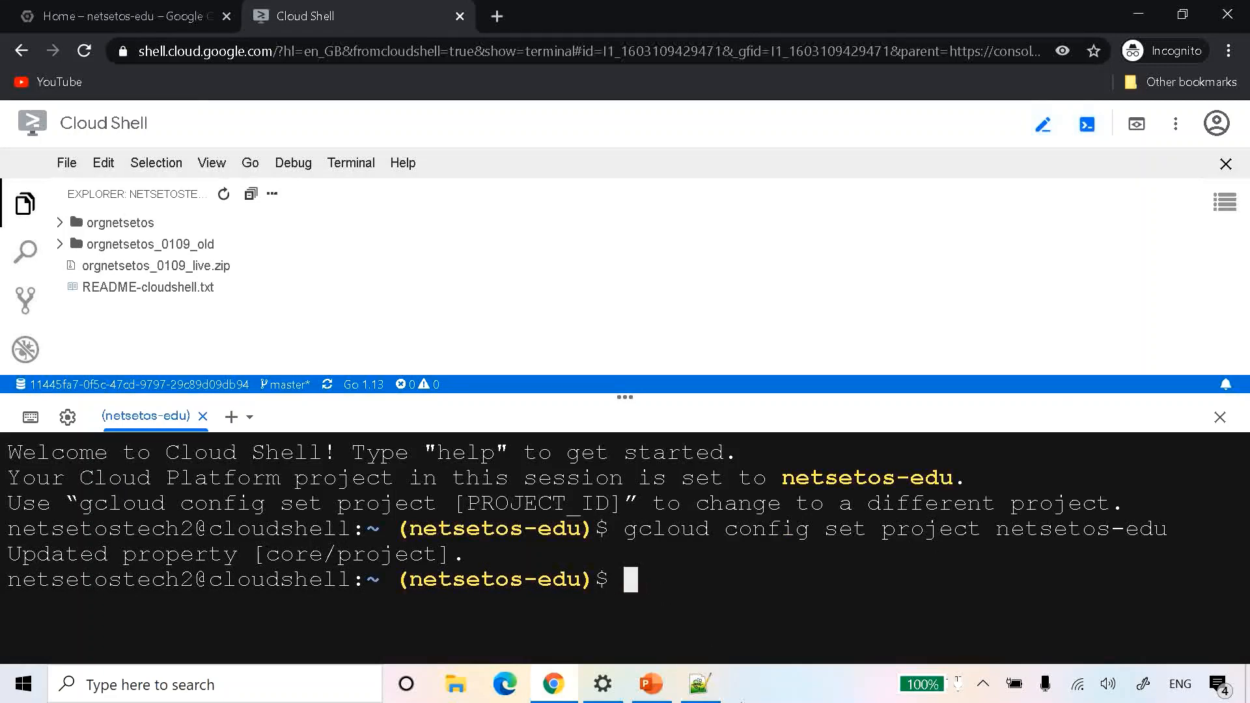
pyautogui.click(698, 684)
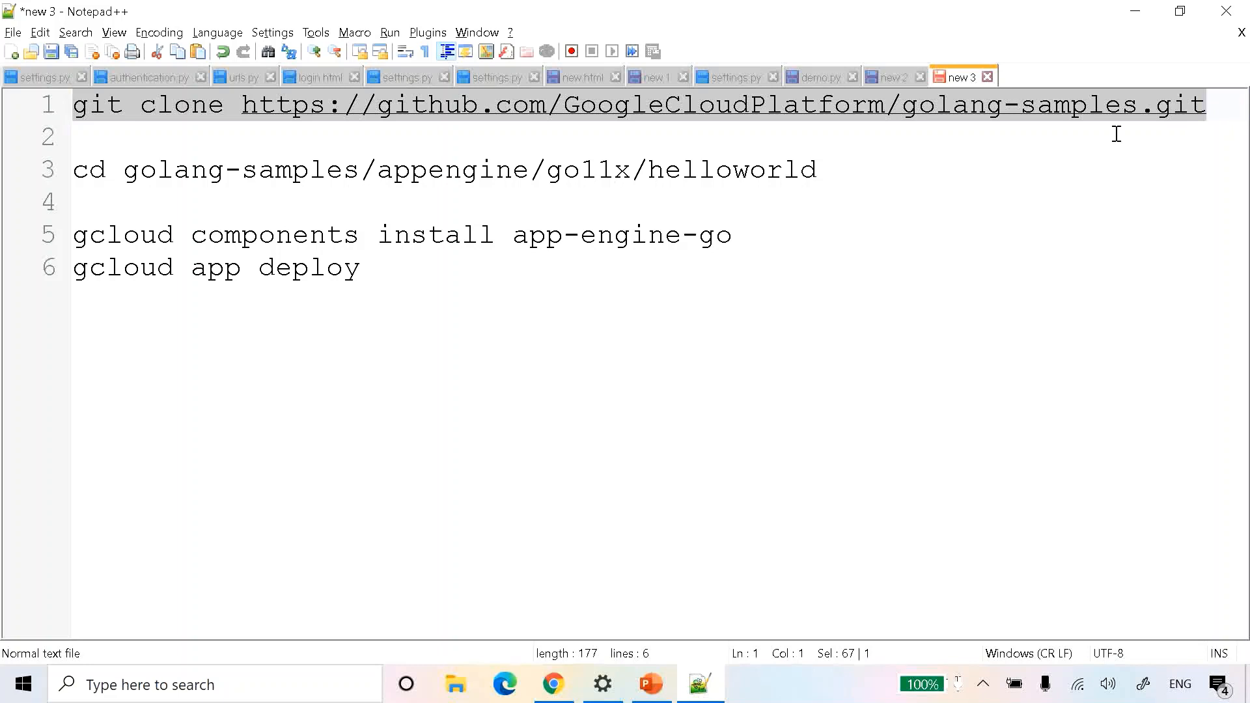
pyautogui.click(552, 685)
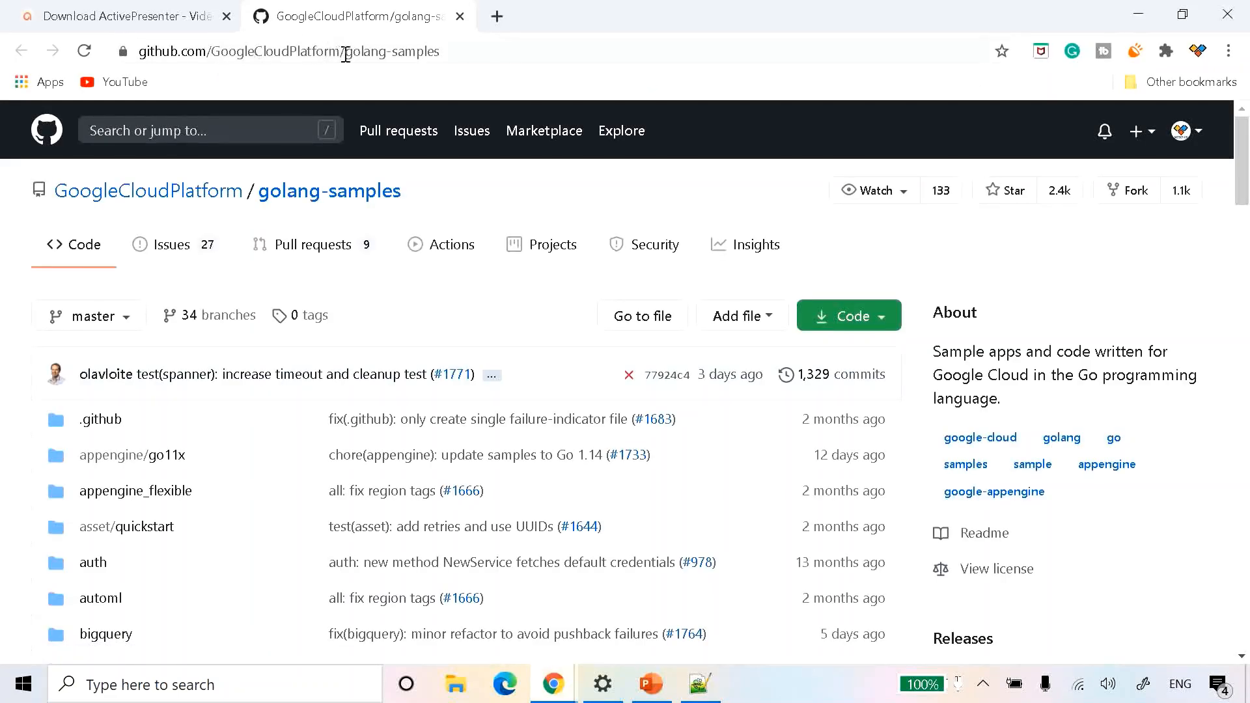
pyautogui.moveTo(459, 62)
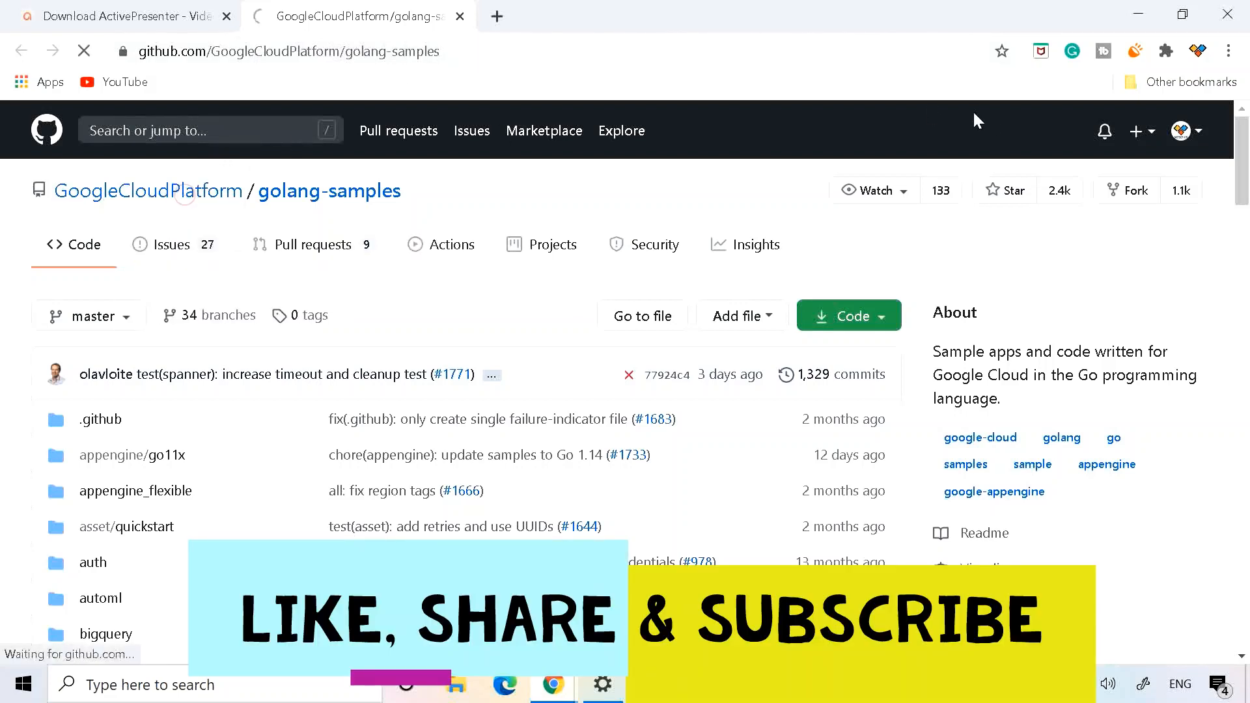
# - Filter GoogleCloudPlatform repositories by 'go' and open golang-samples
pyautogui.click(148, 191)
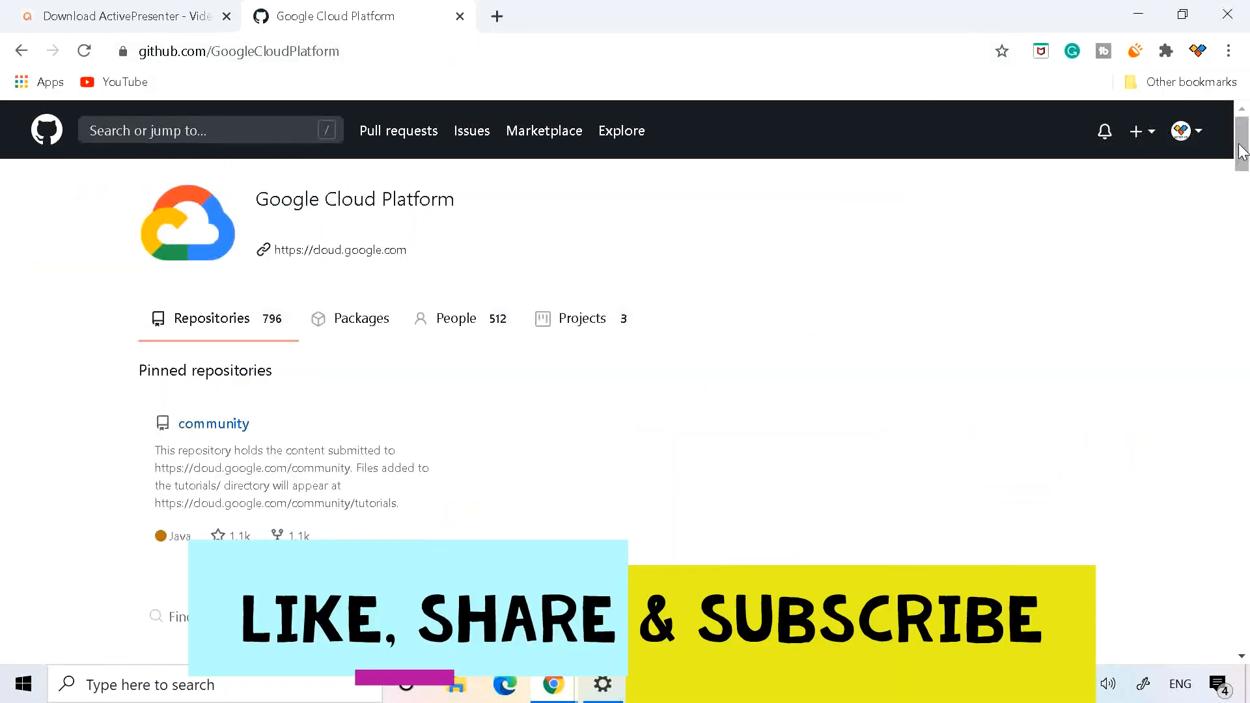
pyautogui.scroll(-3)
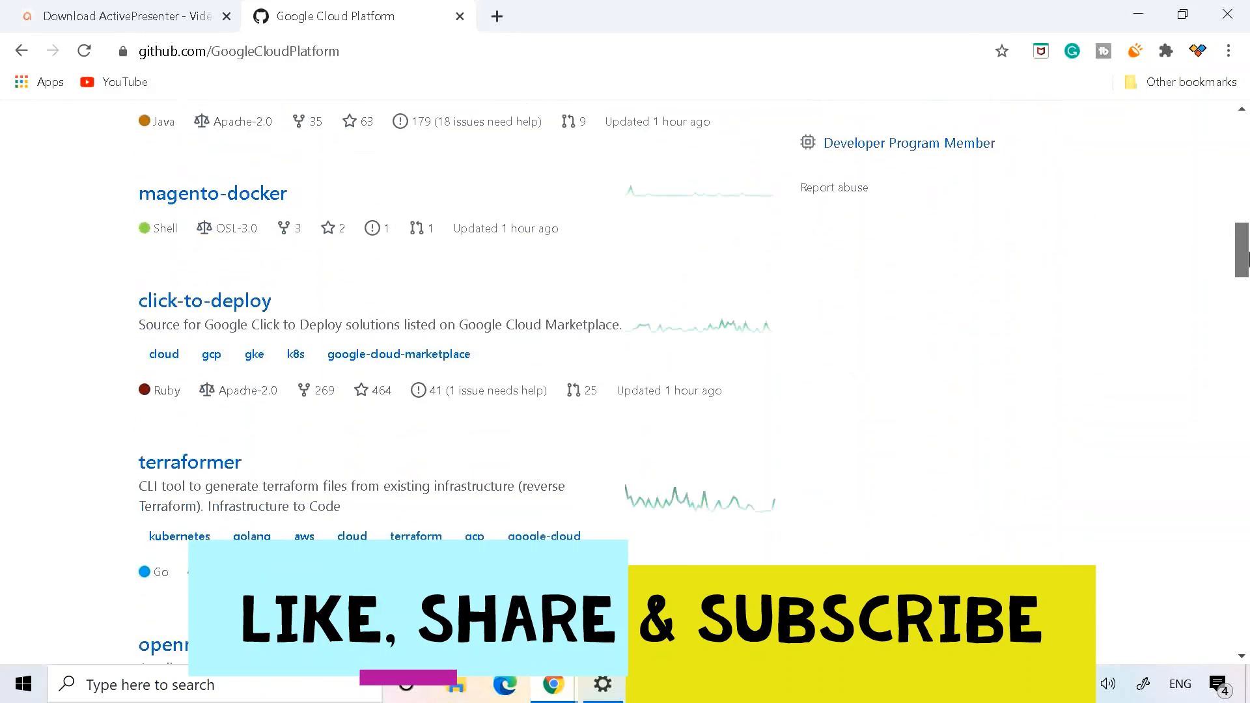
pyautogui.scroll(-3)
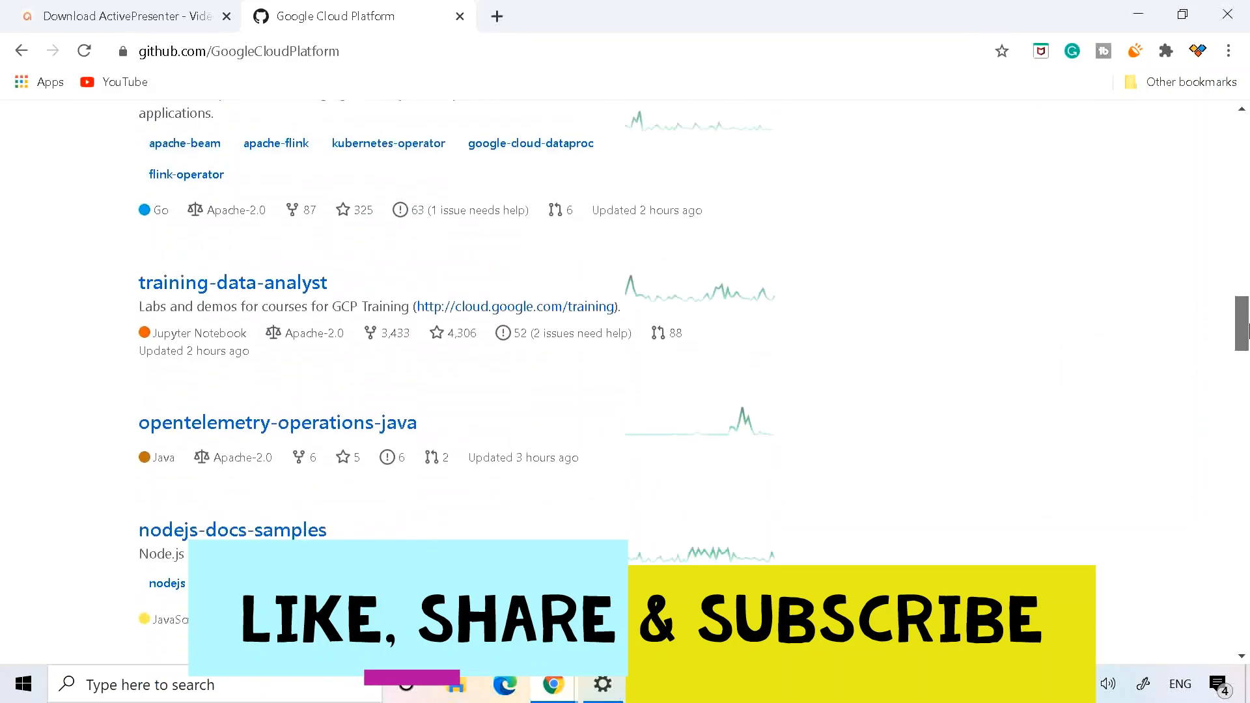
pyautogui.scroll(-3)
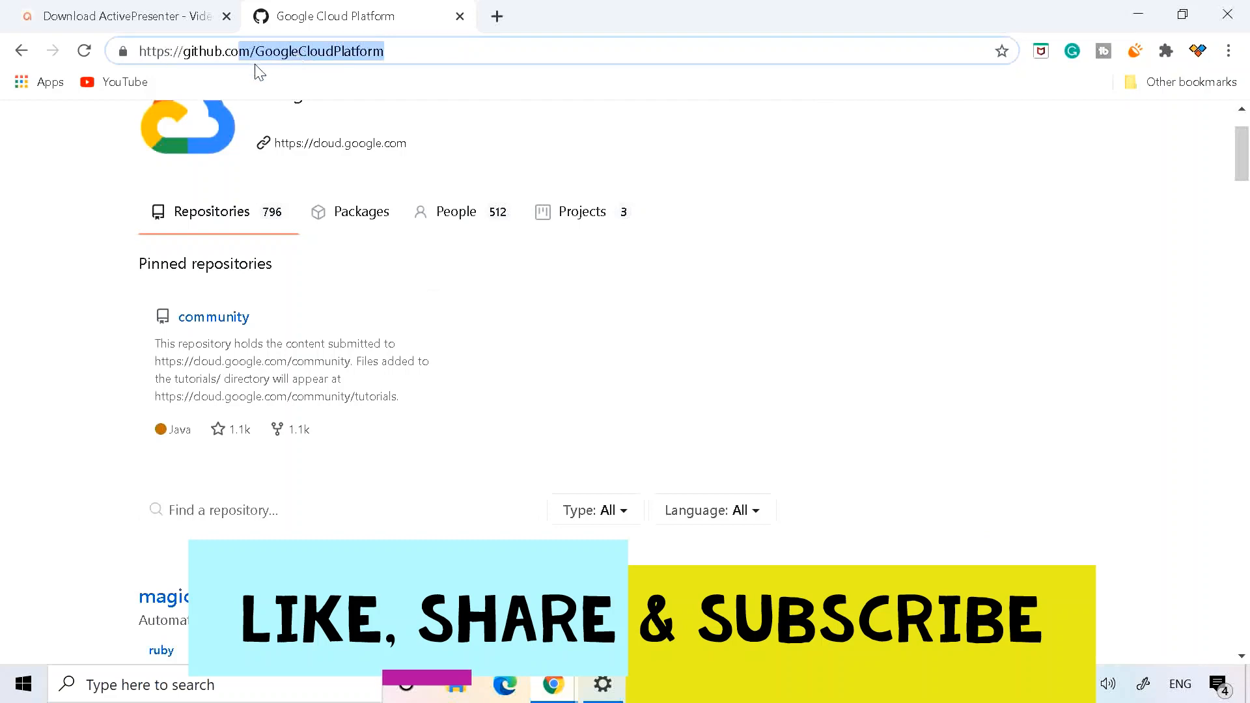
pyautogui.moveTo(263, 255)
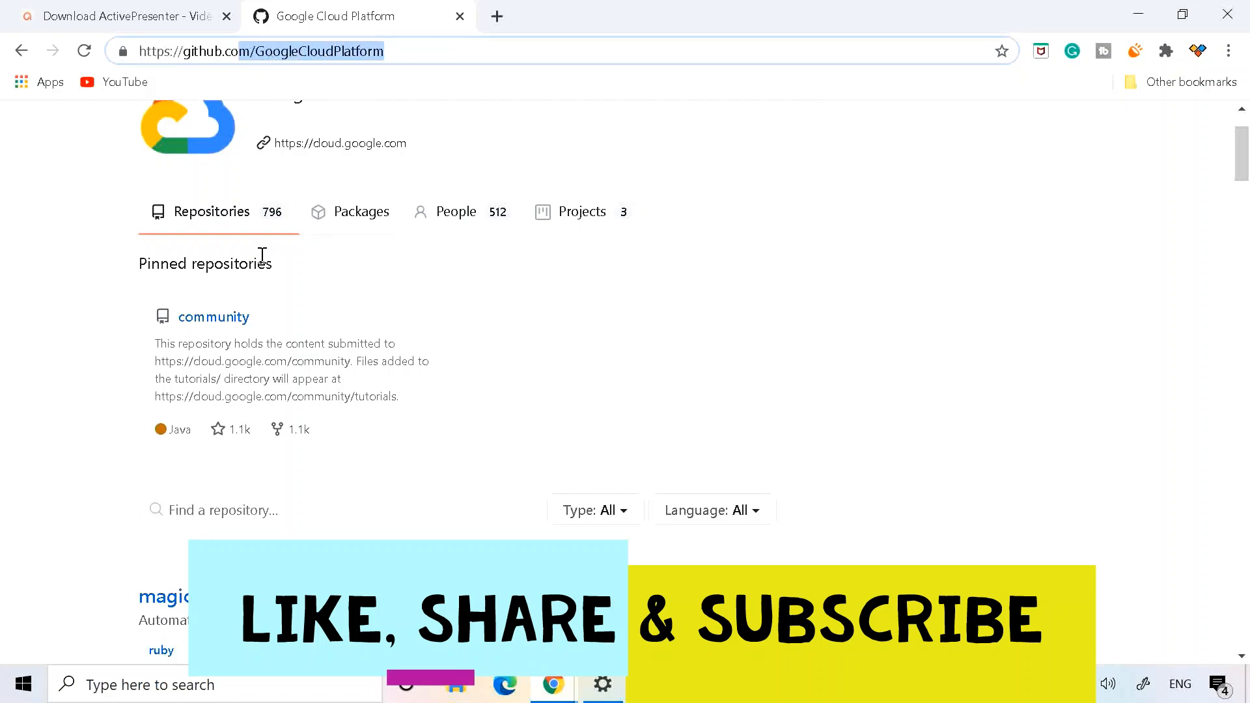
pyautogui.scroll(3)
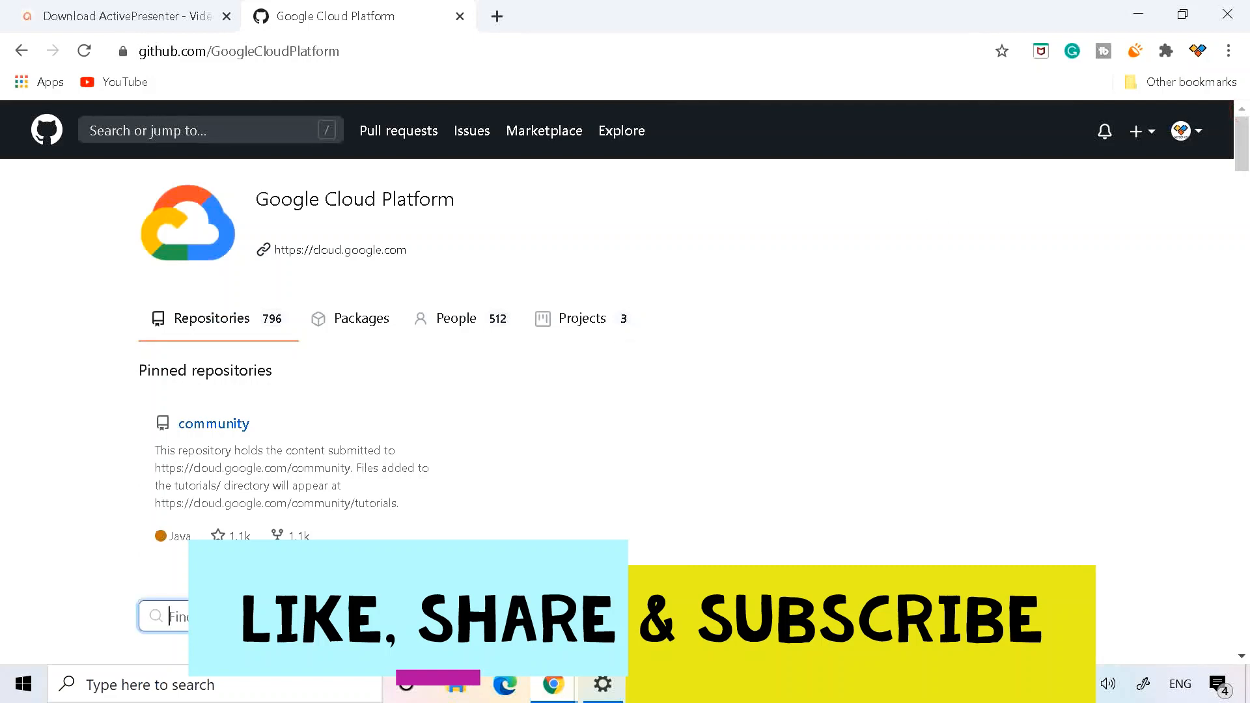
pyautogui.write('go')
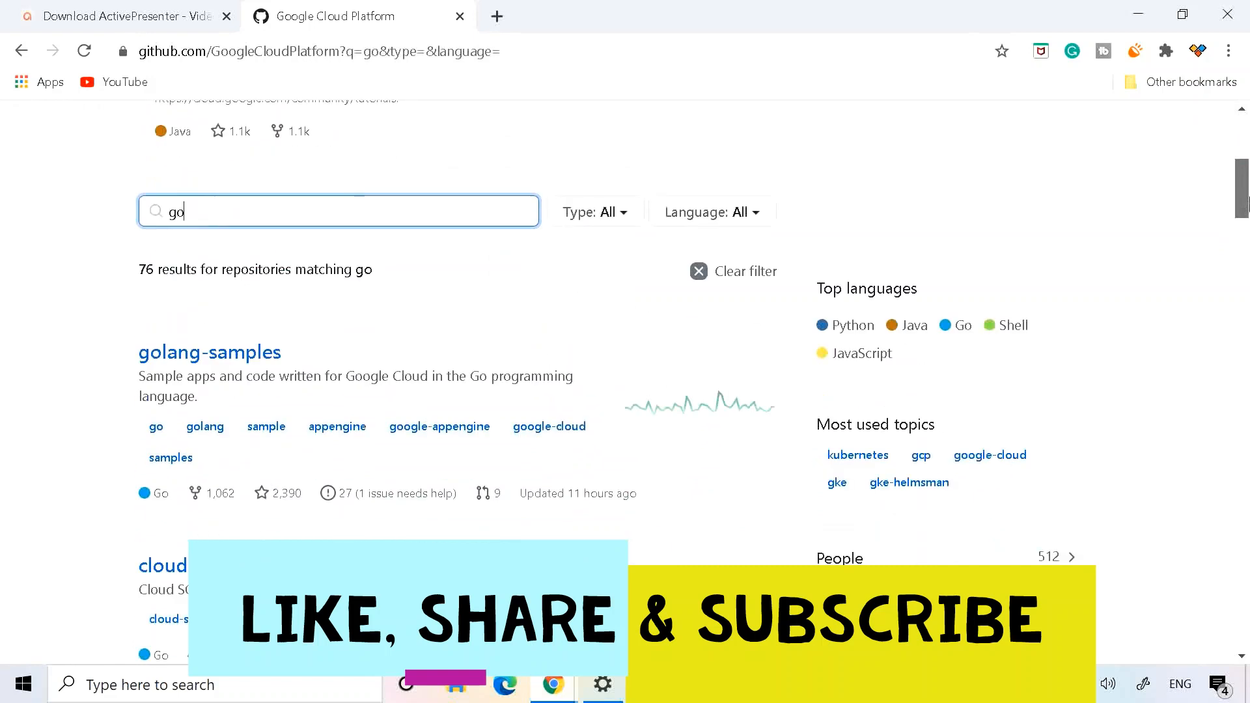
pyautogui.click(210, 352)
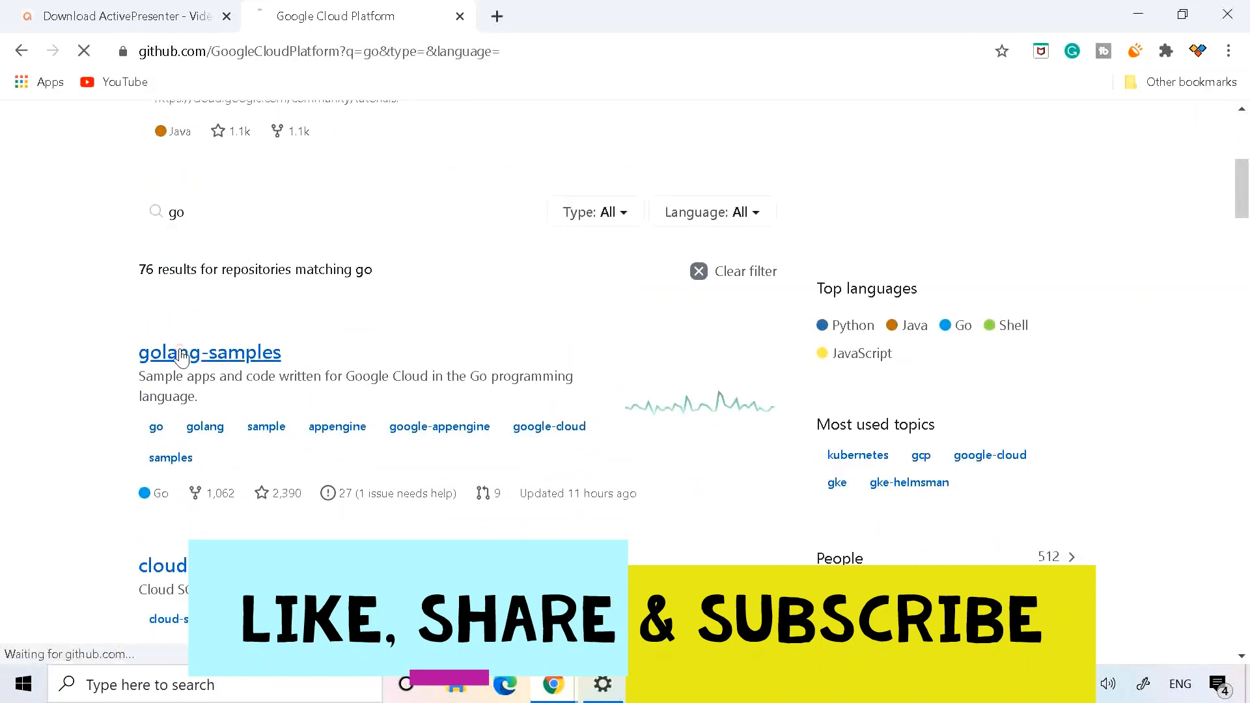
pyautogui.click(209, 352)
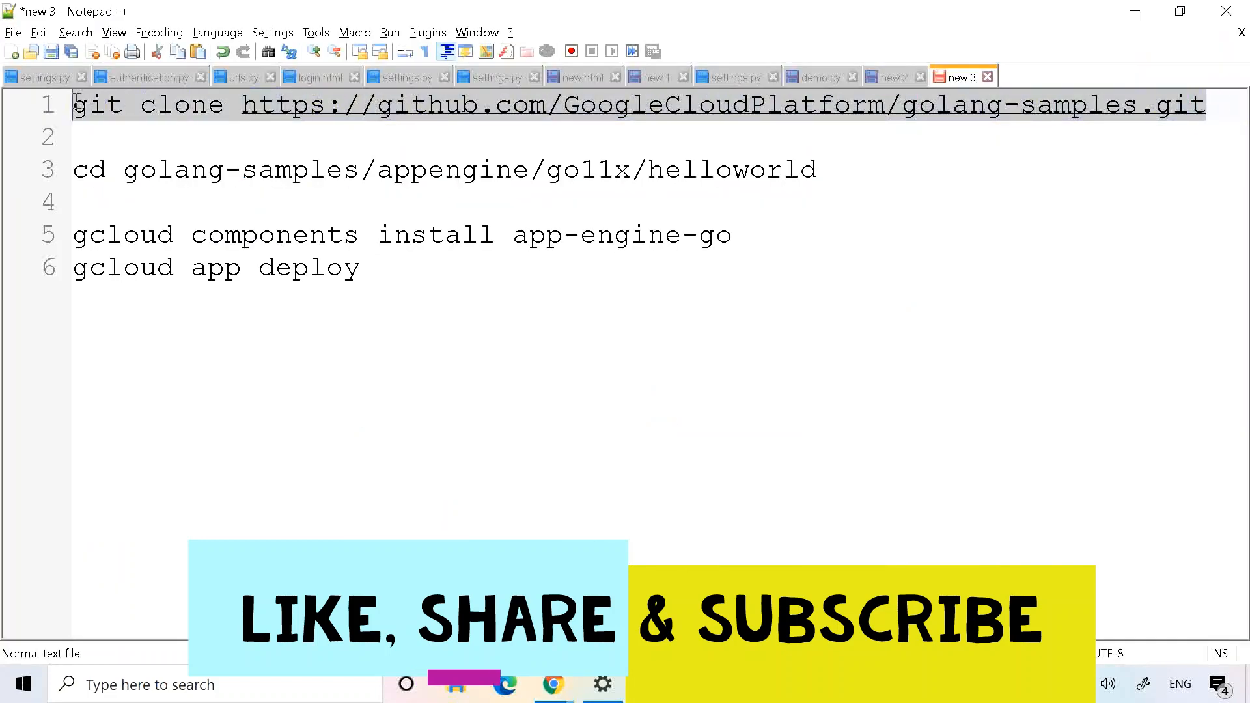
# - Select the git clone command line in the Notepad++ notes
pyautogui.click(553, 685)
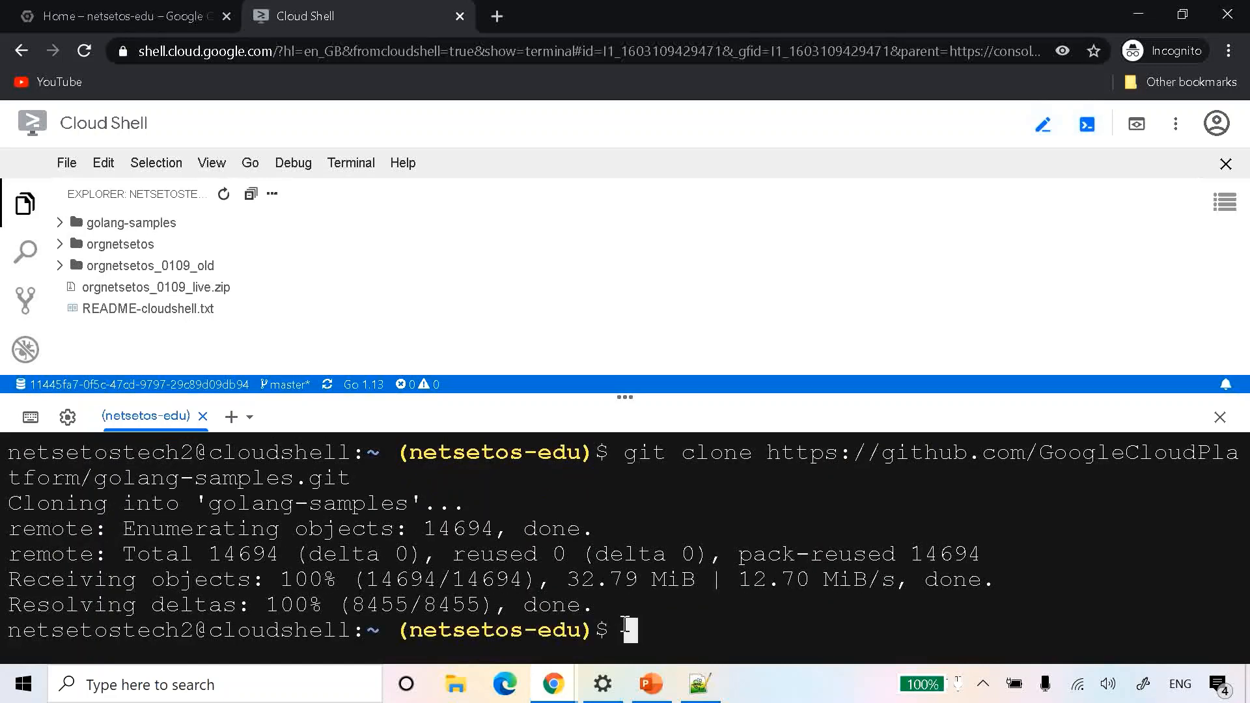
pyautogui.moveTo(338, 339)
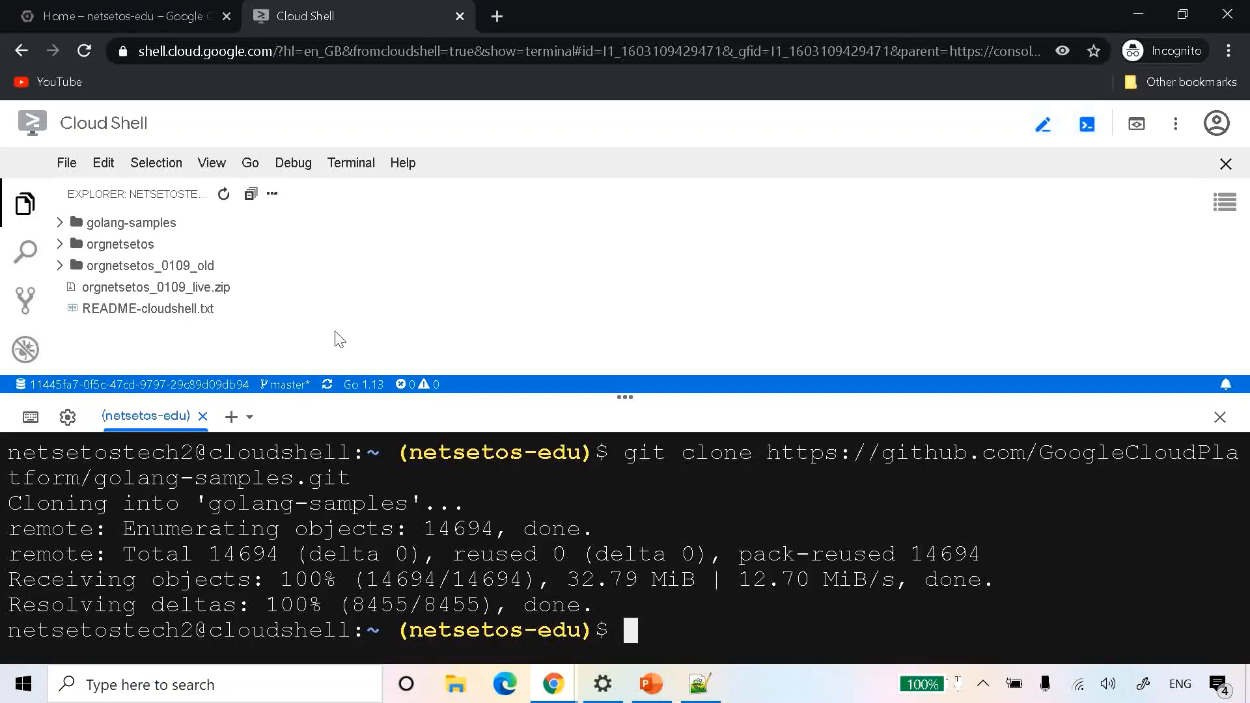
# - Expand the cloned golang-samples folder in the Cloud Shell Explorer panel
pyautogui.click(132, 222)
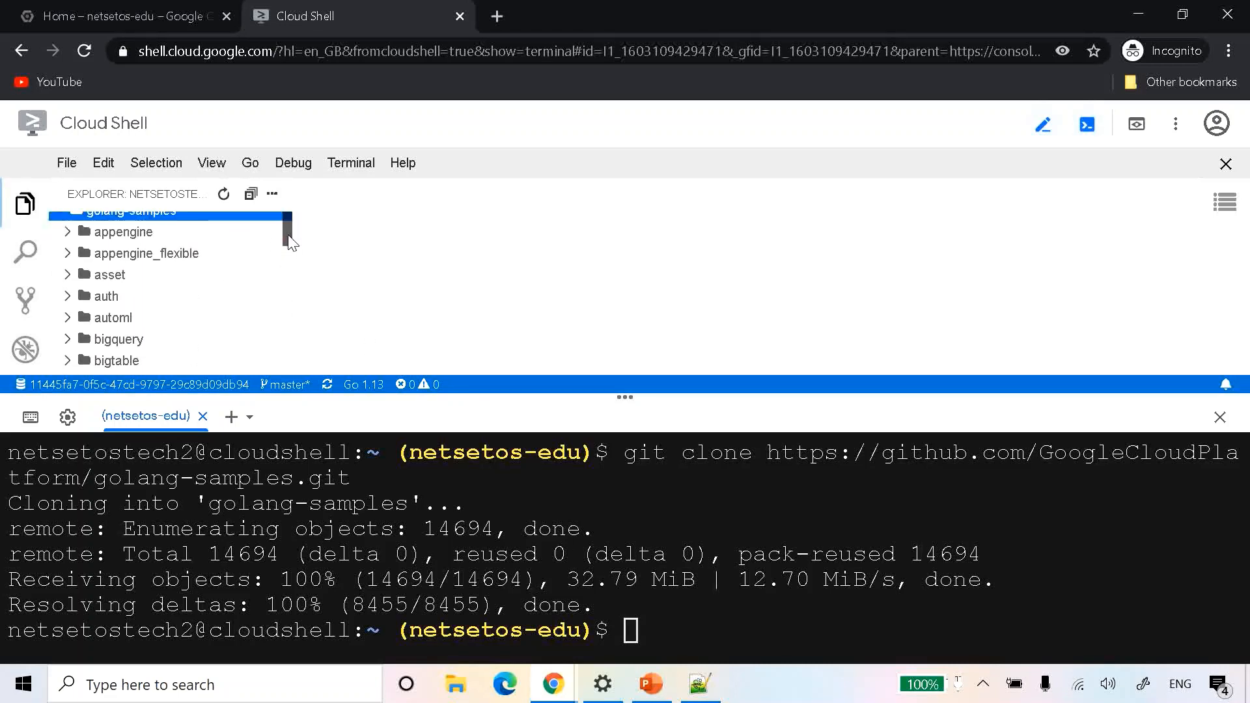
pyautogui.click(699, 684)
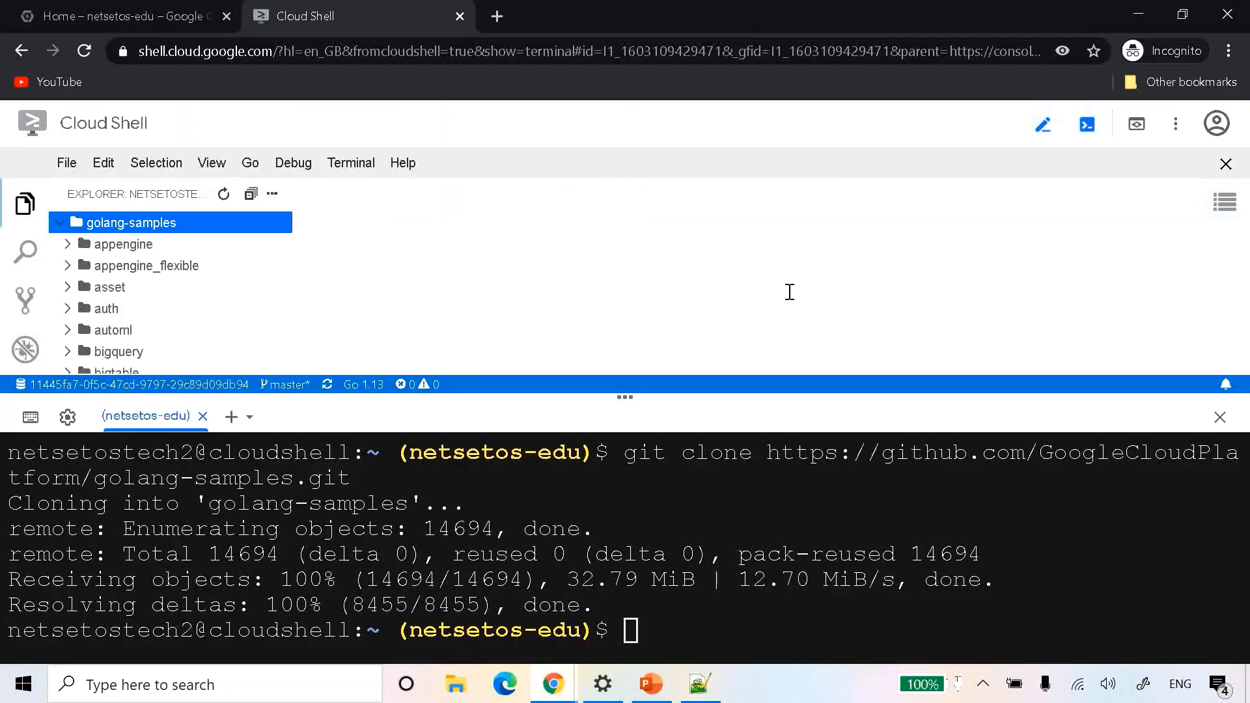
# - Move the terminal into the helloworld folder with cd, checking the deployment command notes
pyautogui.write('cd golang-samples/')
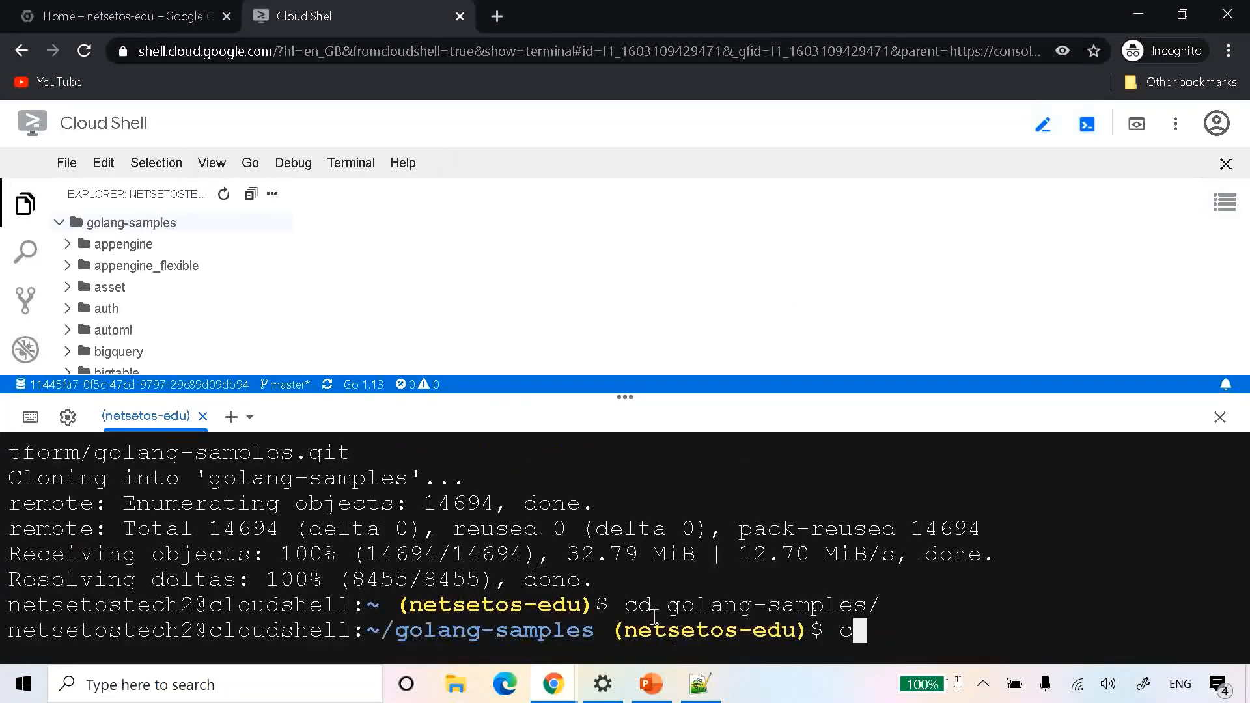
pyautogui.write('d appengine')
pyautogui.write('cd go11x/')
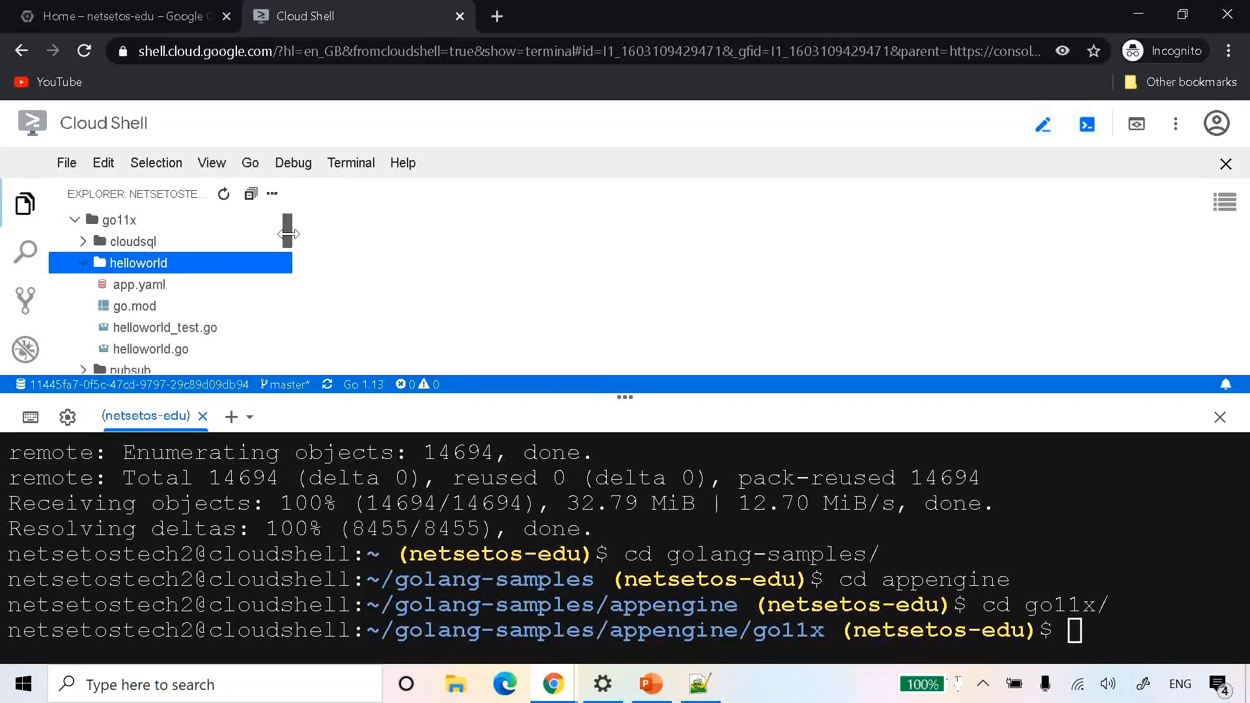
pyautogui.moveTo(289, 234)
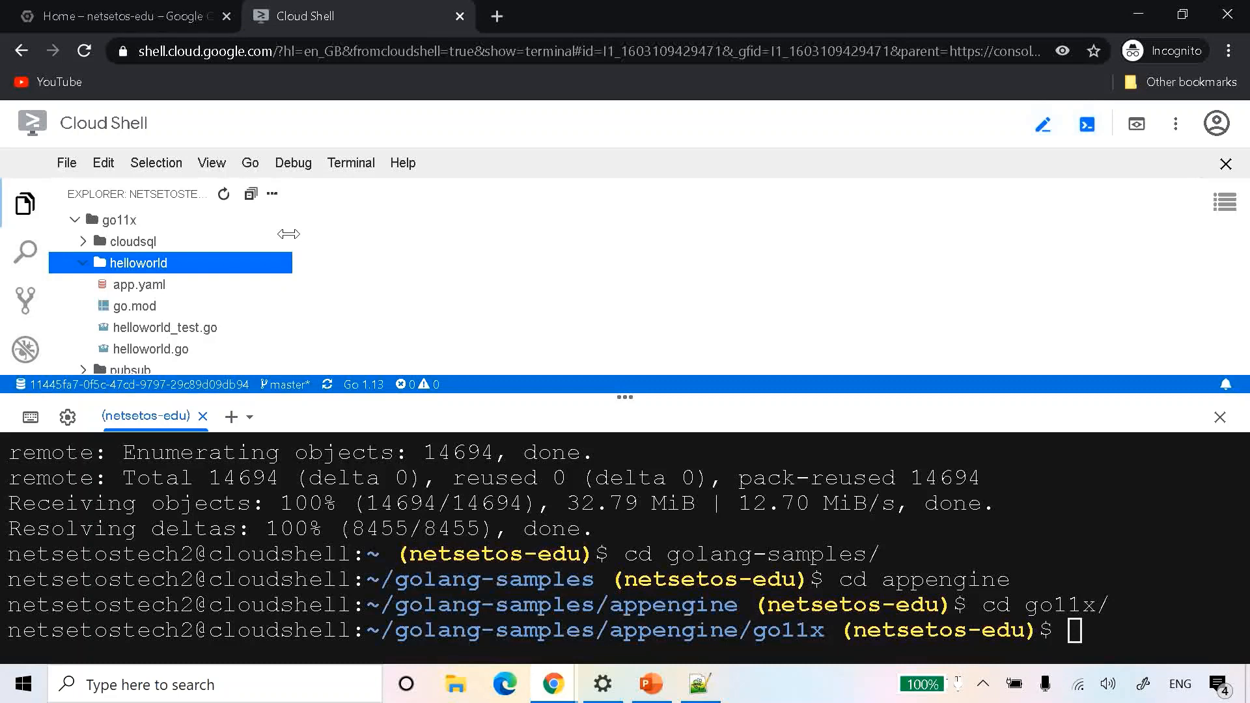
pyautogui.write('cd')
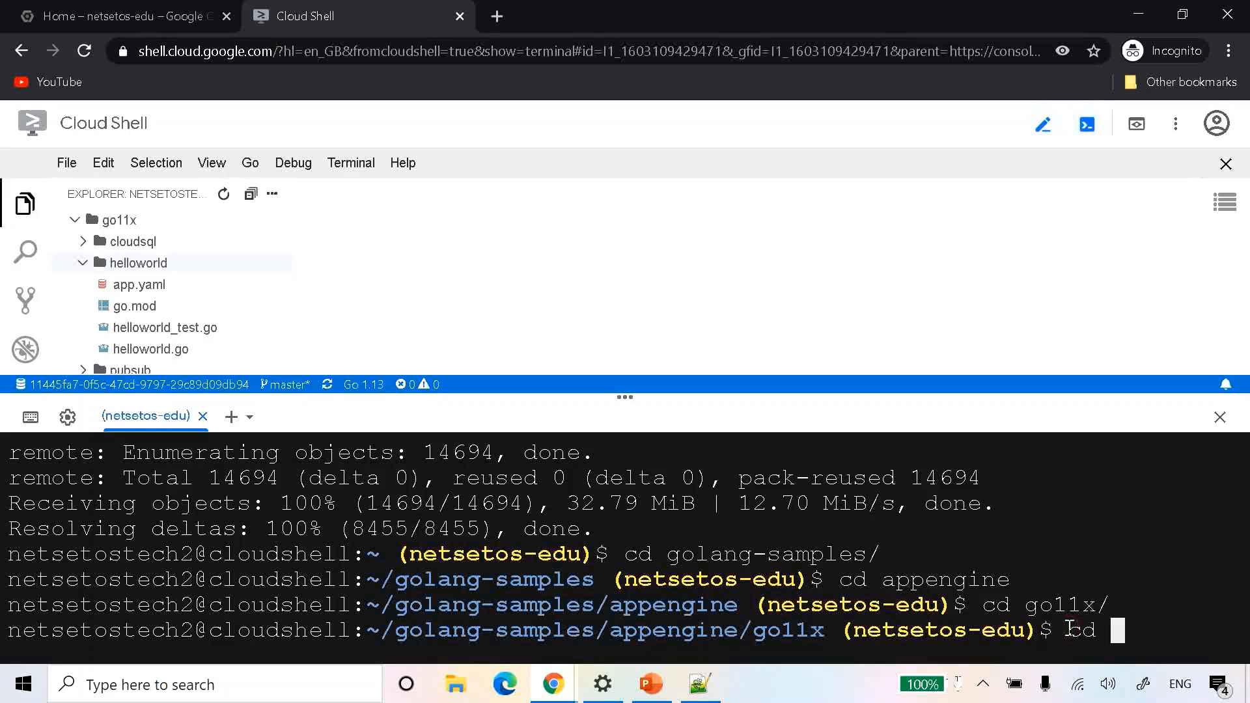
pyautogui.write('helloworld/')
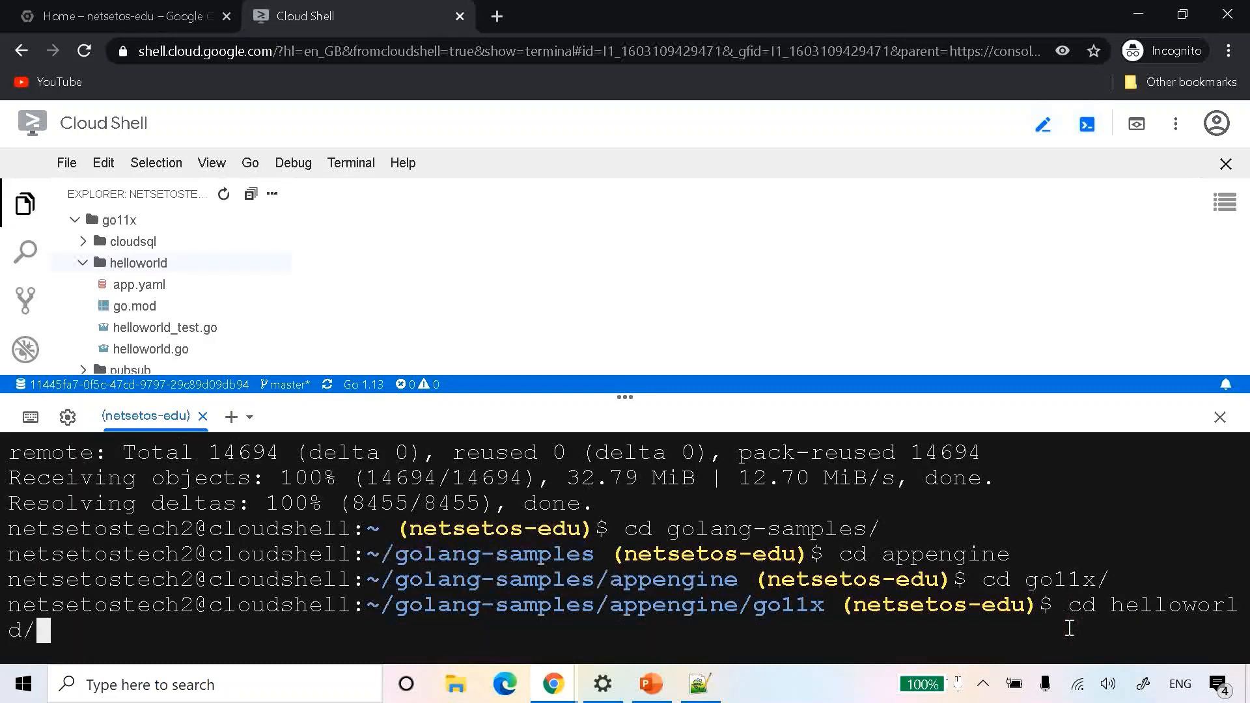
pyautogui.press('Return')
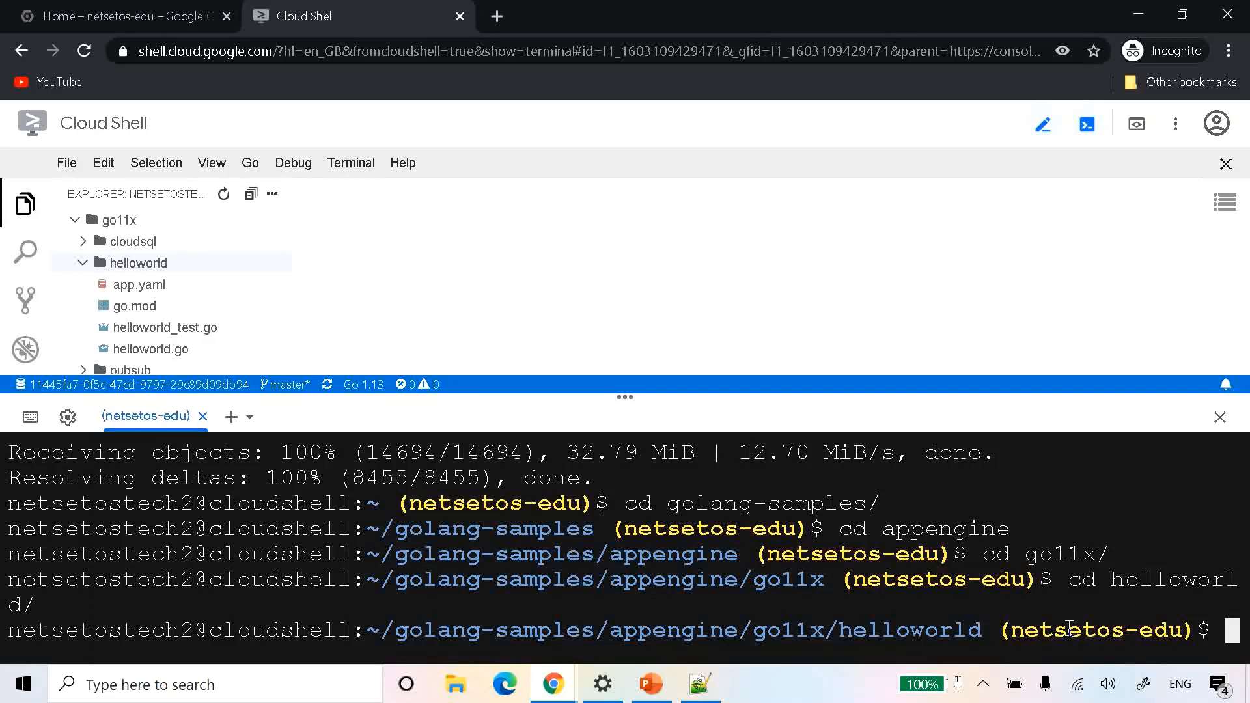
pyautogui.click(699, 685)
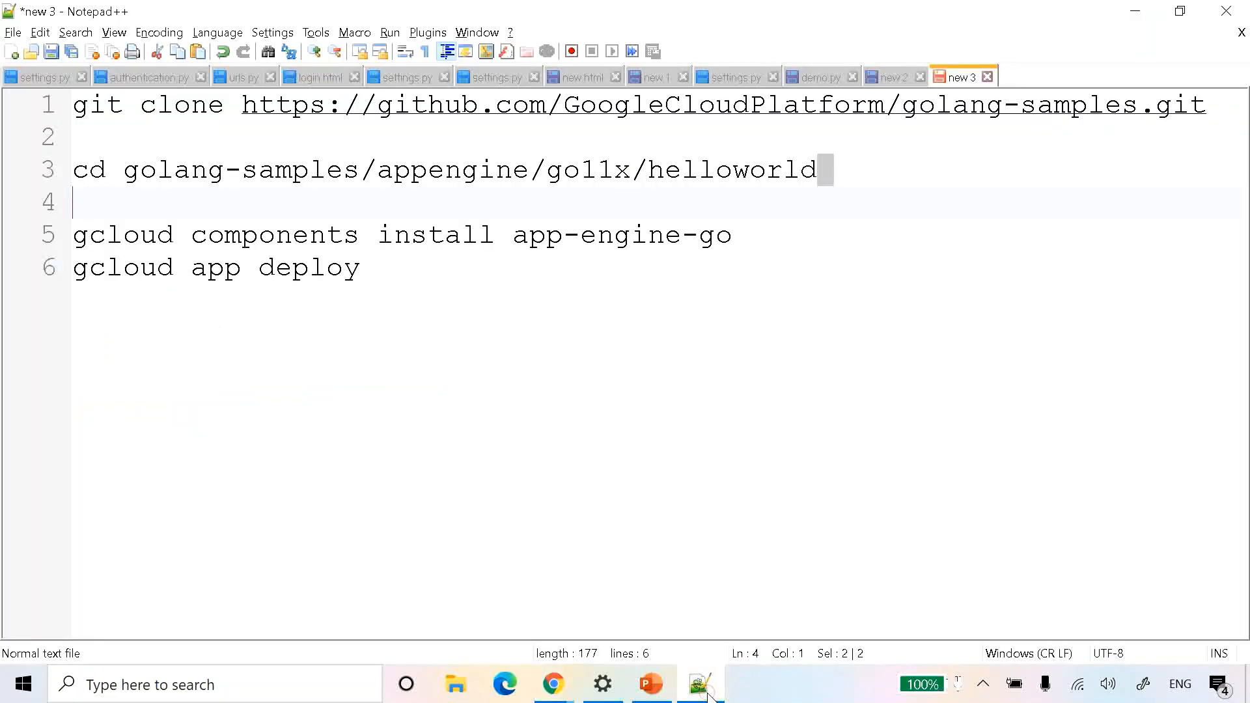
pyautogui.click(551, 684)
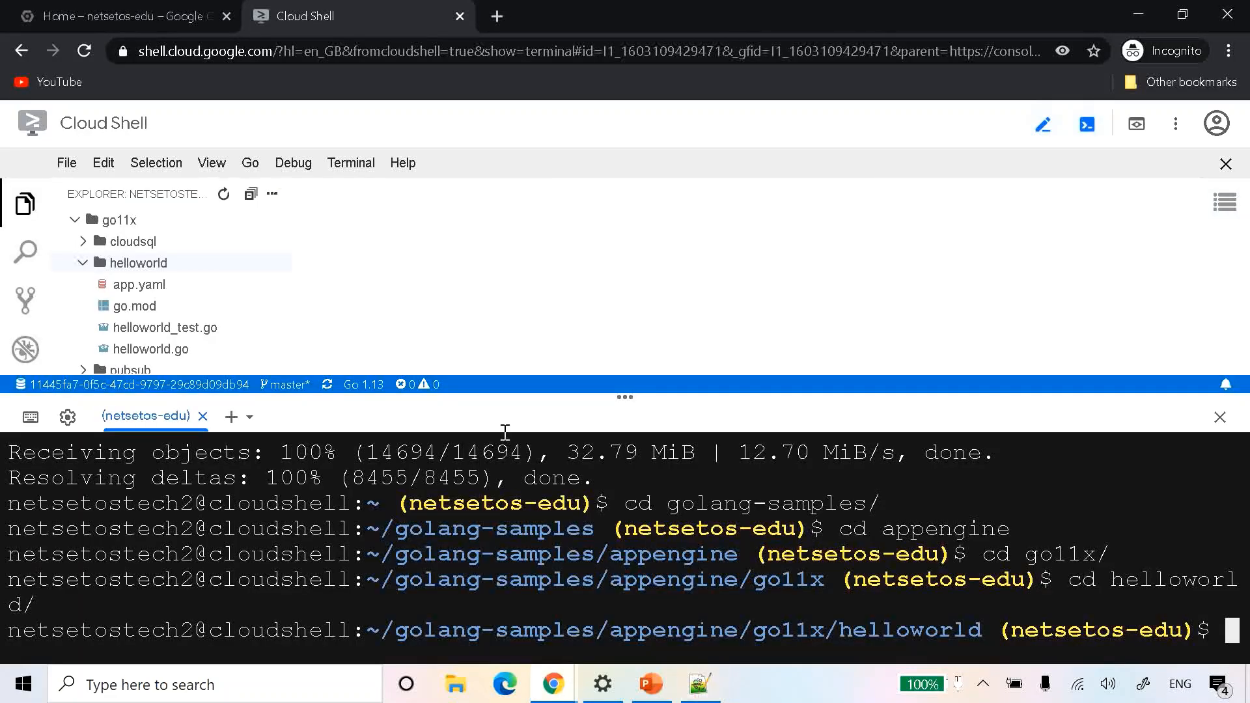
# - Open helloworld's app.yaml and highlight the runtime: go114 line
pyautogui.click(139, 285)
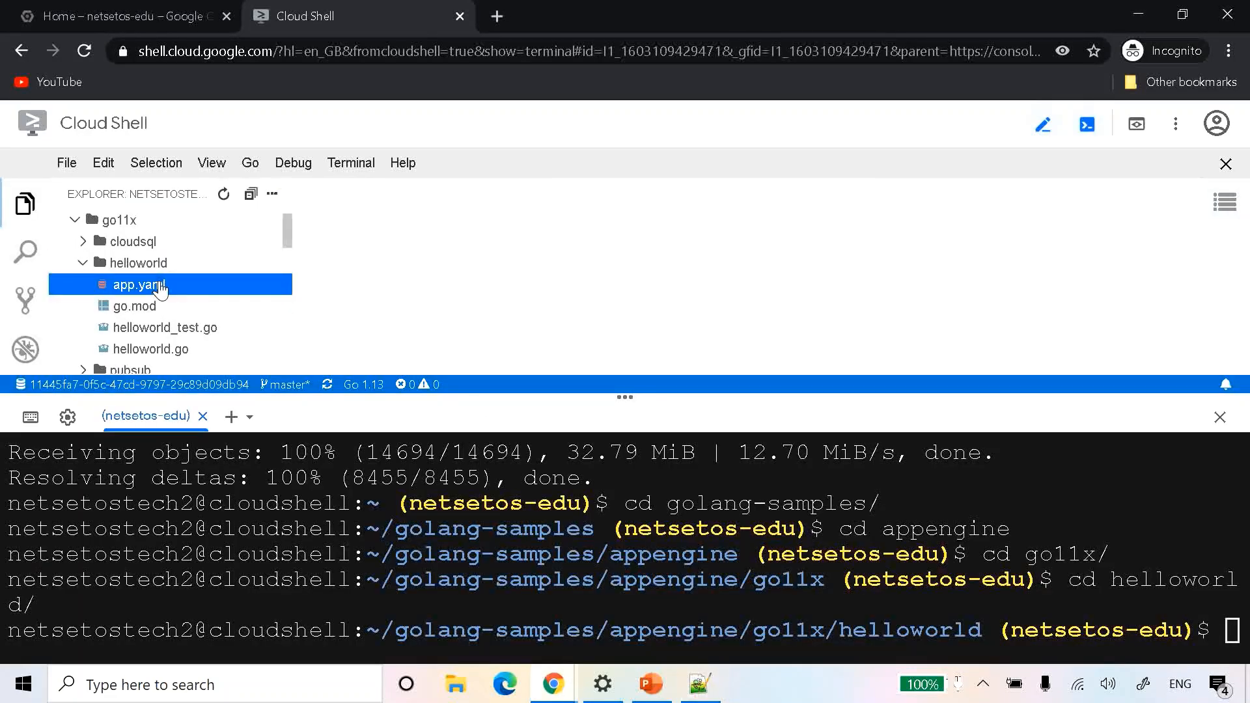
pyautogui.click(138, 284)
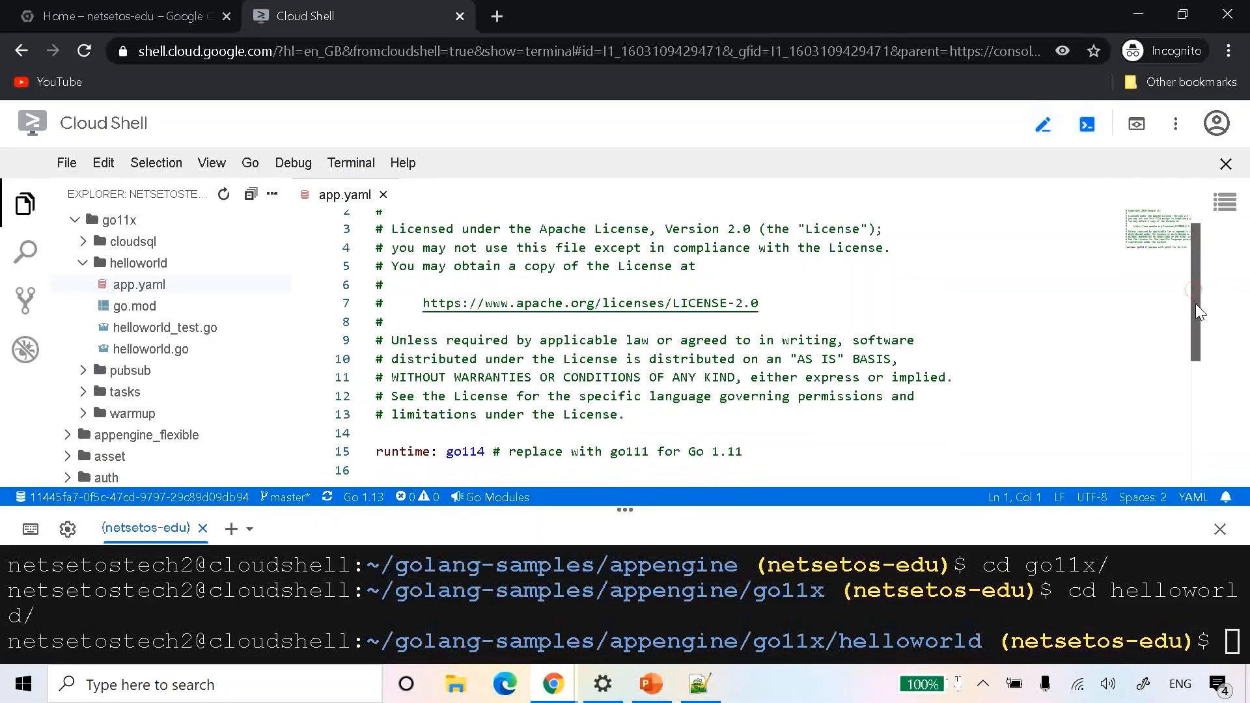
pyautogui.scroll(-3)
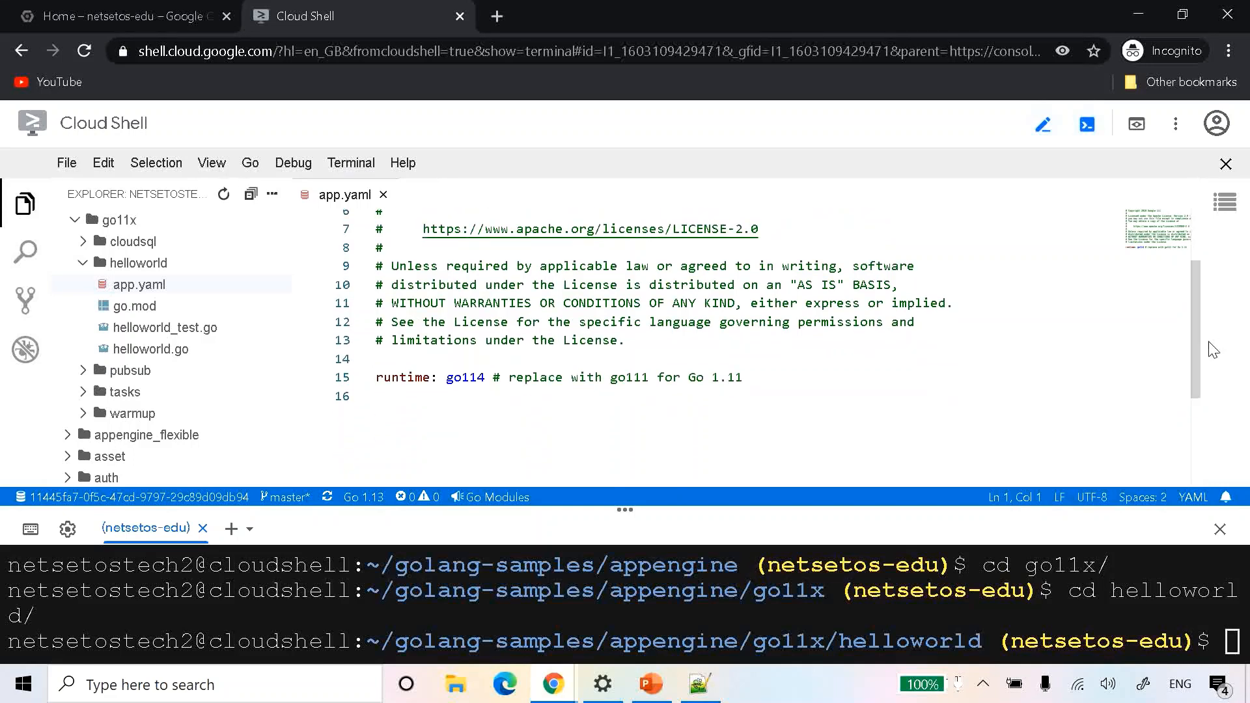
pyautogui.click(485, 377)
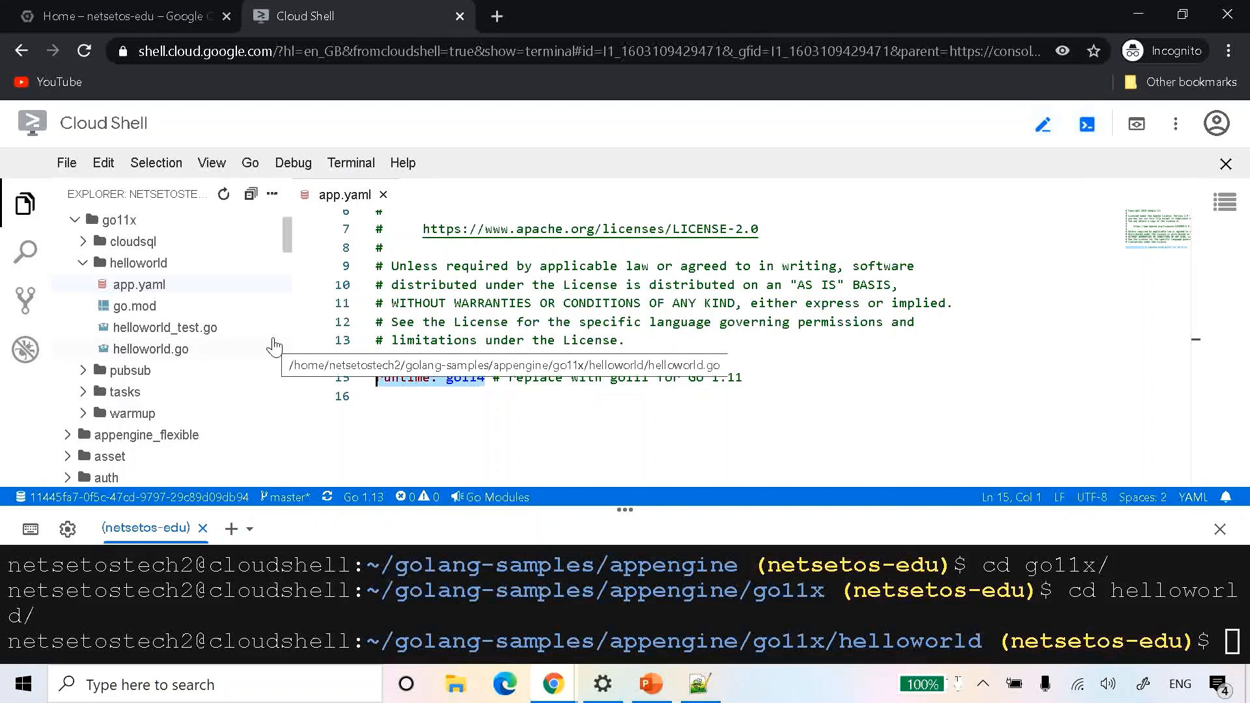
# - Open go.mod, helloworld_test.go and helloworld.go from the helloworld sample in the editor
pyautogui.click(132, 305)
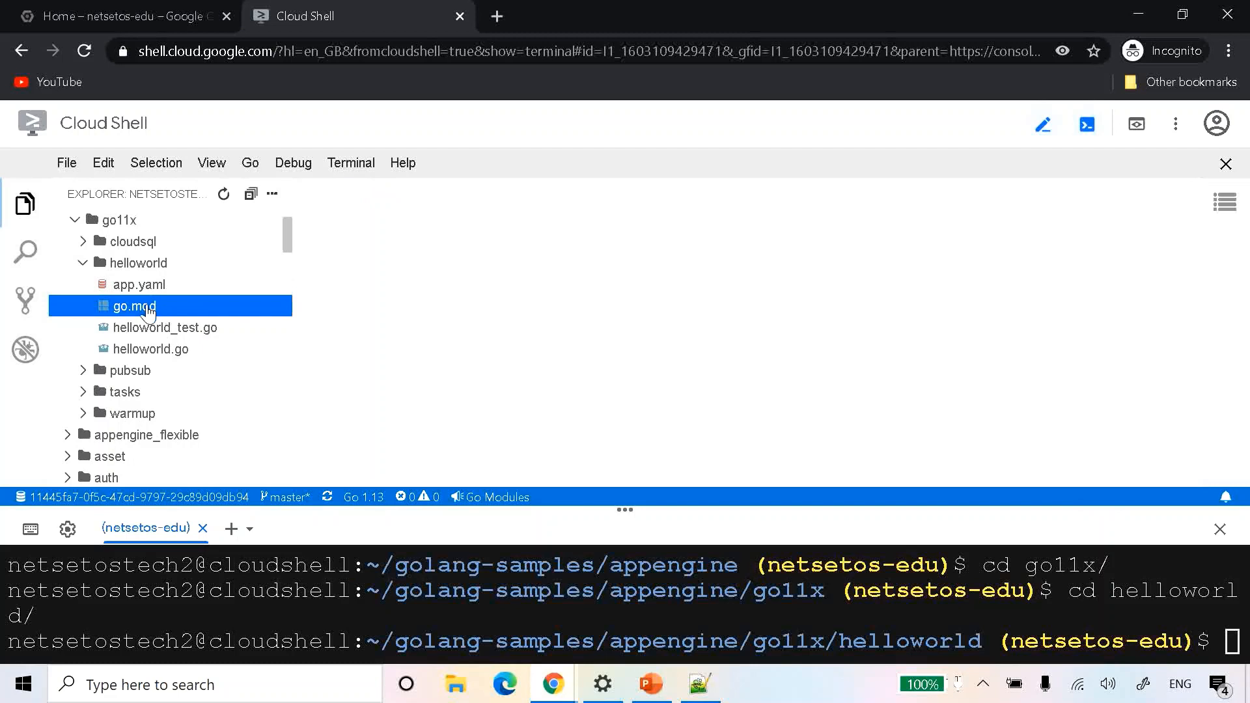
pyautogui.click(132, 306)
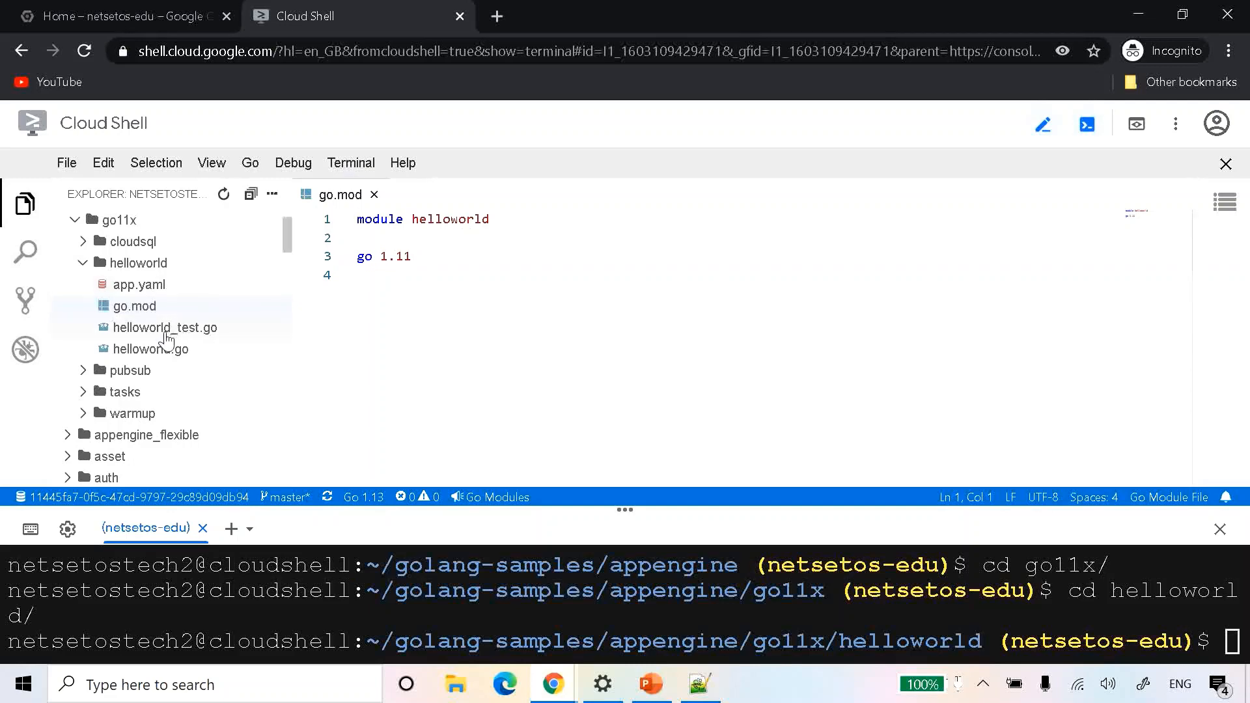
pyautogui.click(165, 328)
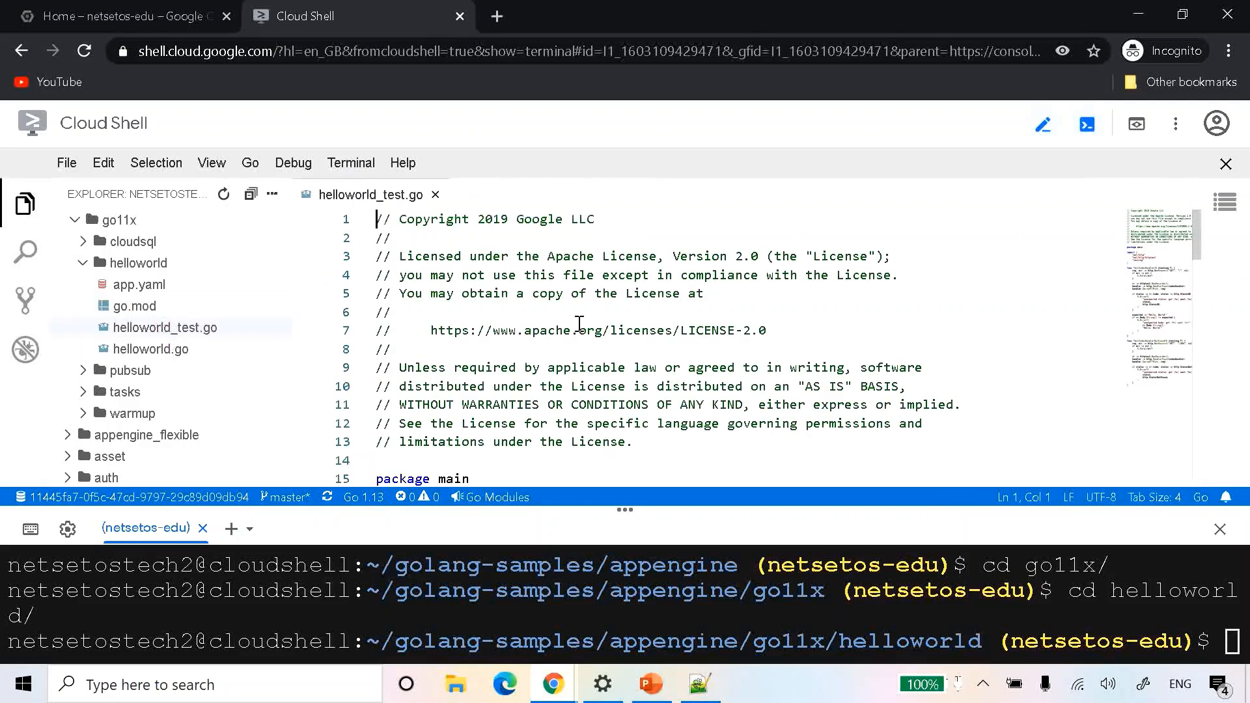
pyautogui.click(150, 348)
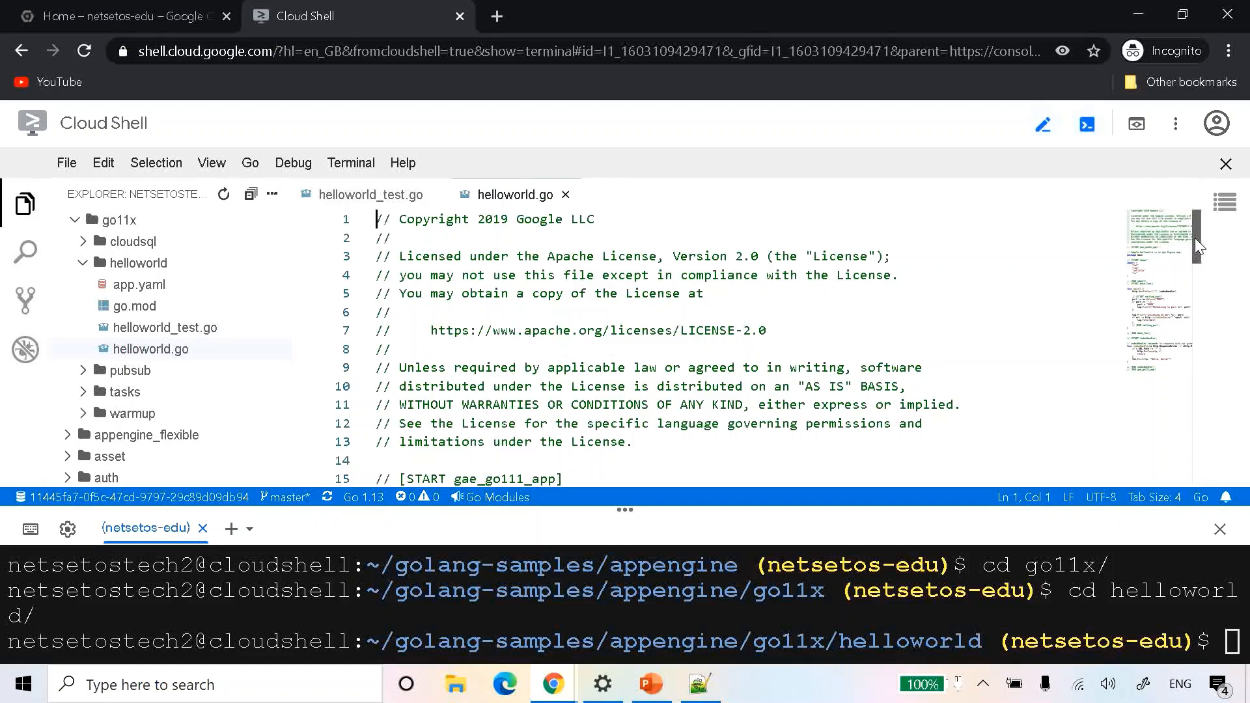
# - Scroll through helloworld.go to review main, the port setting and indexHandler's Hello, World response
pyautogui.scroll(-3)
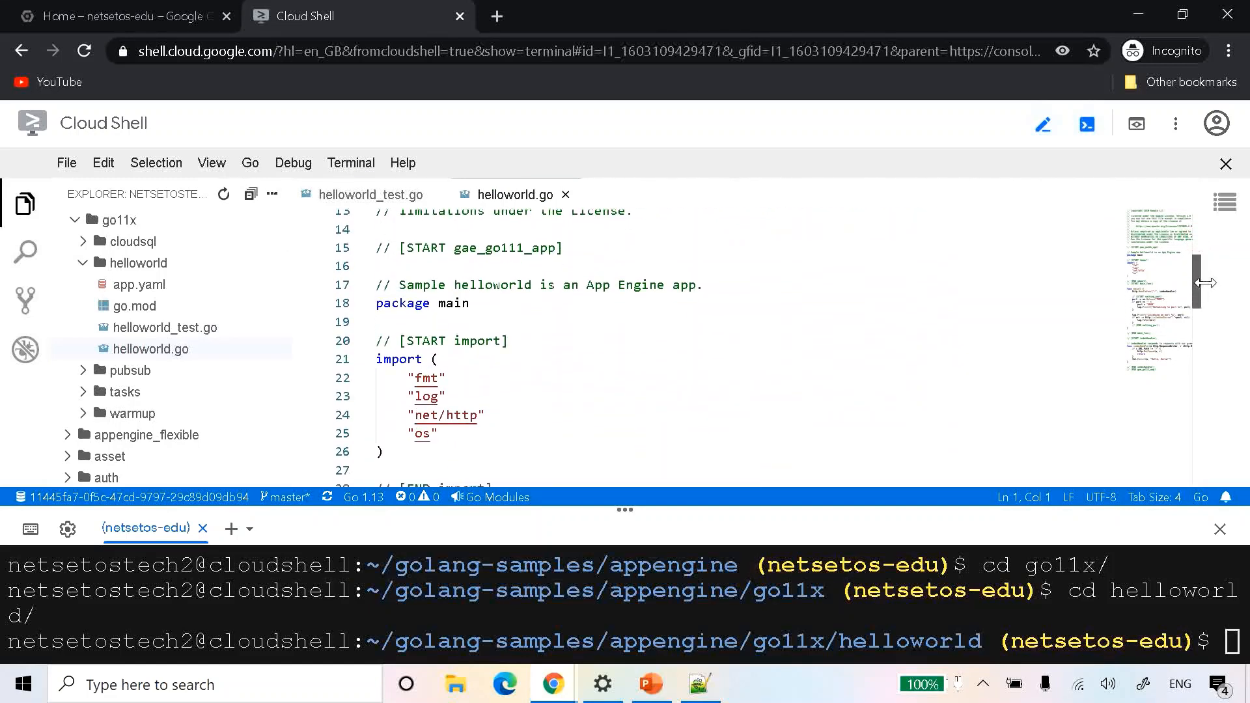
pyautogui.scroll(-3)
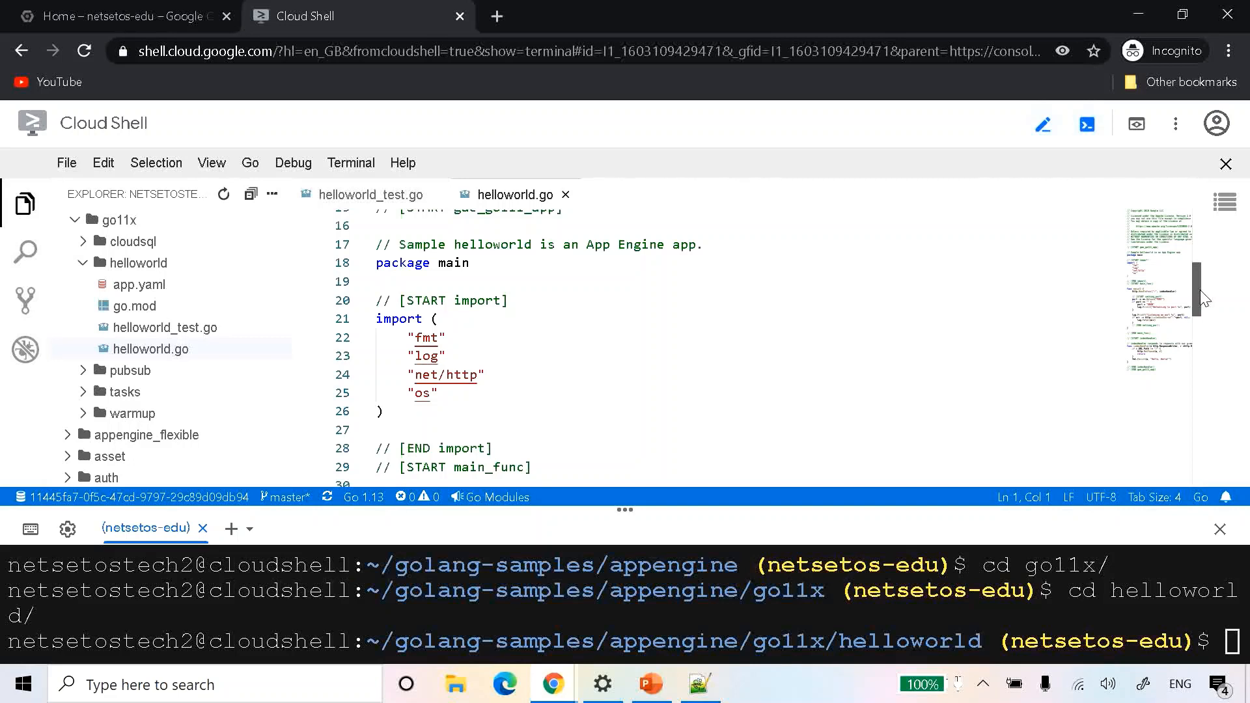
pyautogui.scroll(-3)
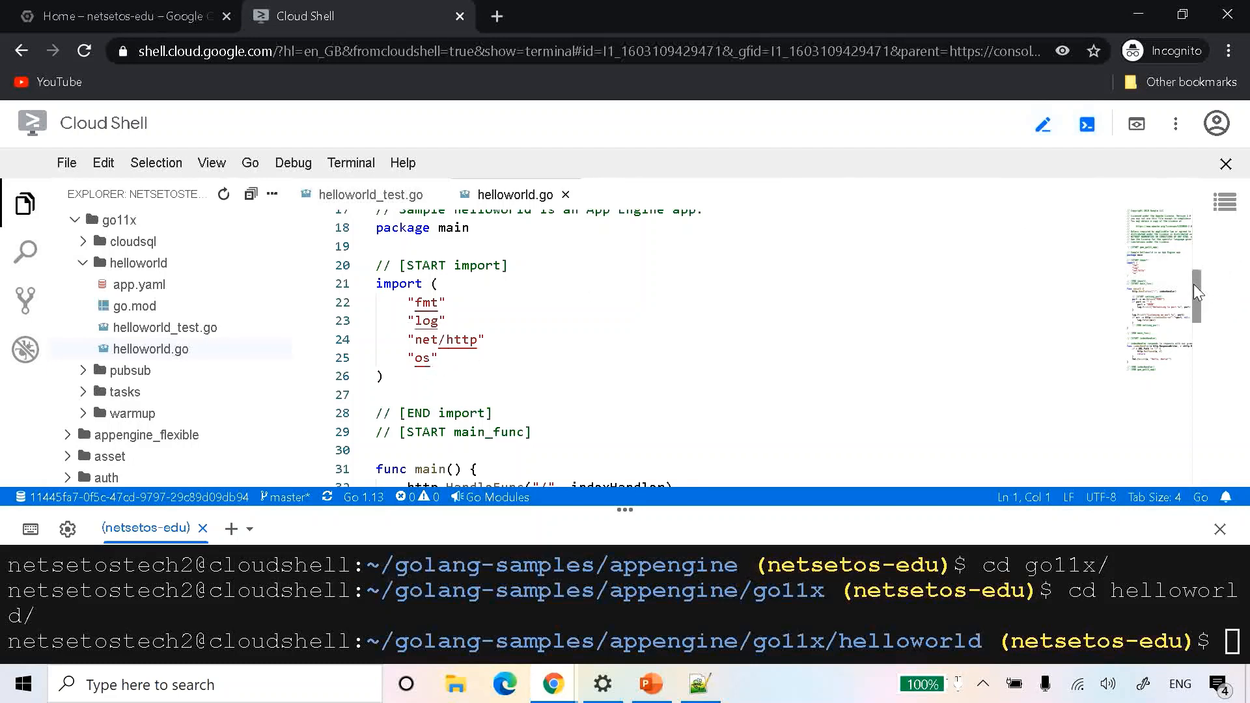
pyautogui.scroll(-3)
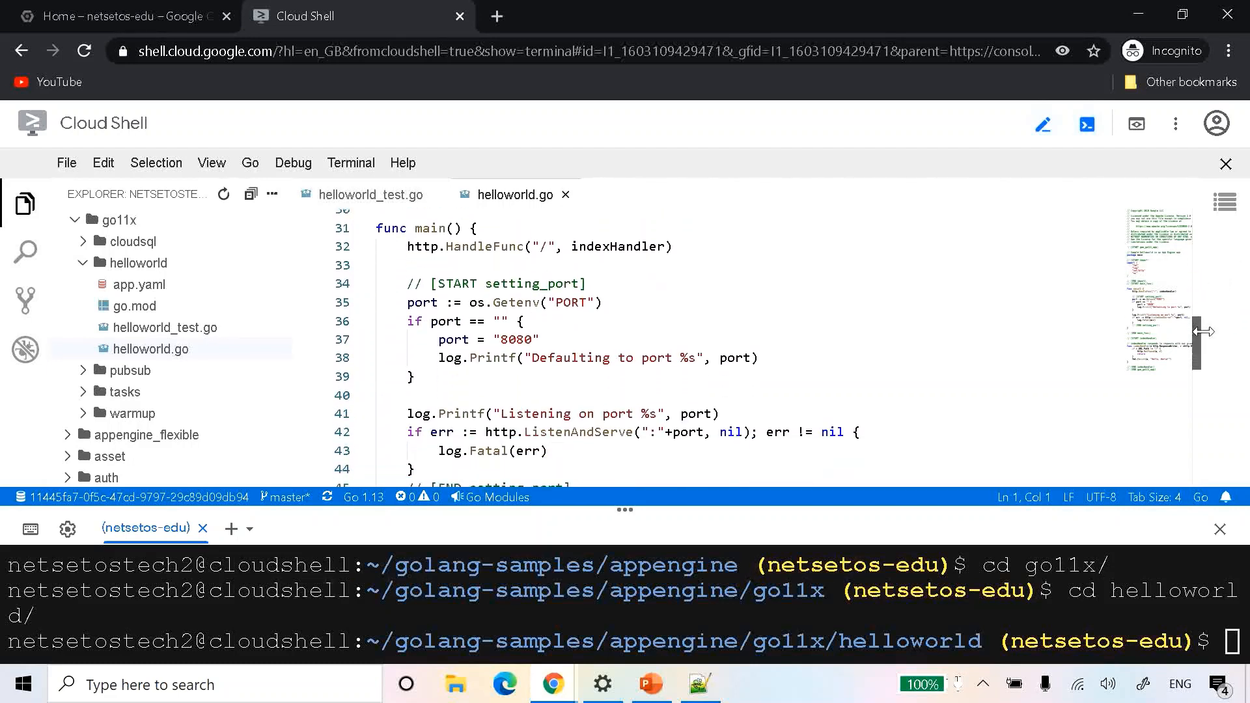
pyautogui.moveTo(1208, 331)
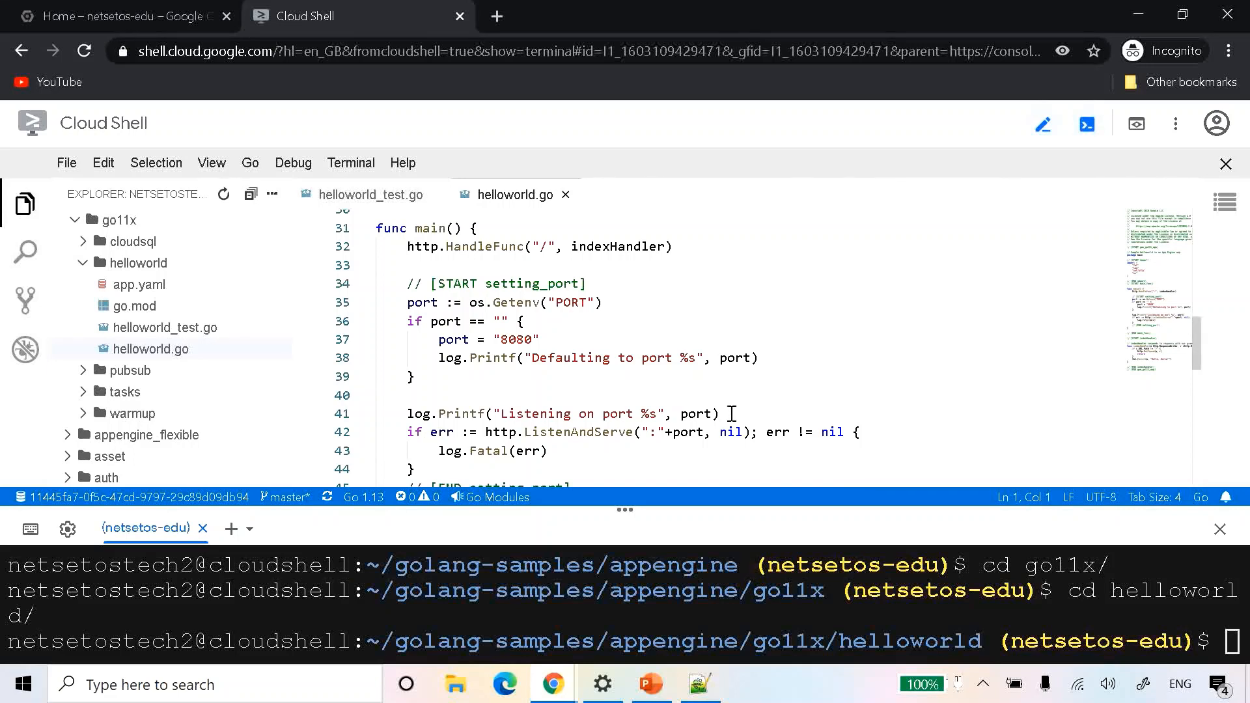
pyautogui.moveTo(804, 406)
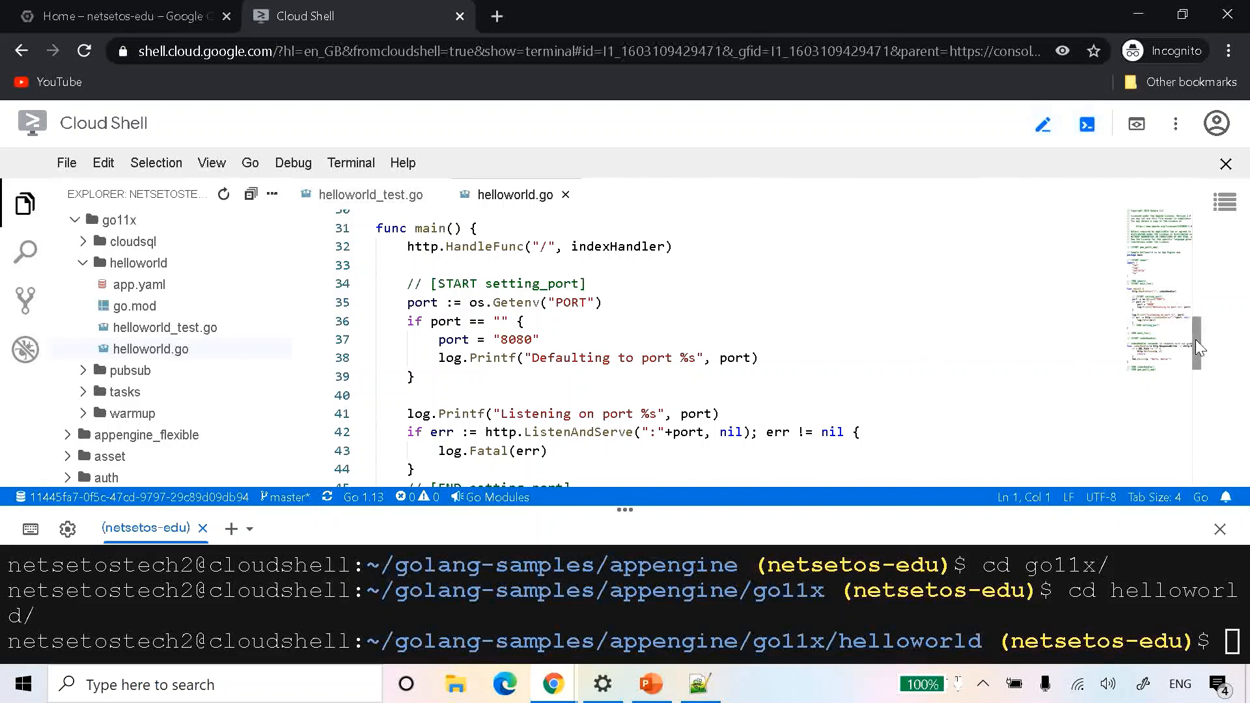
pyautogui.scroll(-3)
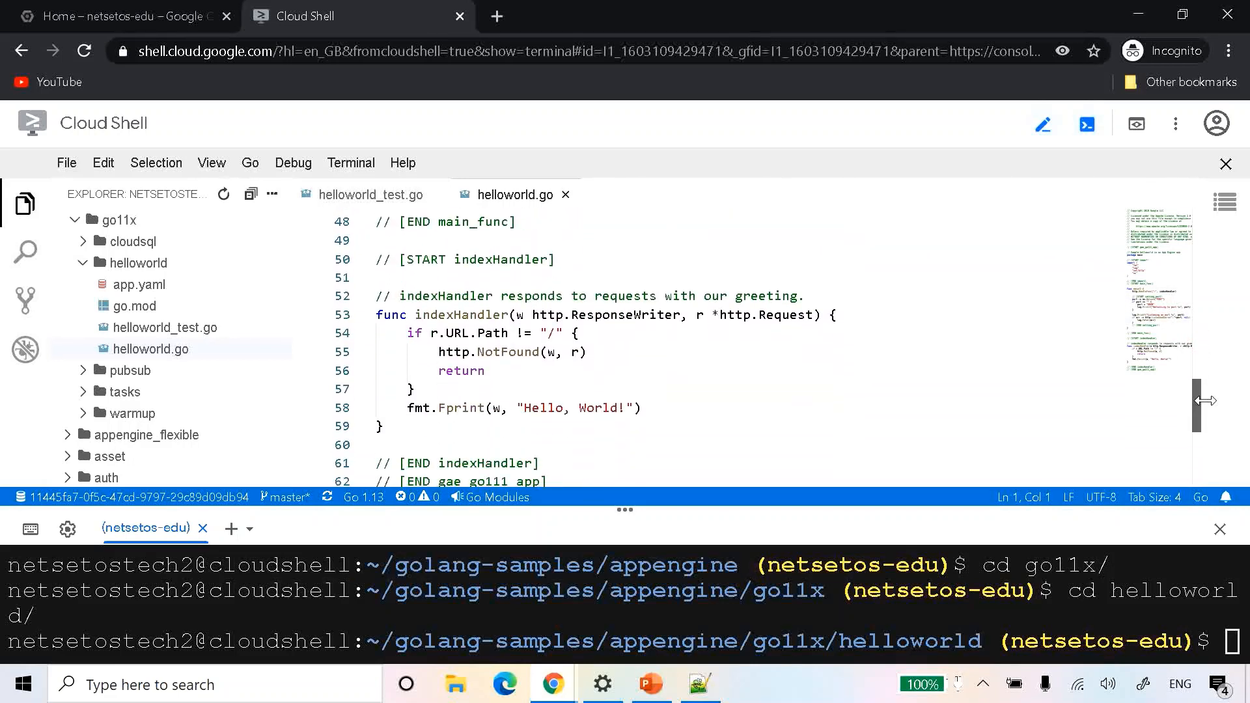
pyautogui.scroll(-3)
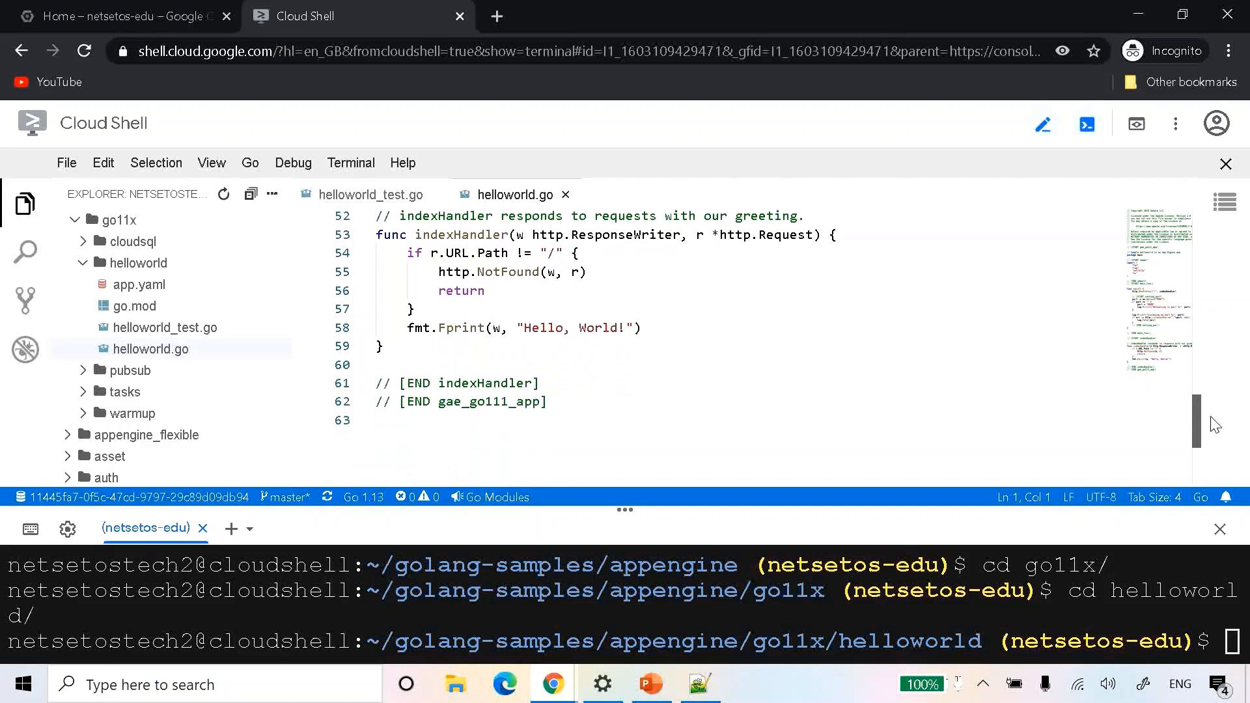
pyautogui.moveTo(805, 413)
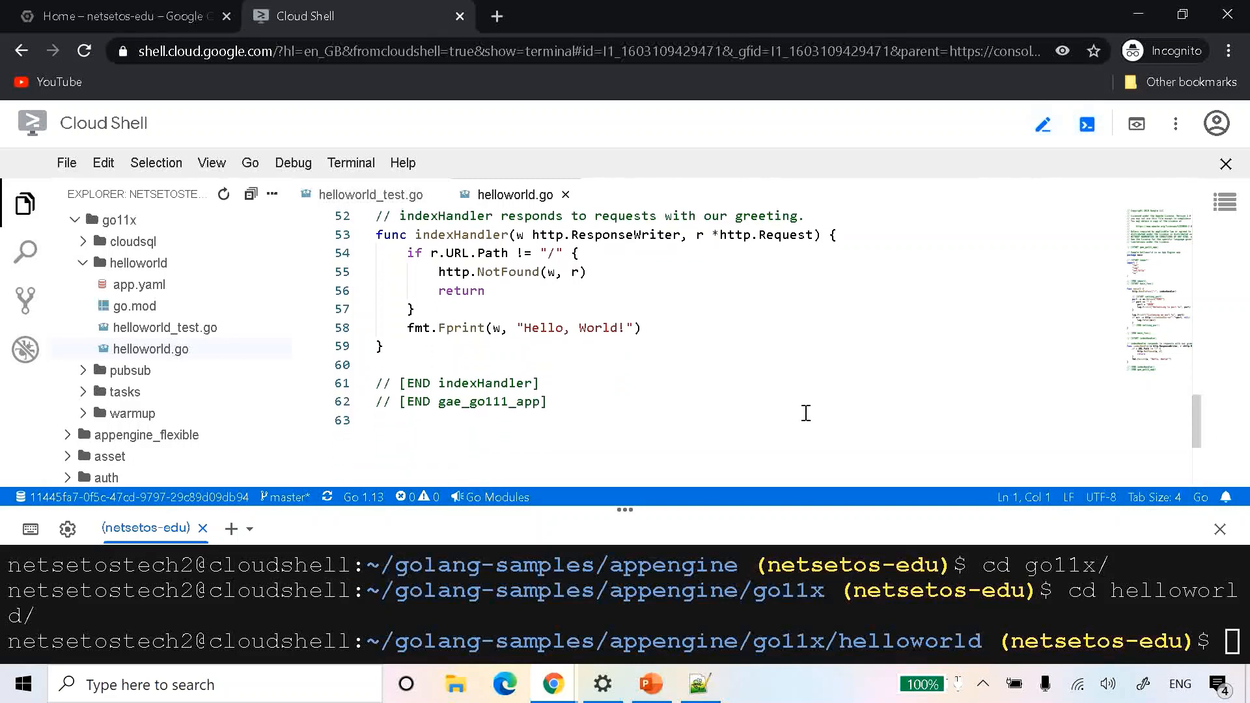
pyautogui.moveTo(1113, 411)
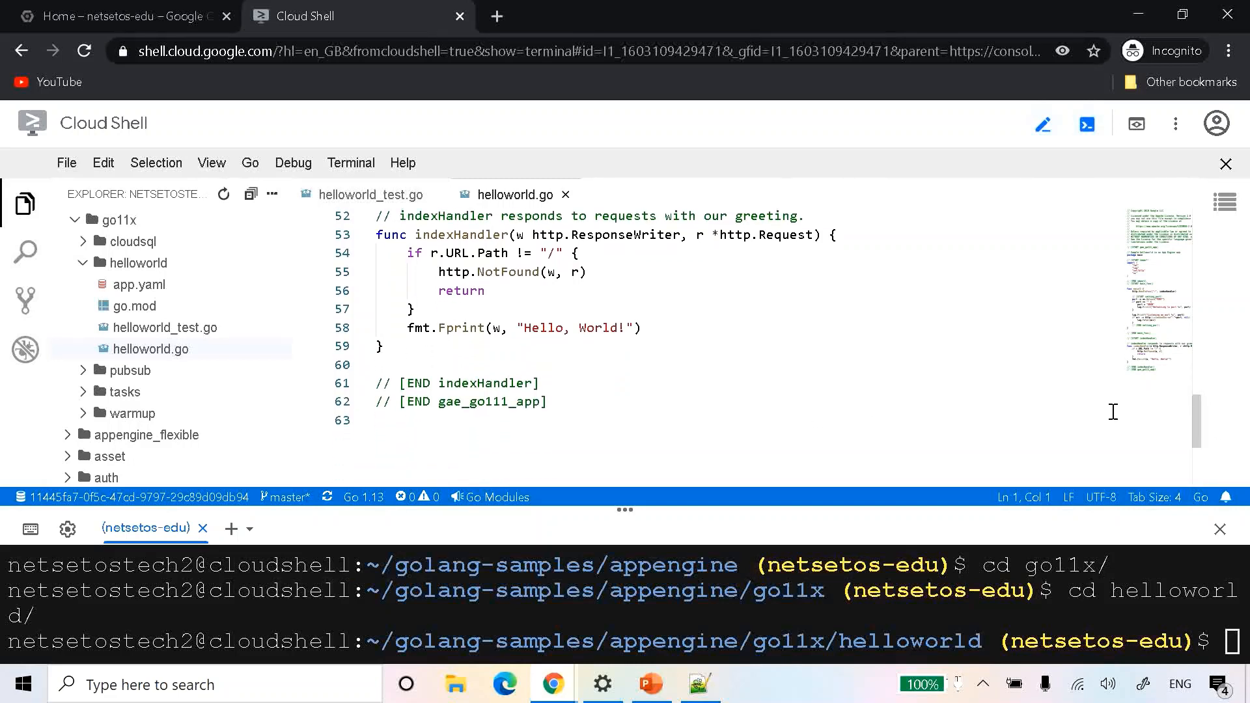
pyautogui.scroll(3)
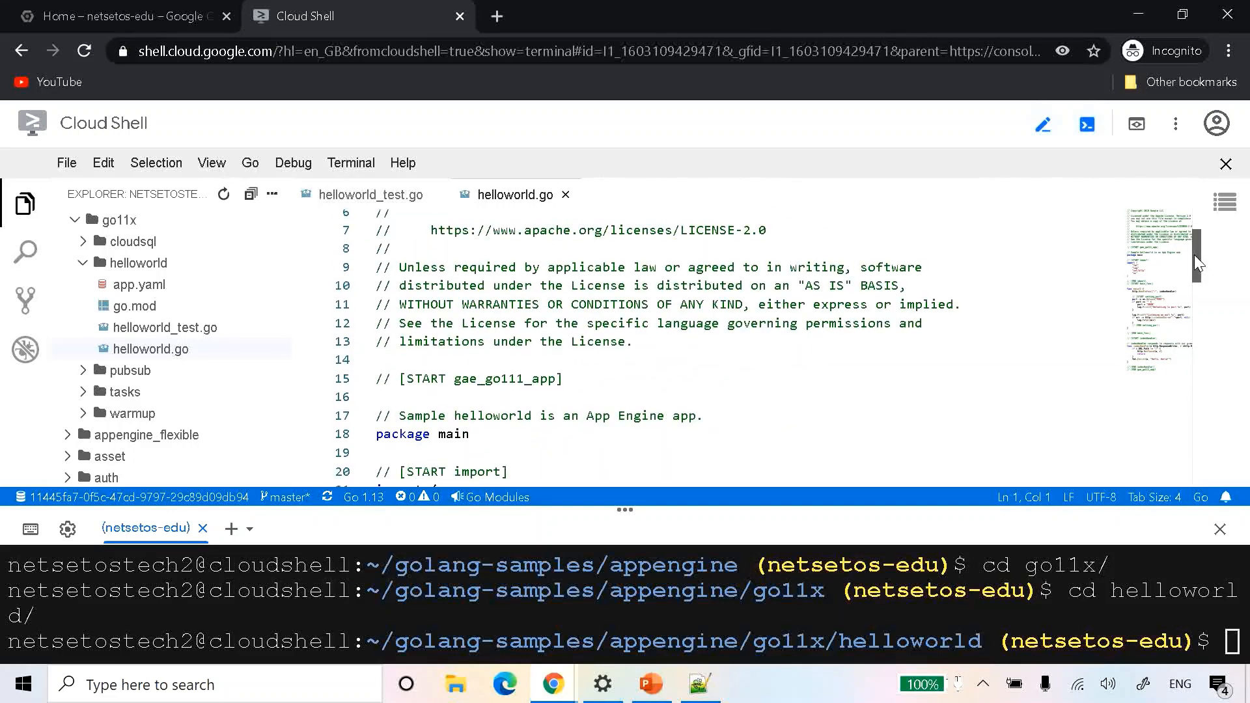
pyautogui.scroll(-3)
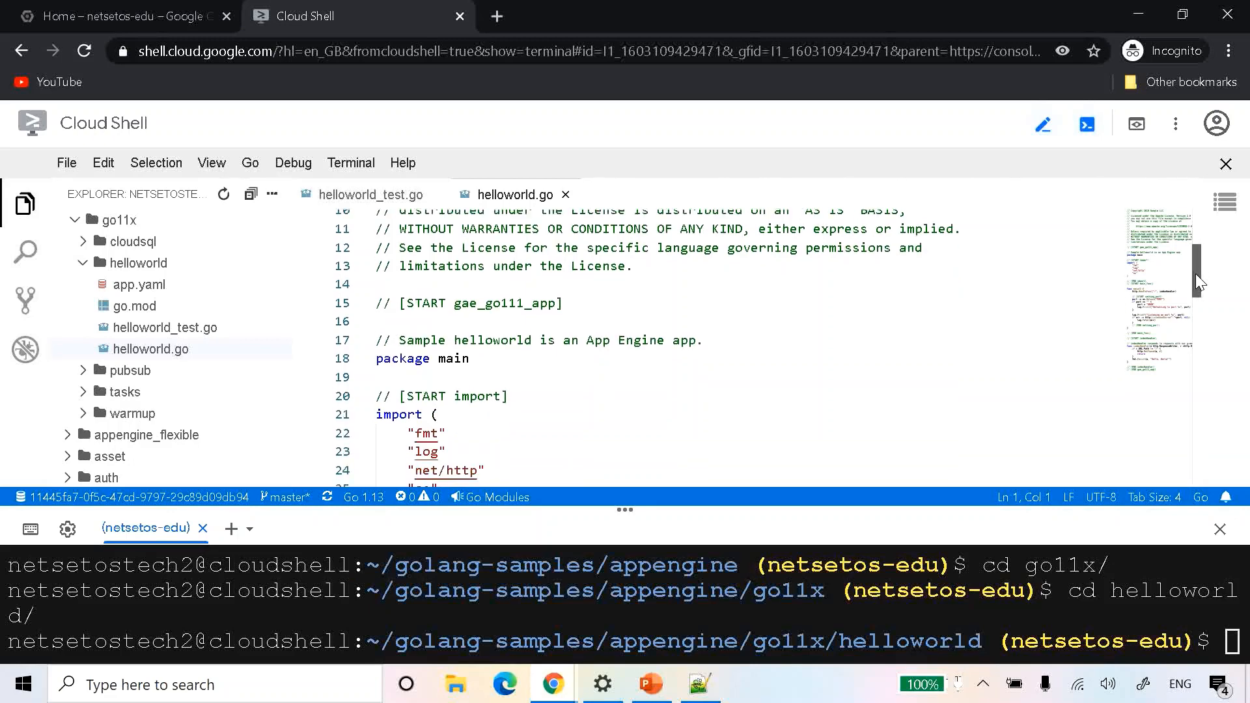
pyautogui.scroll(-3)
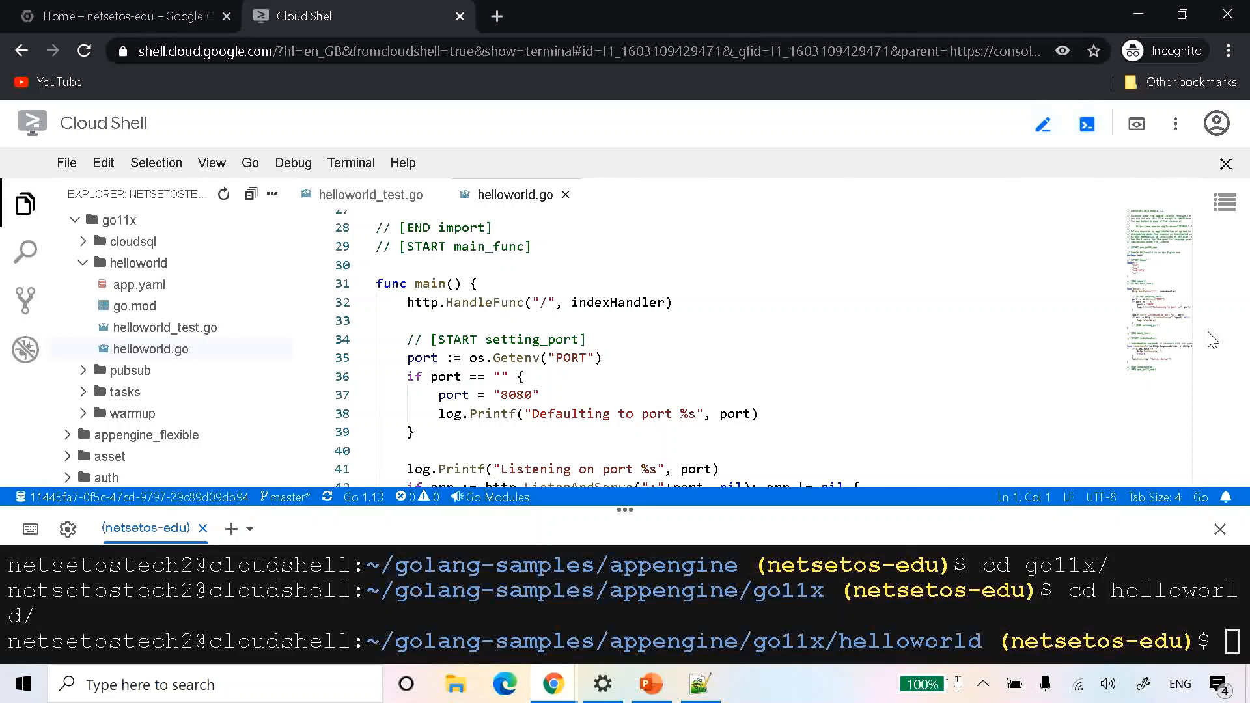
pyautogui.moveTo(959, 629)
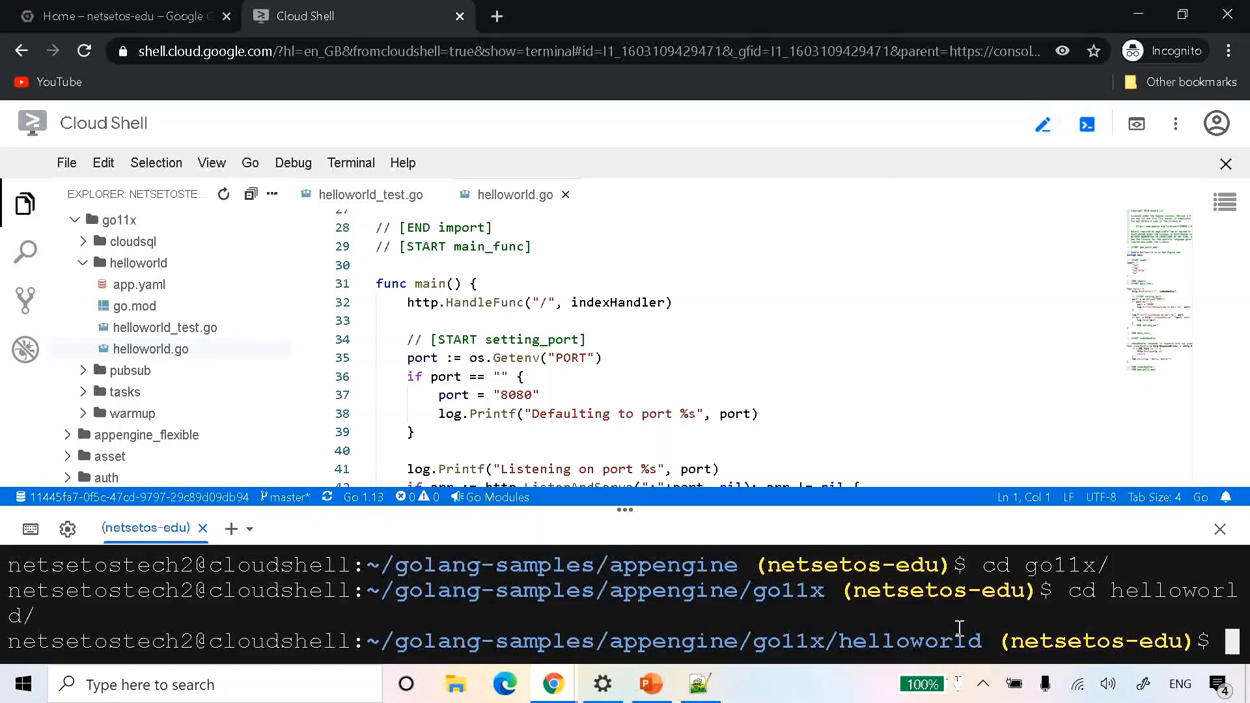
# - Try 'gcloud components install app-engine-go', then run the suggested apt-get install instead
pyautogui.click(699, 684)
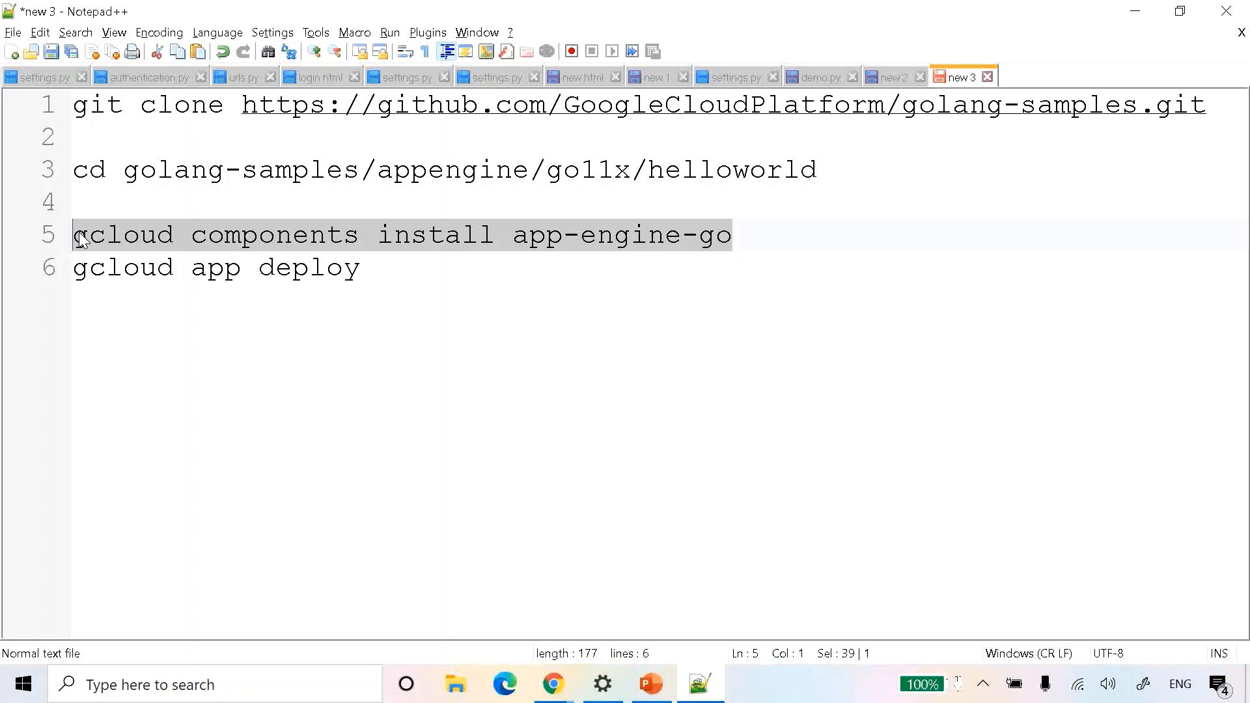
pyautogui.click(553, 684)
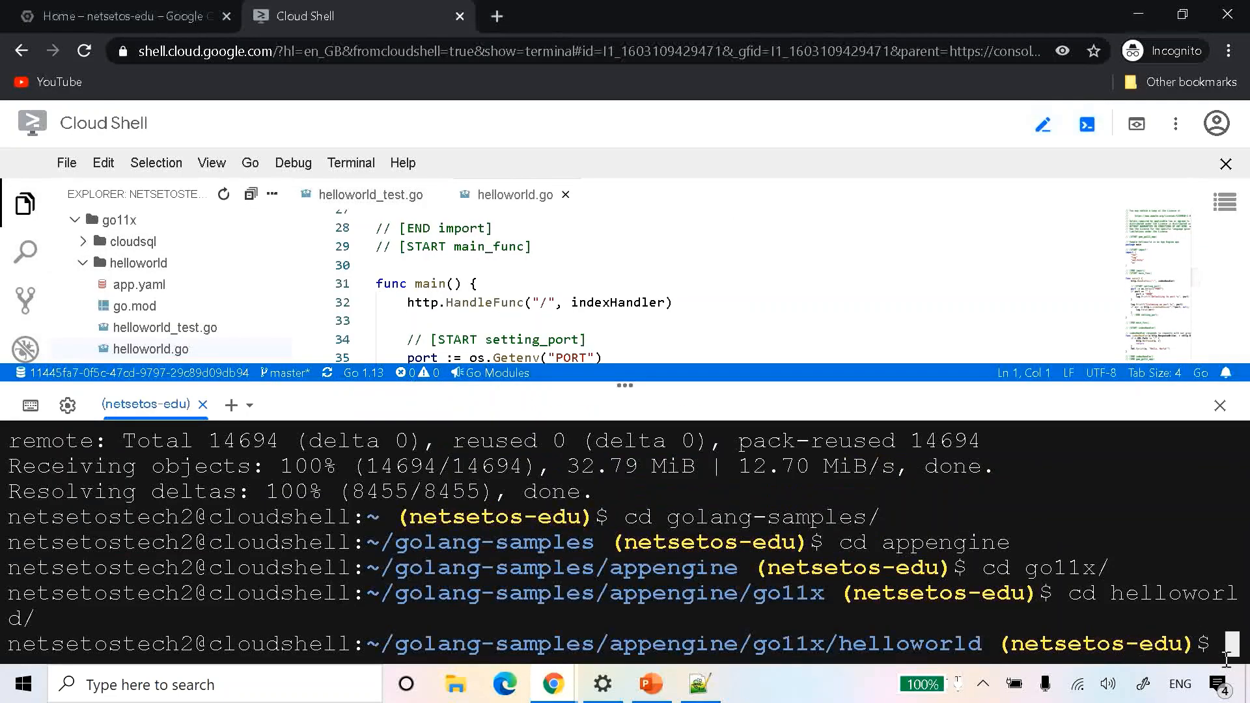
pyautogui.write('gcloud components install app-engine-go')
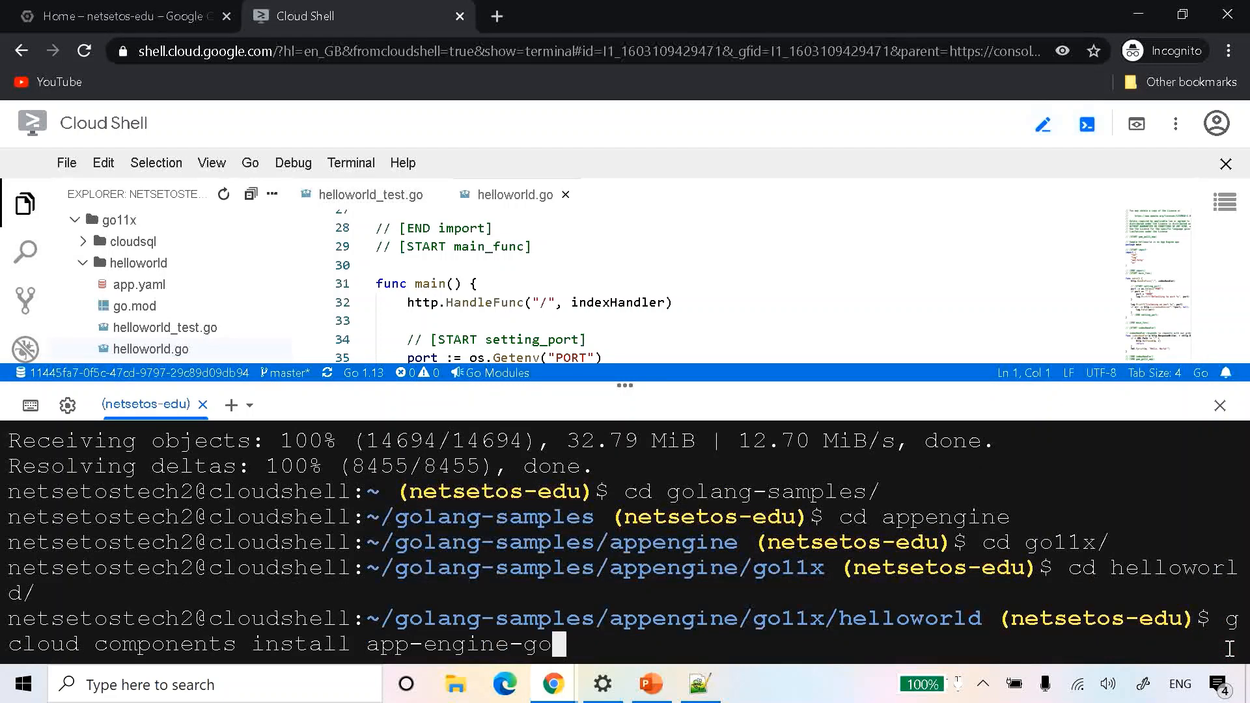
pyautogui.press('Return')
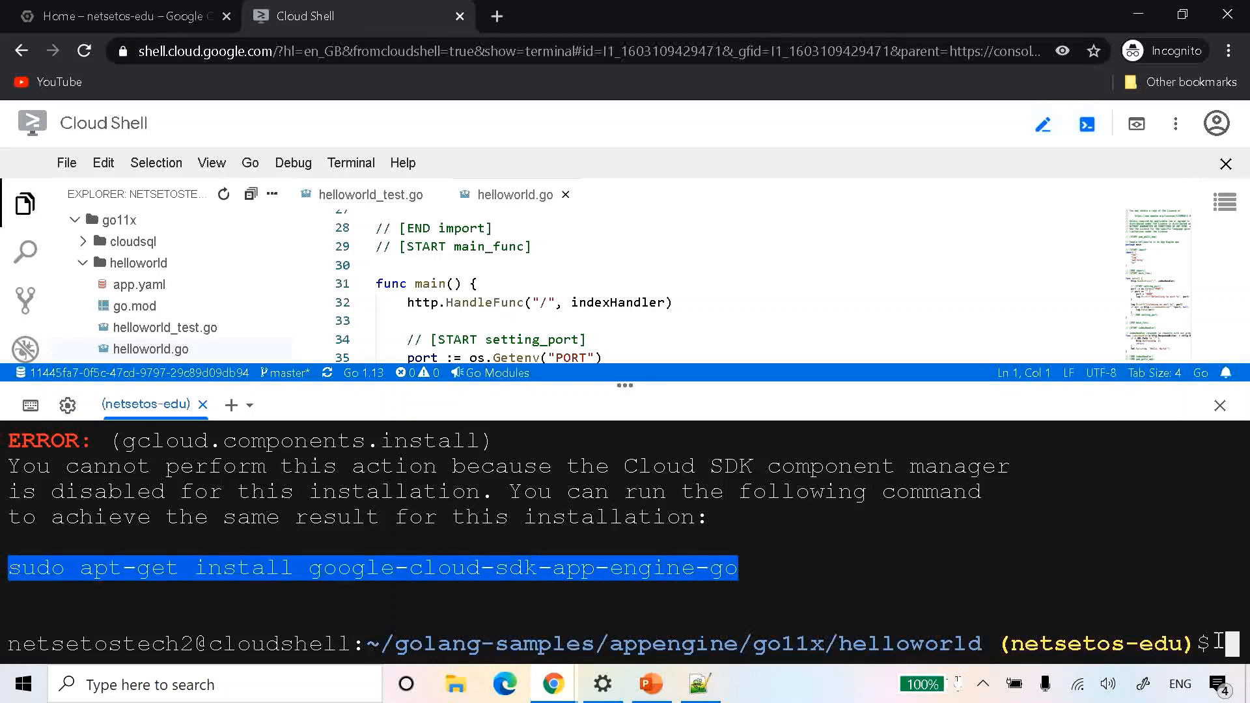
pyautogui.press('Return')
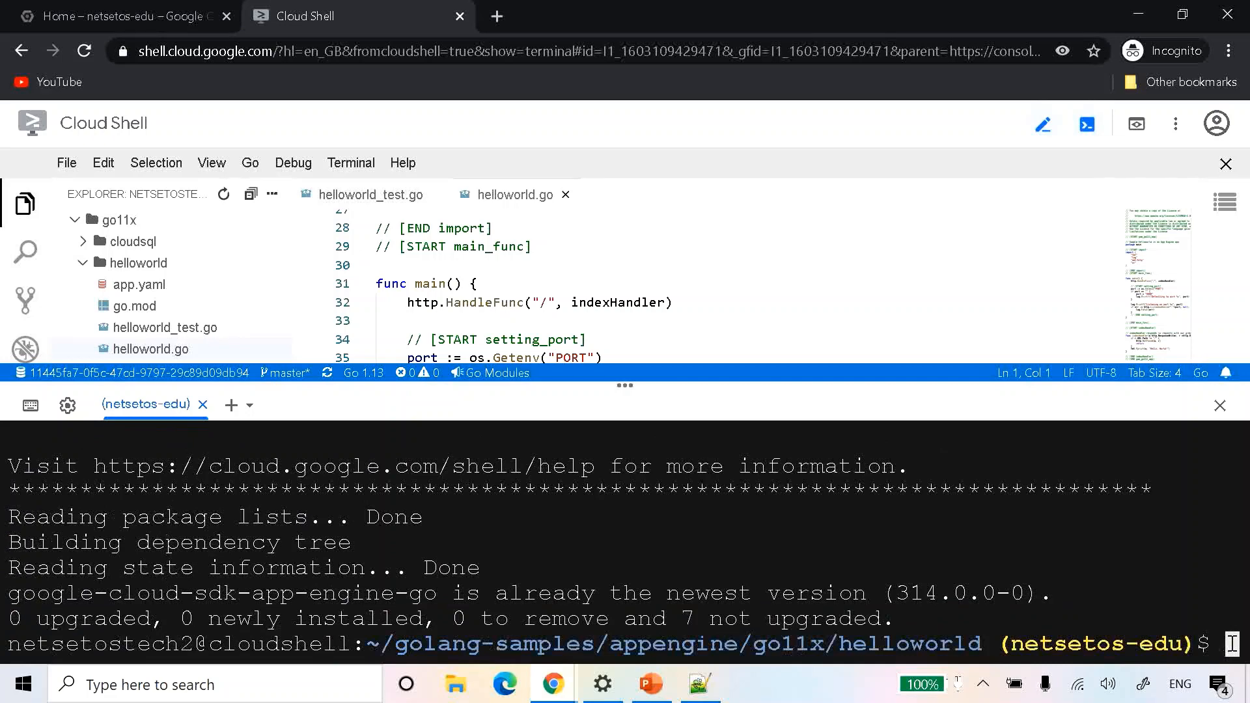
# - Run 'gcloud app deploy' and confirm Y to deploy to netsetos-edu.uc.r.appspot.com
pyautogui.click(699, 684)
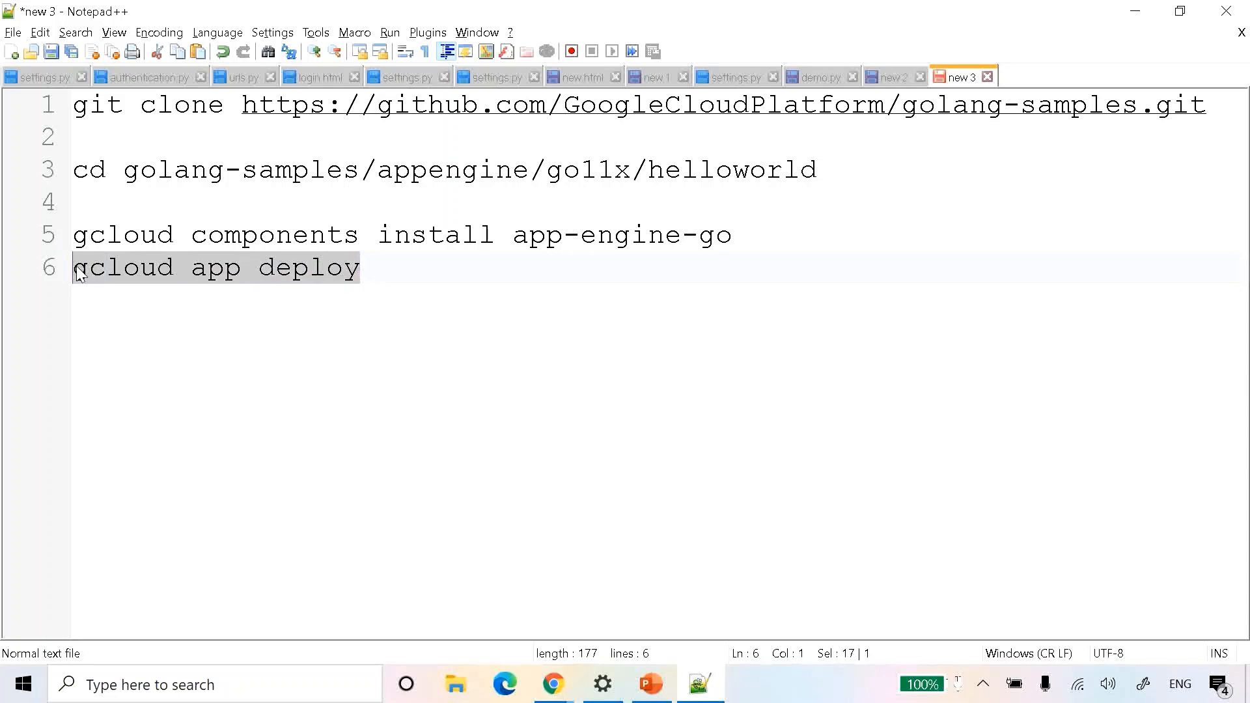
pyautogui.click(552, 684)
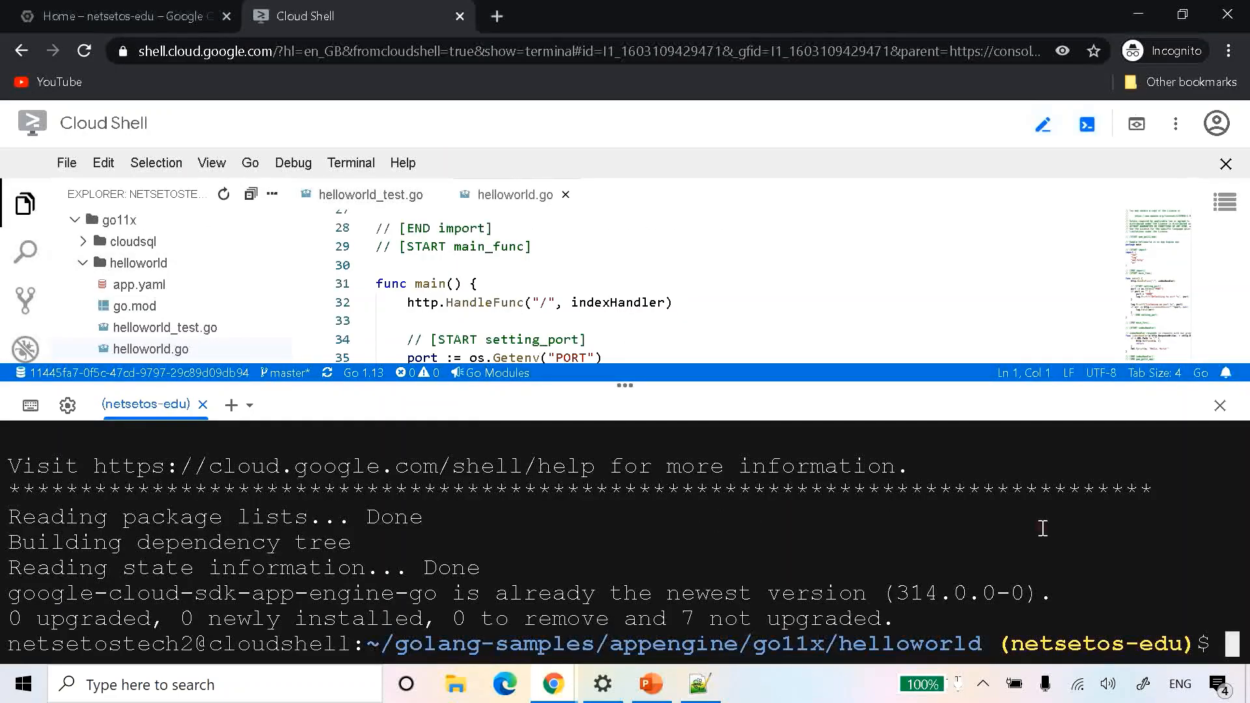
pyautogui.write('gcloud app deploy')
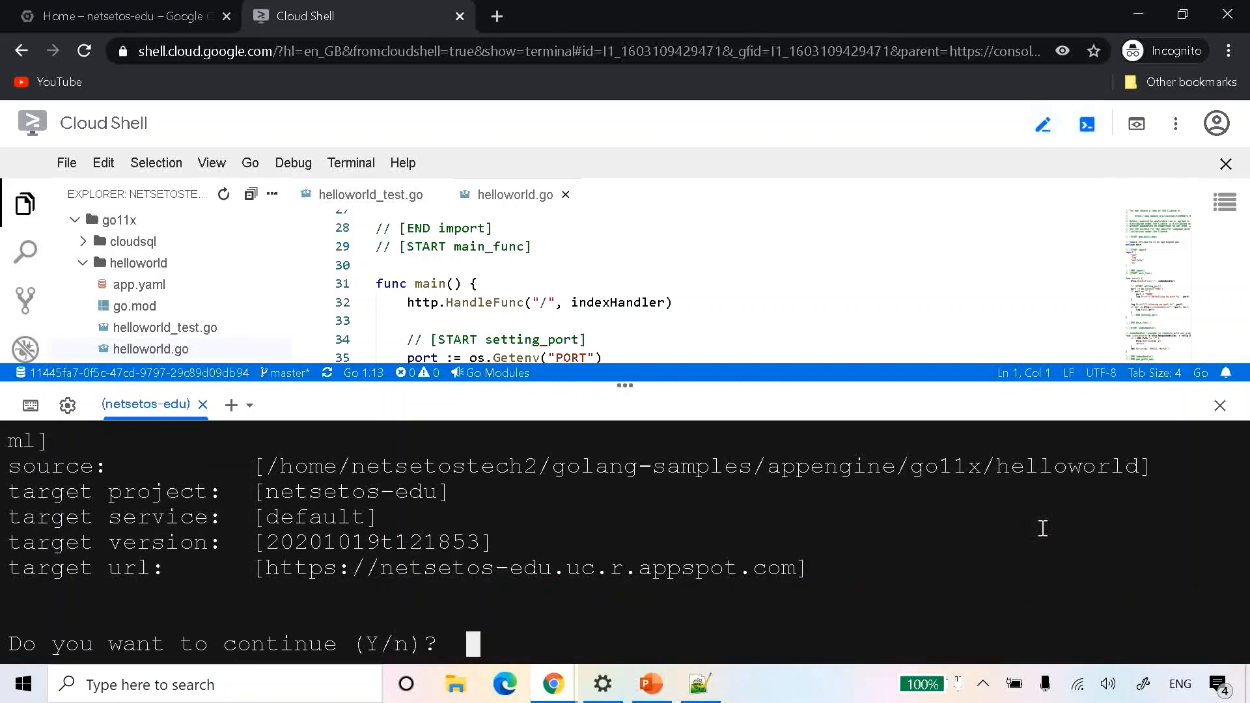
pyautogui.write('Y')
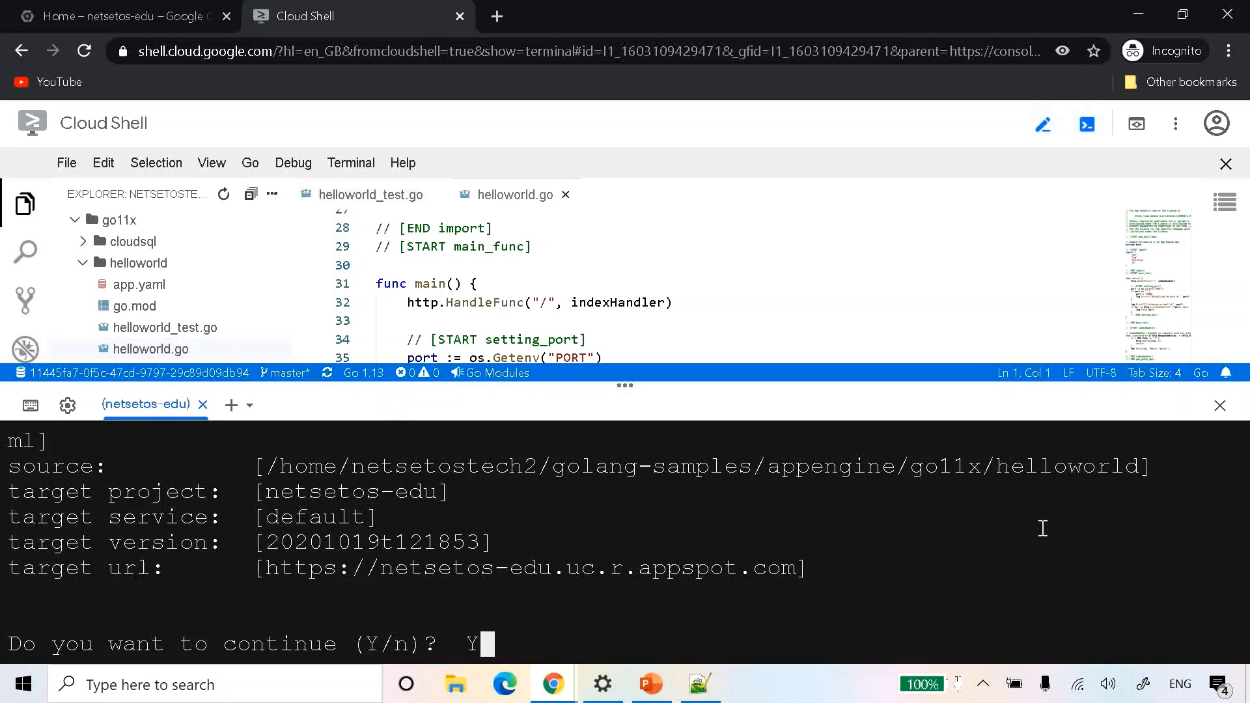
pyautogui.press('Return')
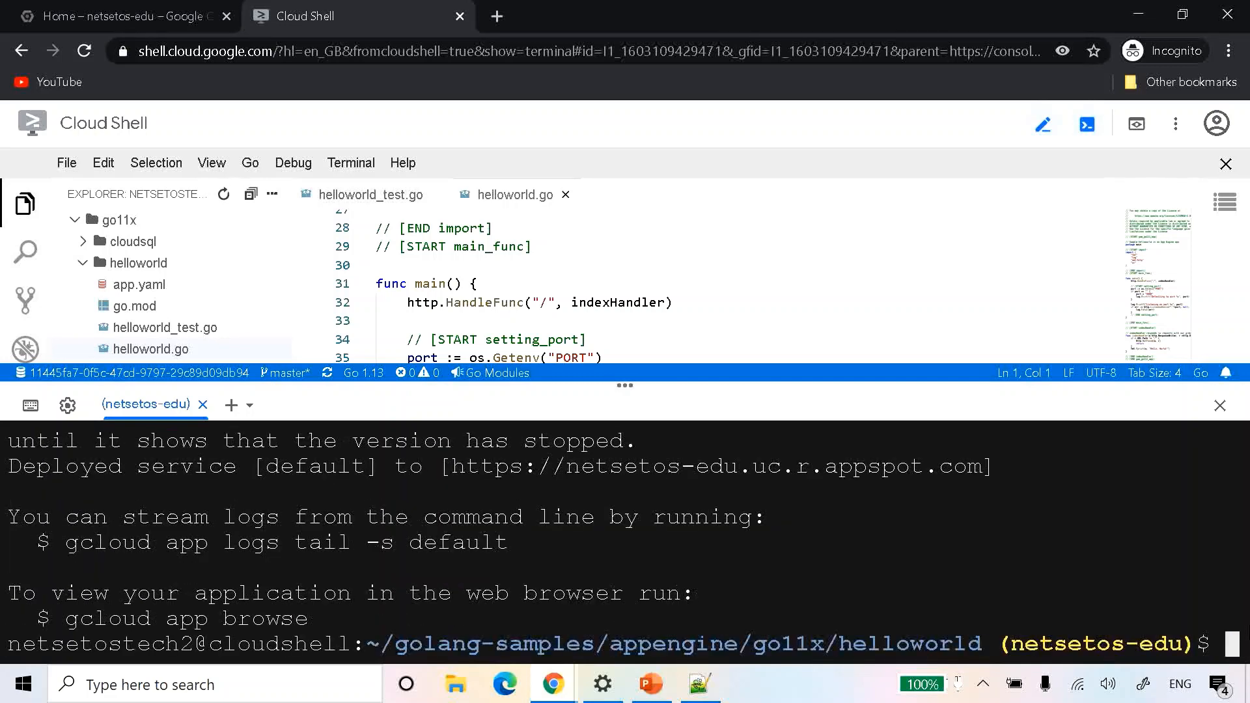
# - Run 'gcloud app browse' and open the printed appspot link in a new tab
pyautogui.doubleClick(266, 618)
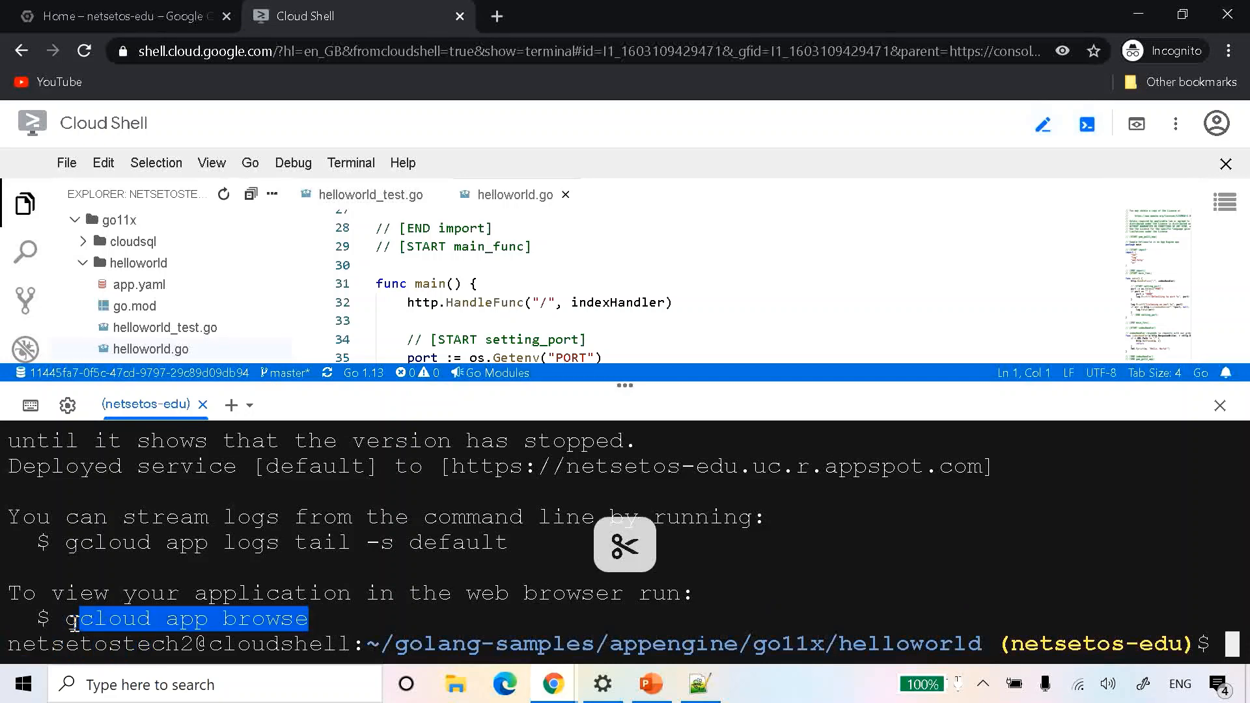
pyautogui.press('Return')
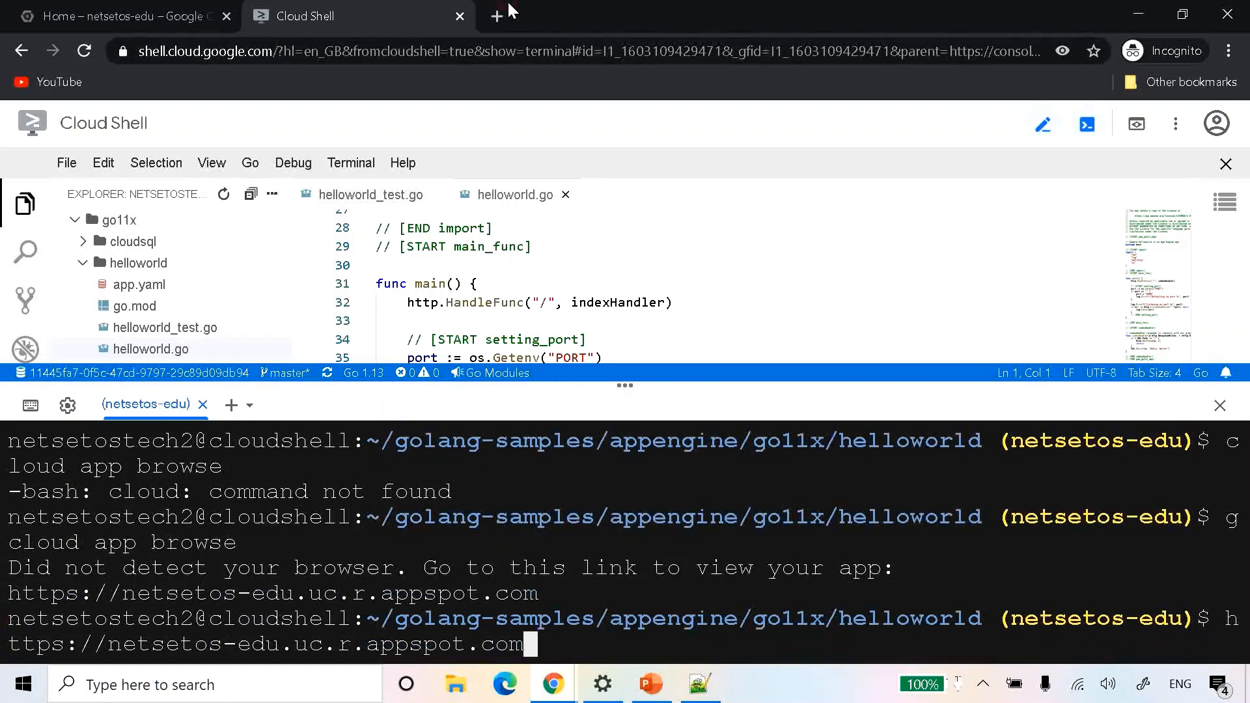
pyautogui.click(496, 15)
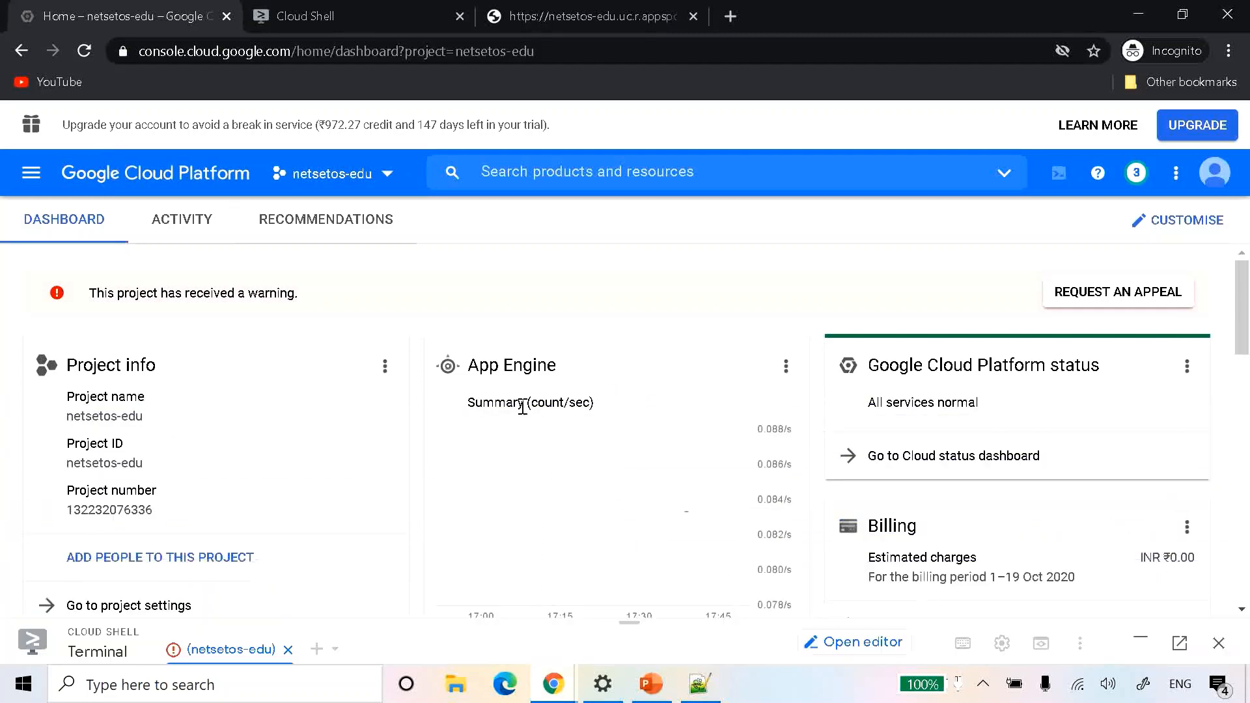
pyautogui.moveTo(504, 373)
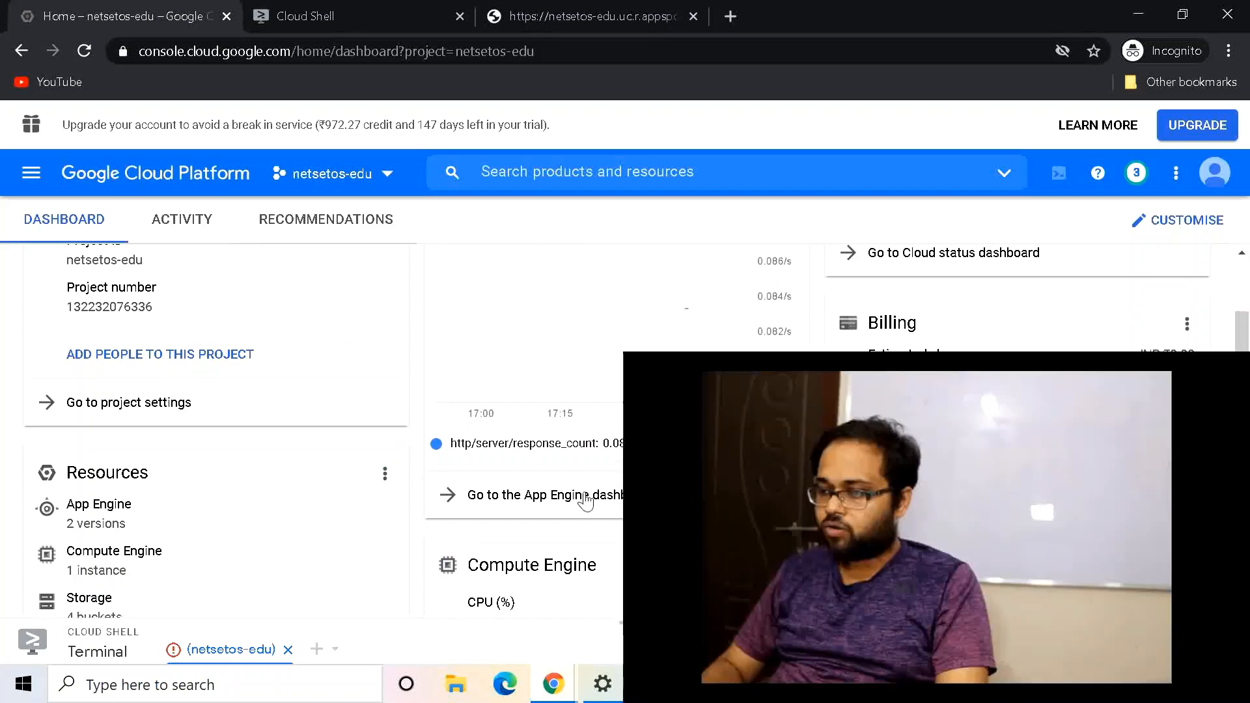
# - Go to the App Engine dashboard for the default service and view its Summary chart
pyautogui.click(536, 495)
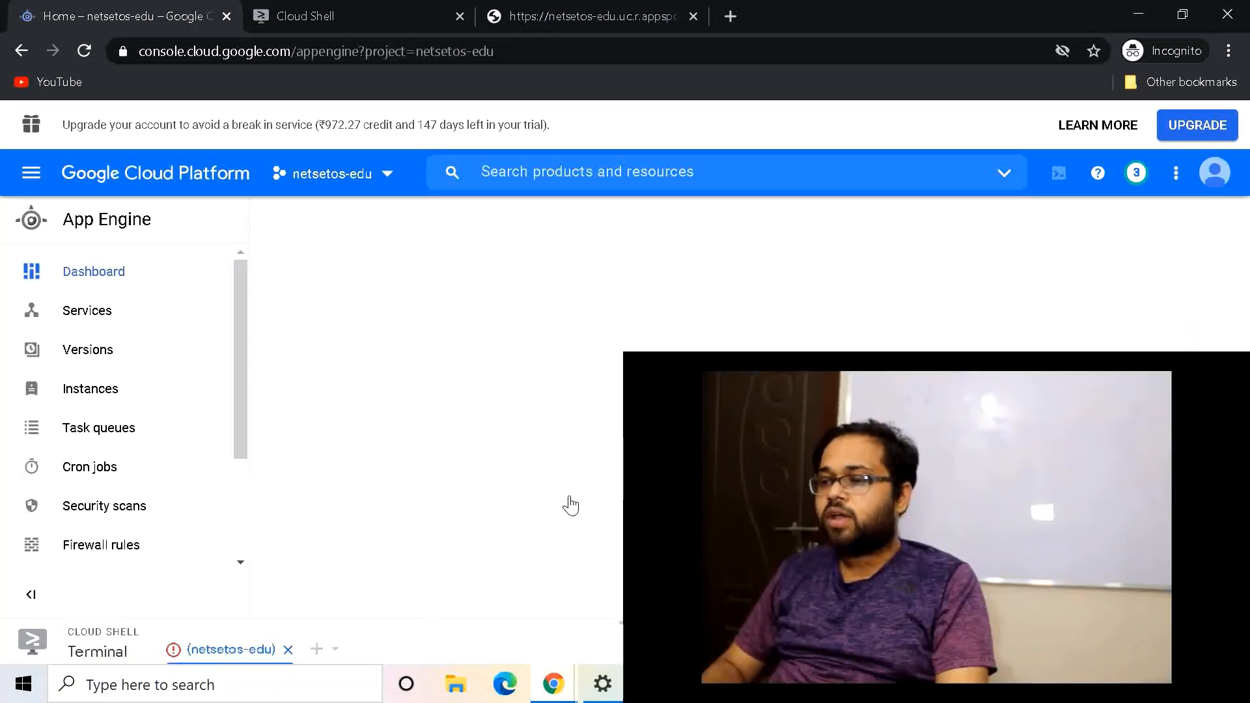
pyautogui.click(93, 270)
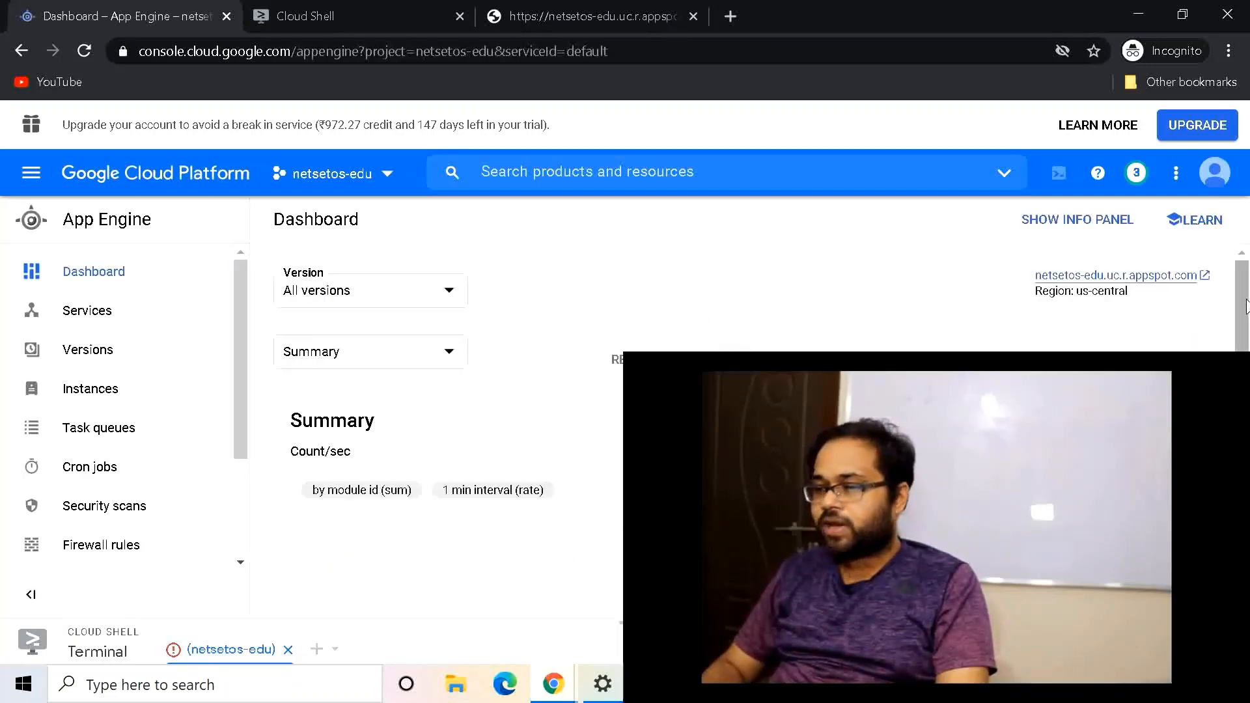
pyautogui.scroll(-3)
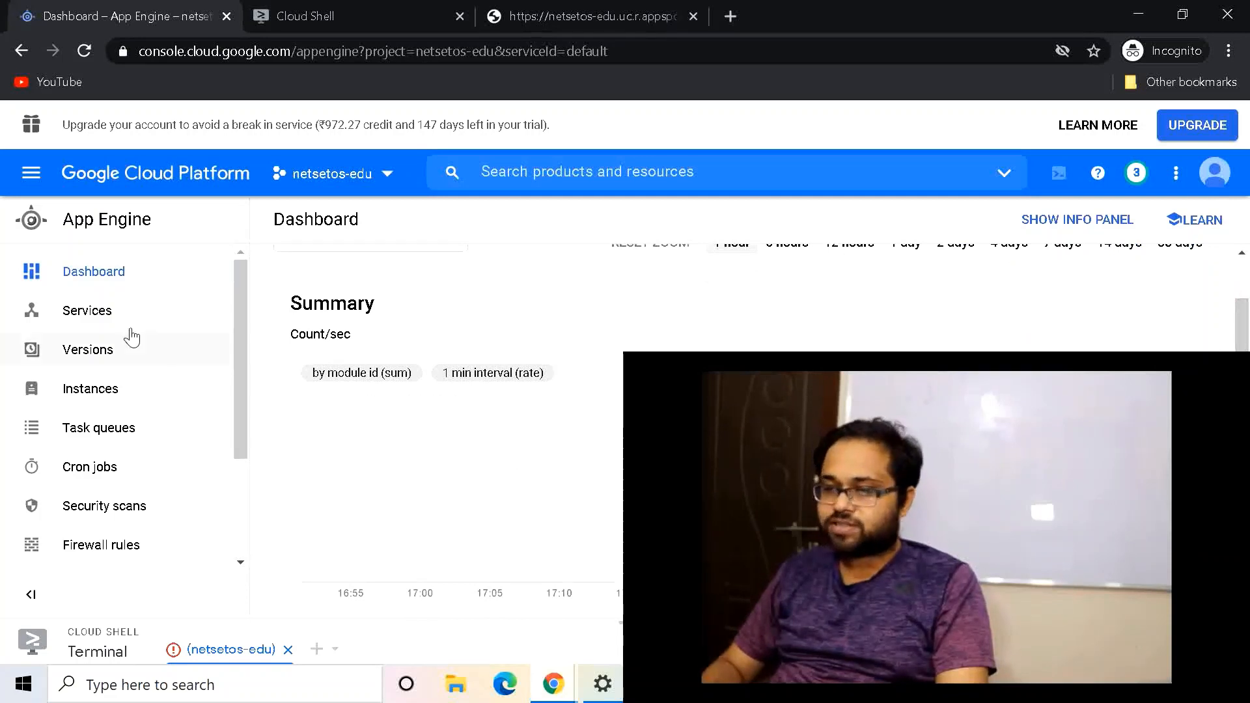
# - Check Services and Versions, then view the autoscaled instance of version 20201019t121853
pyautogui.click(86, 310)
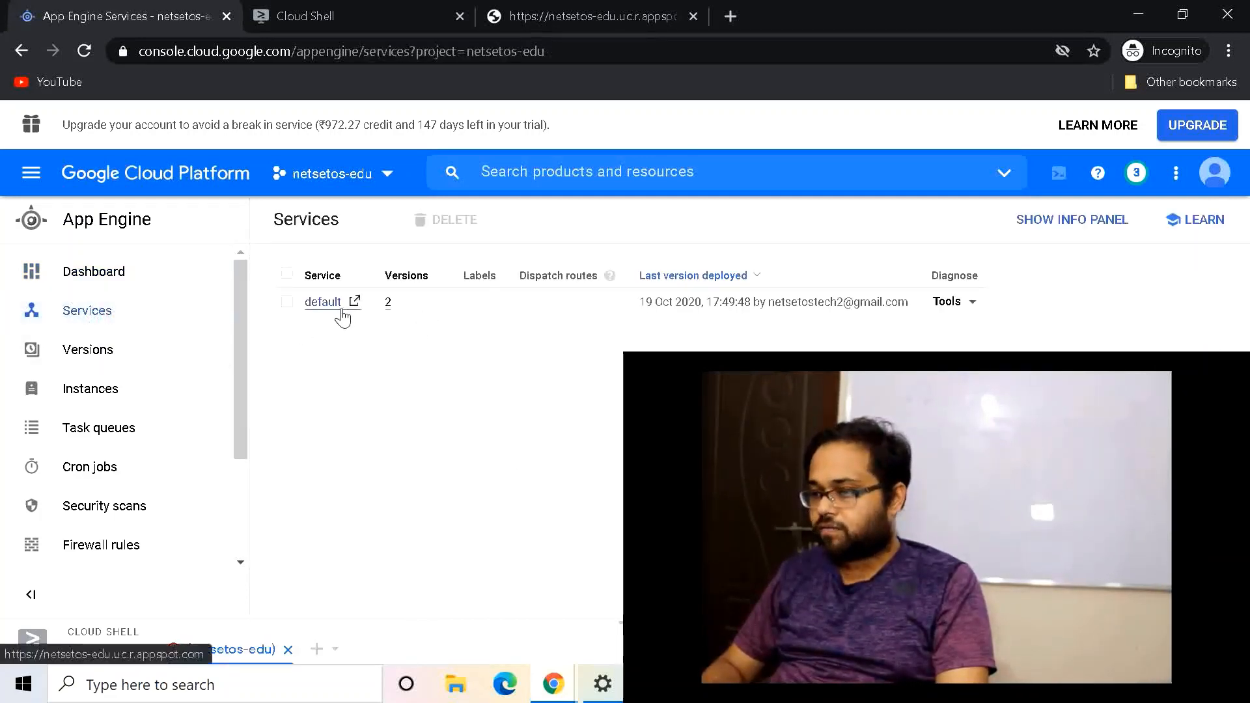
pyautogui.click(87, 350)
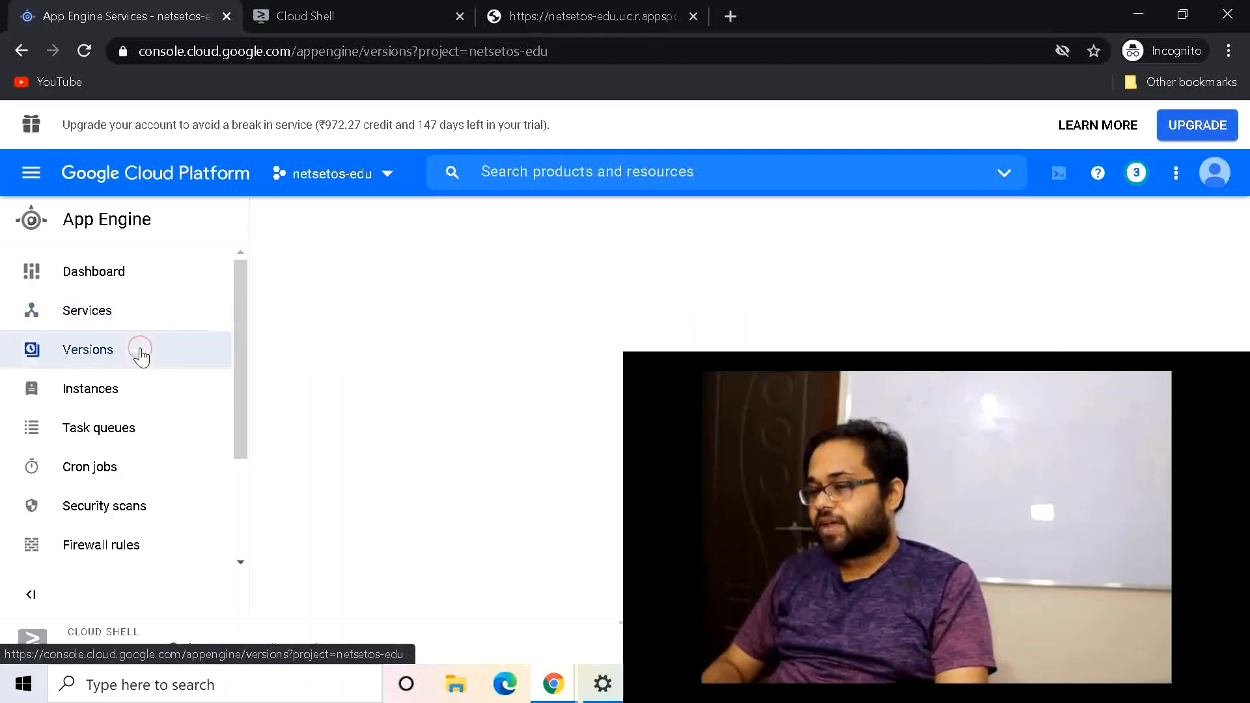
pyautogui.click(87, 350)
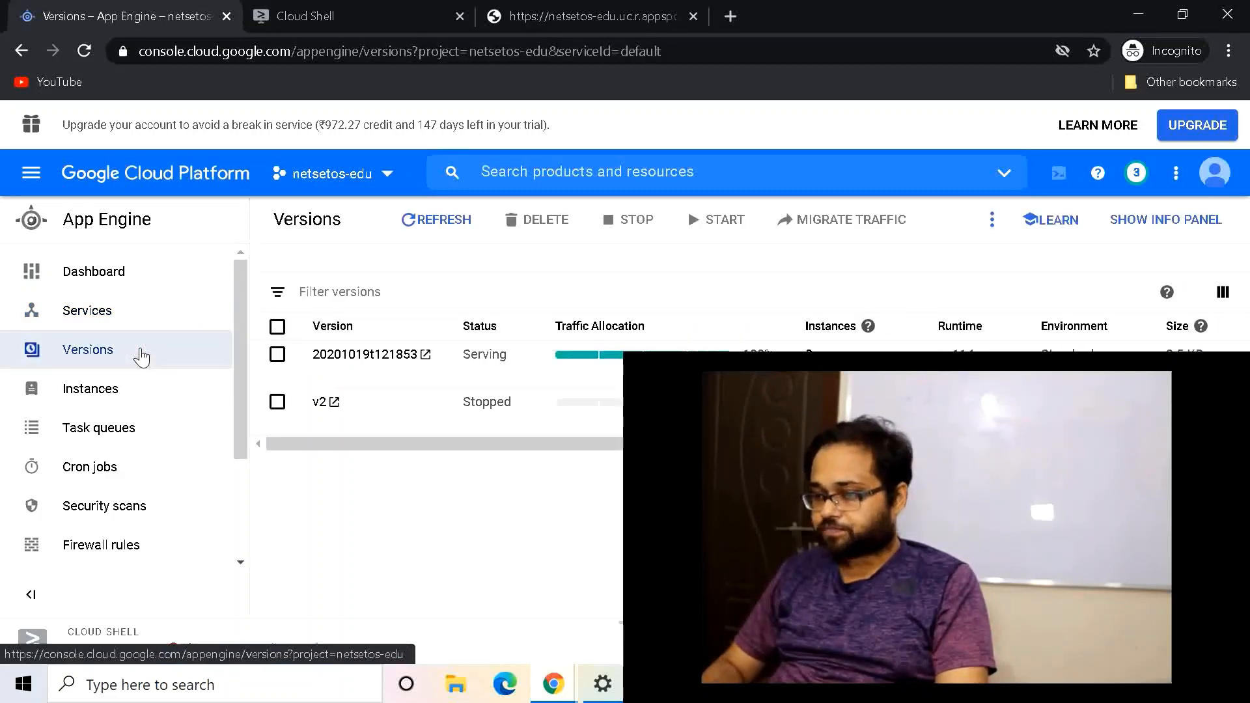
pyautogui.click(32, 638)
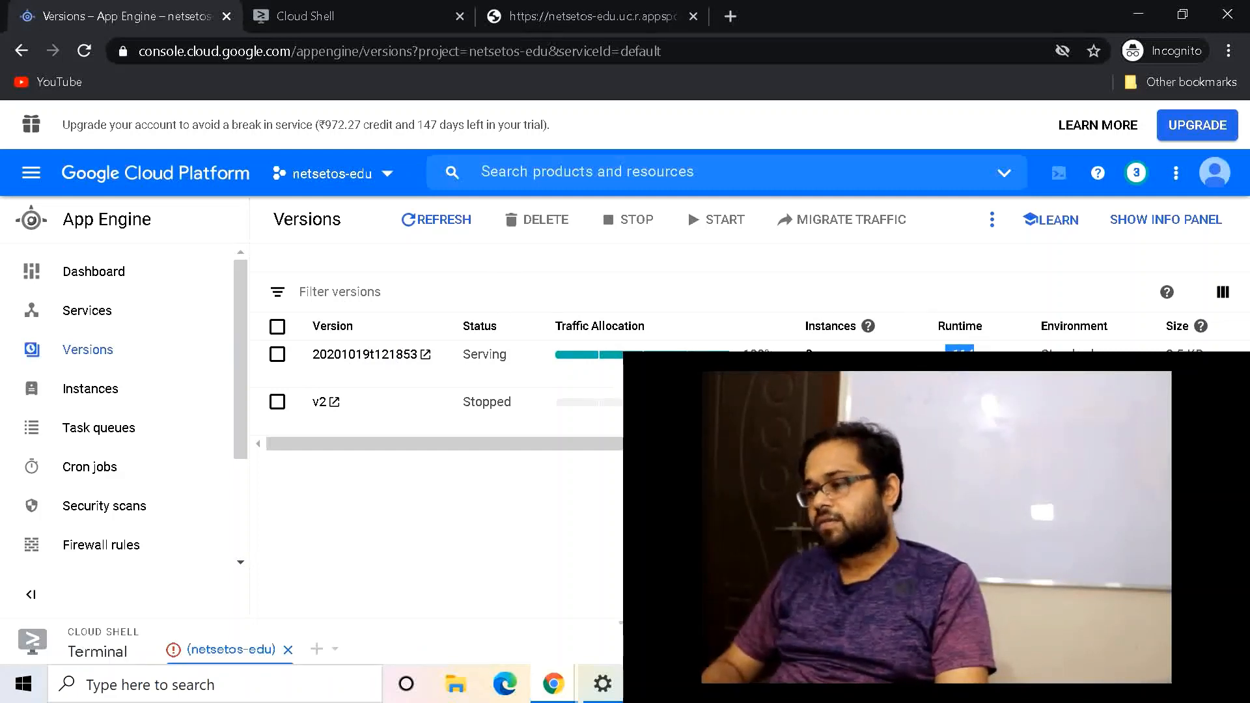
pyautogui.moveTo(90, 389)
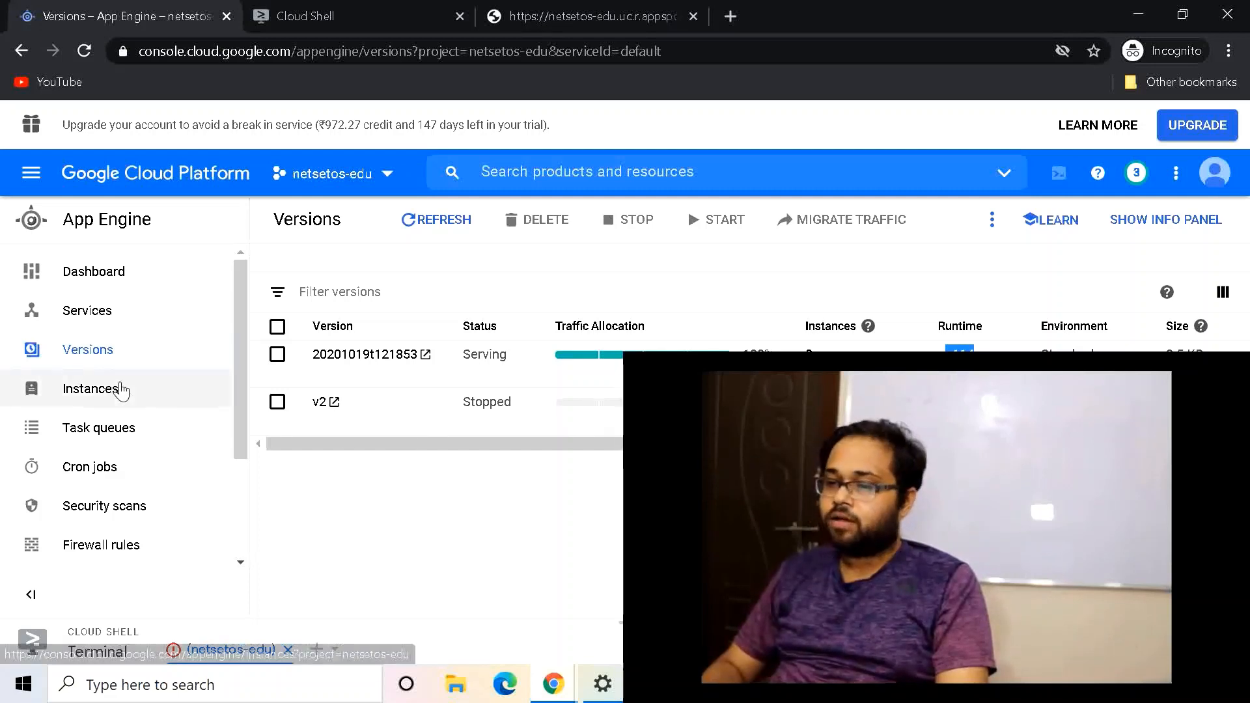
pyautogui.click(94, 390)
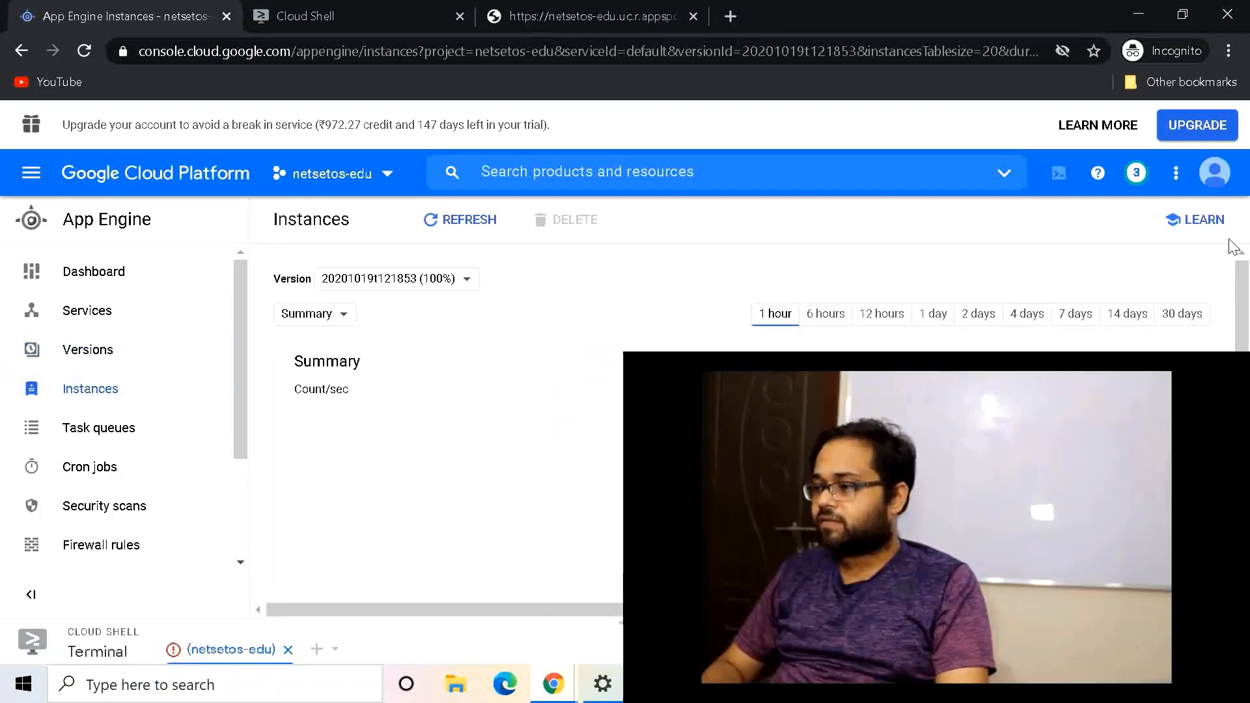
pyautogui.scroll(-3)
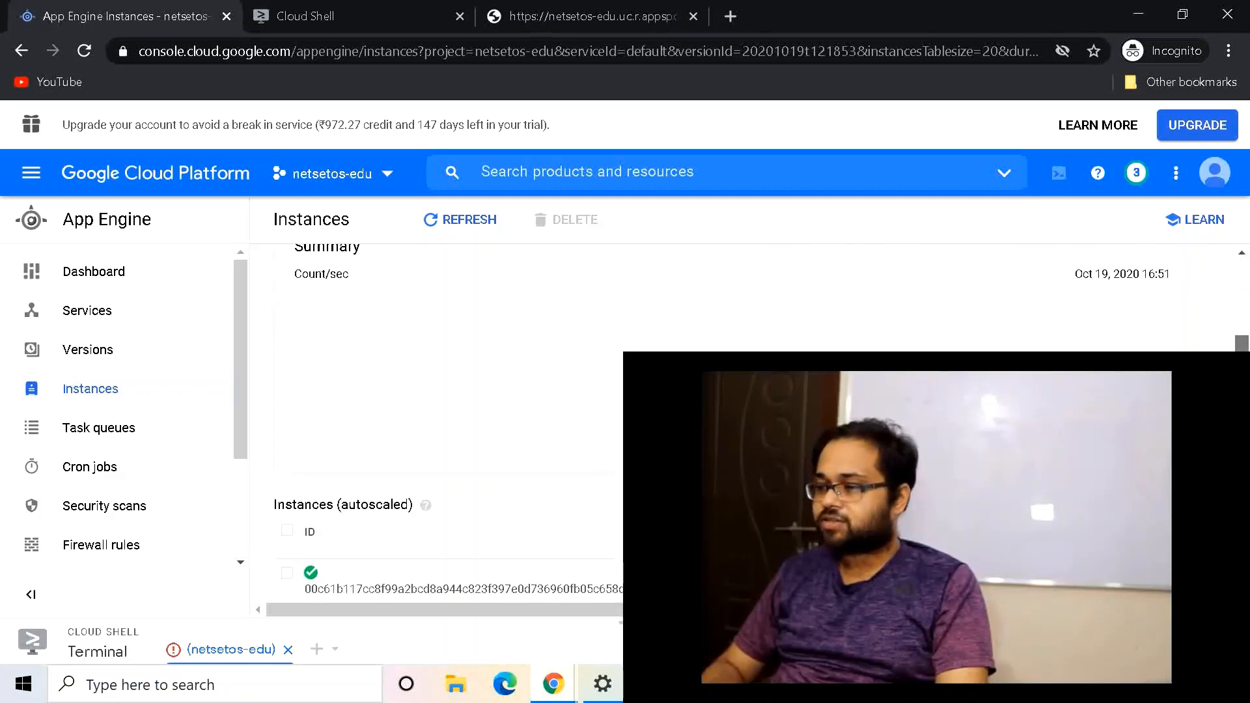